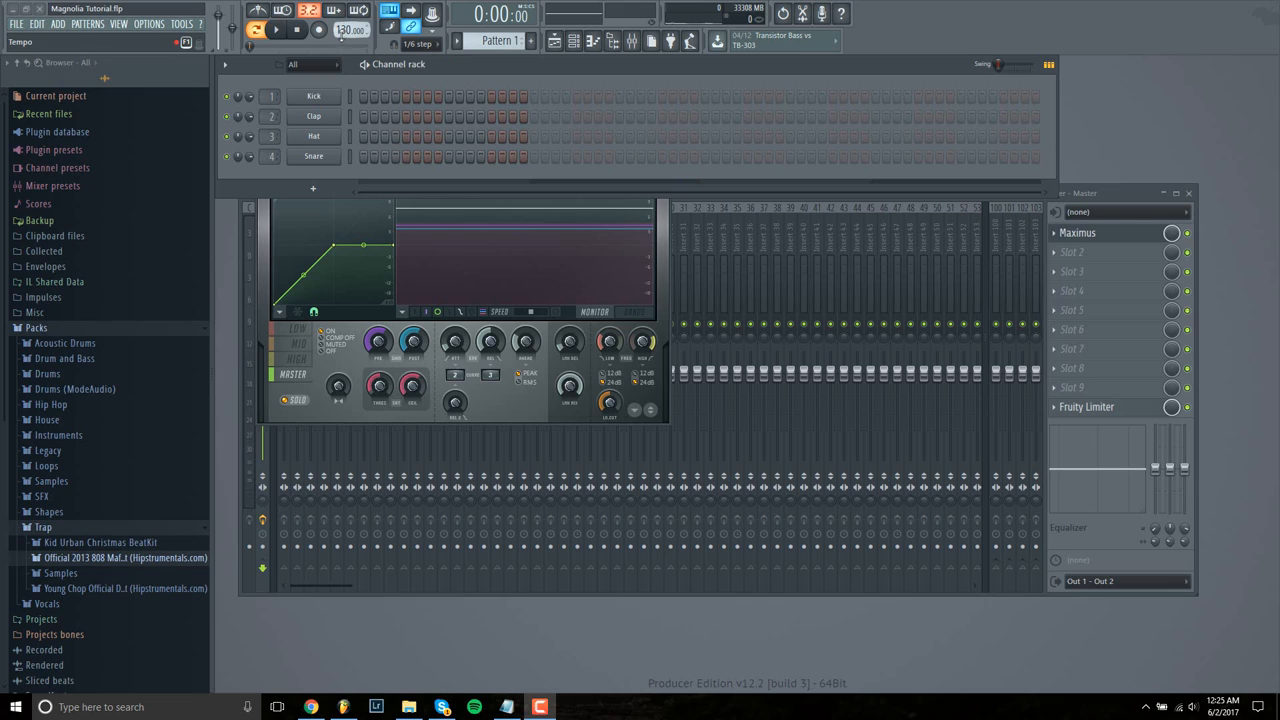
- Add a Massive synth channel to the rack and load its Keys – Lumina preset
left_click_drag(352, 30, 352, 10)
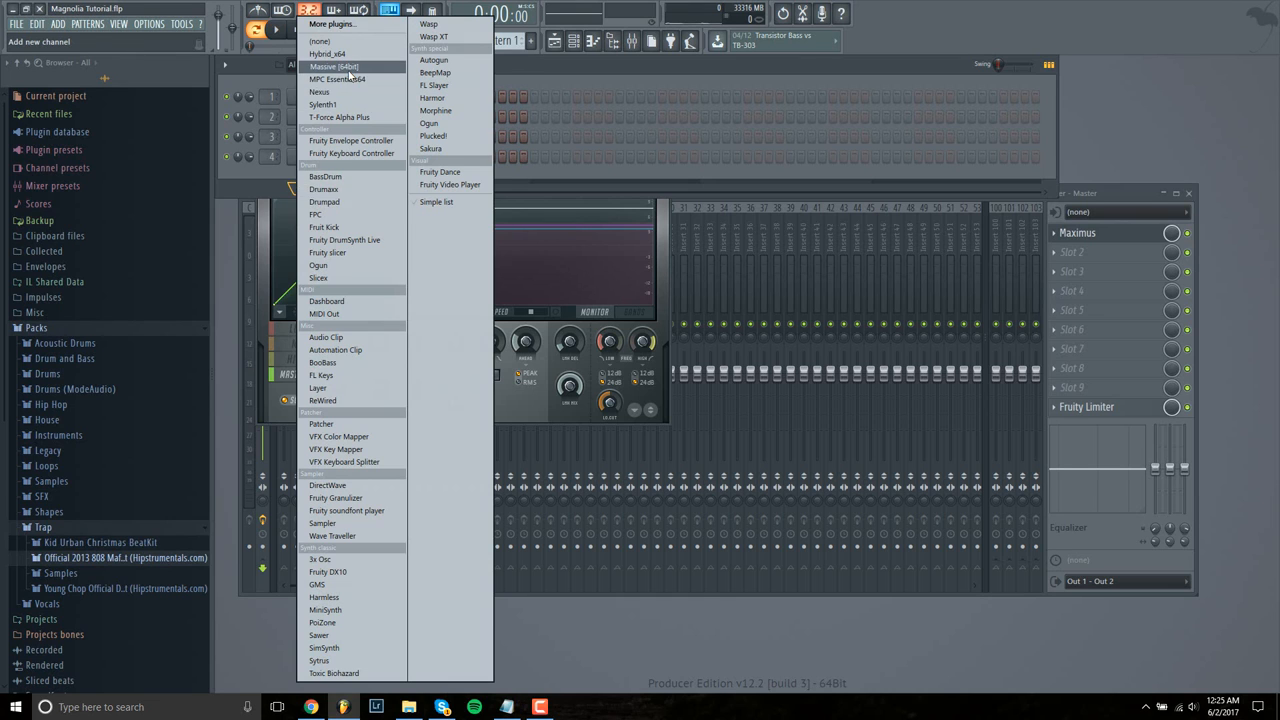
left_click(332, 66)
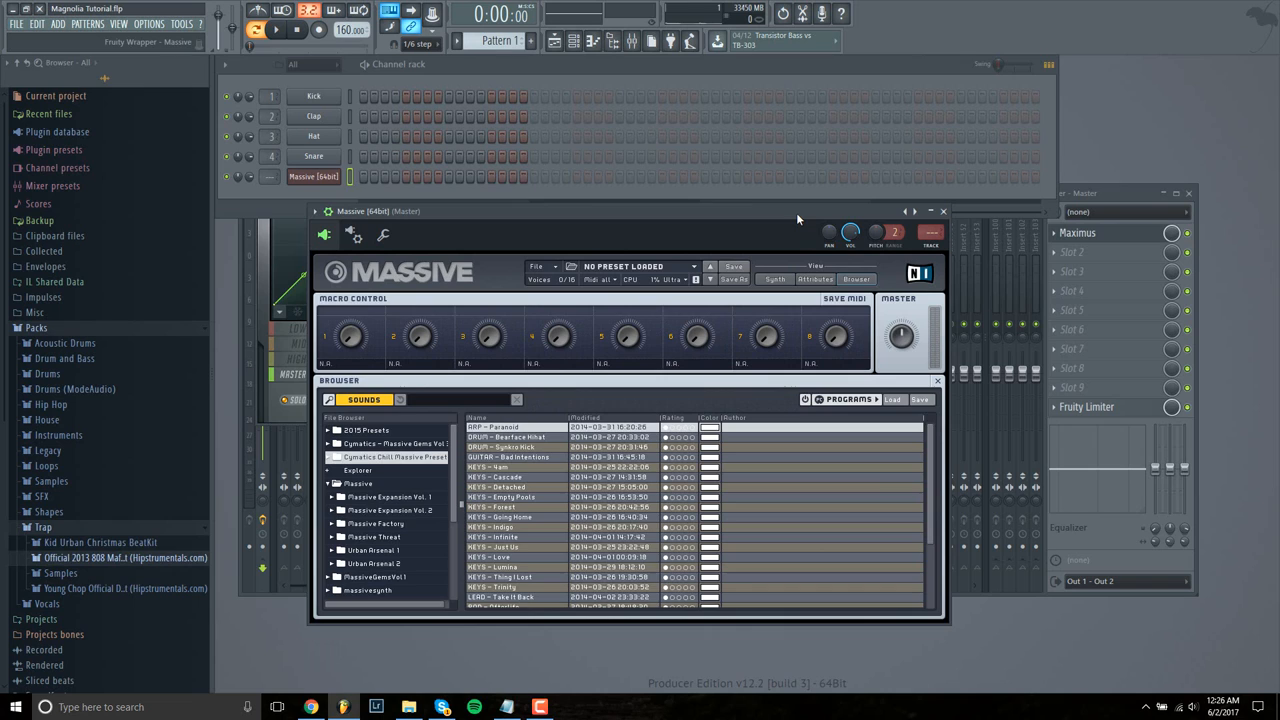
left_click_drag(628, 212, 628, 182)
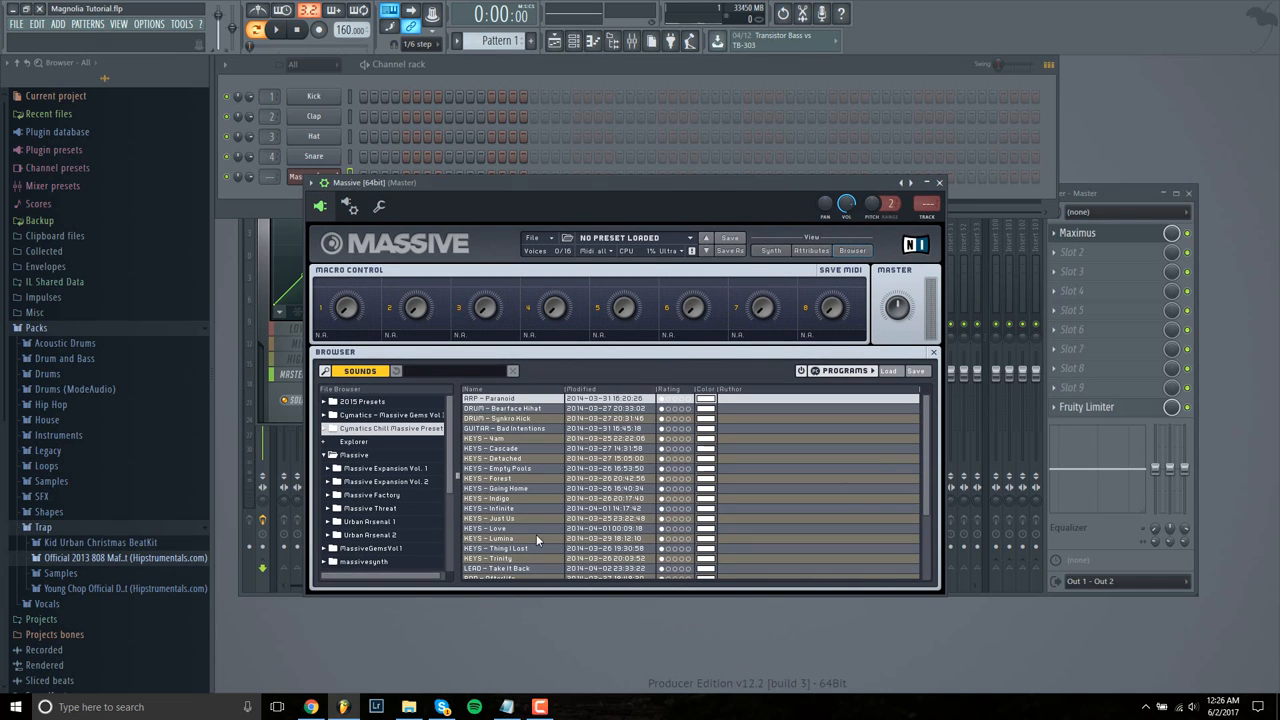
double_click(490, 538)
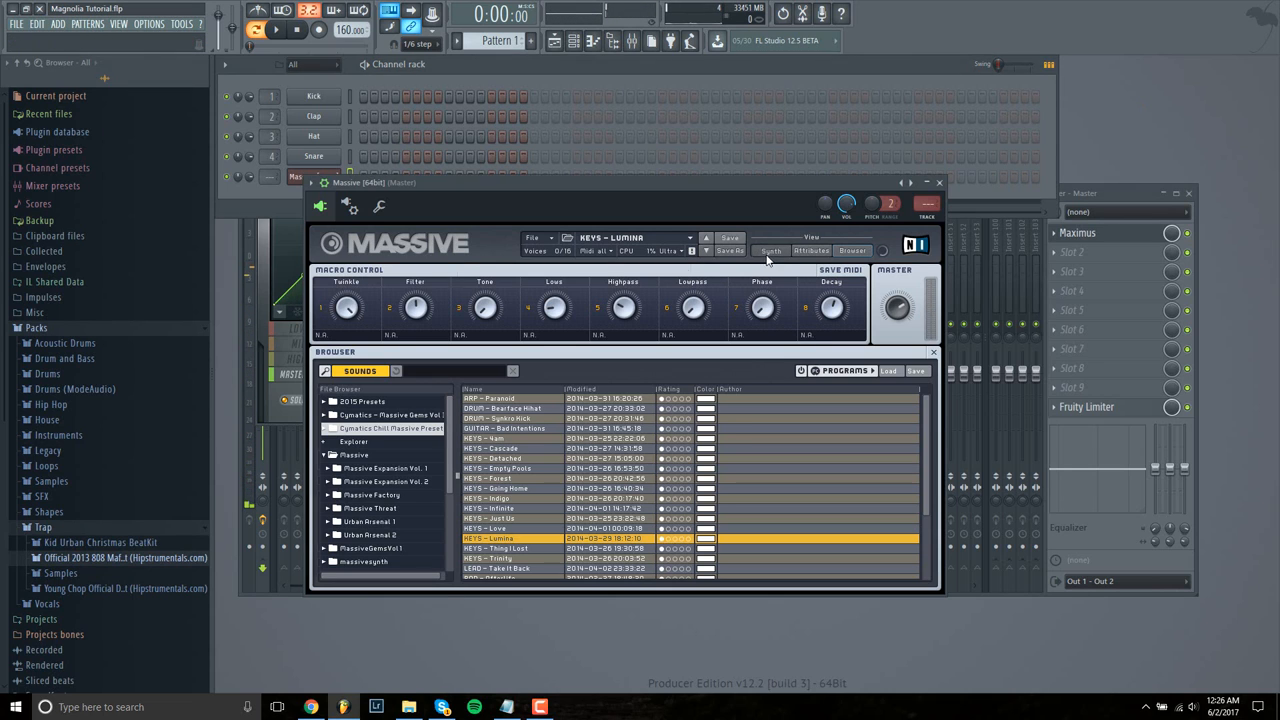
- Switch Massive to its Synth page and drag the envelope handles to reshape Keys – Lumina's attack/decay
left_click(770, 252)
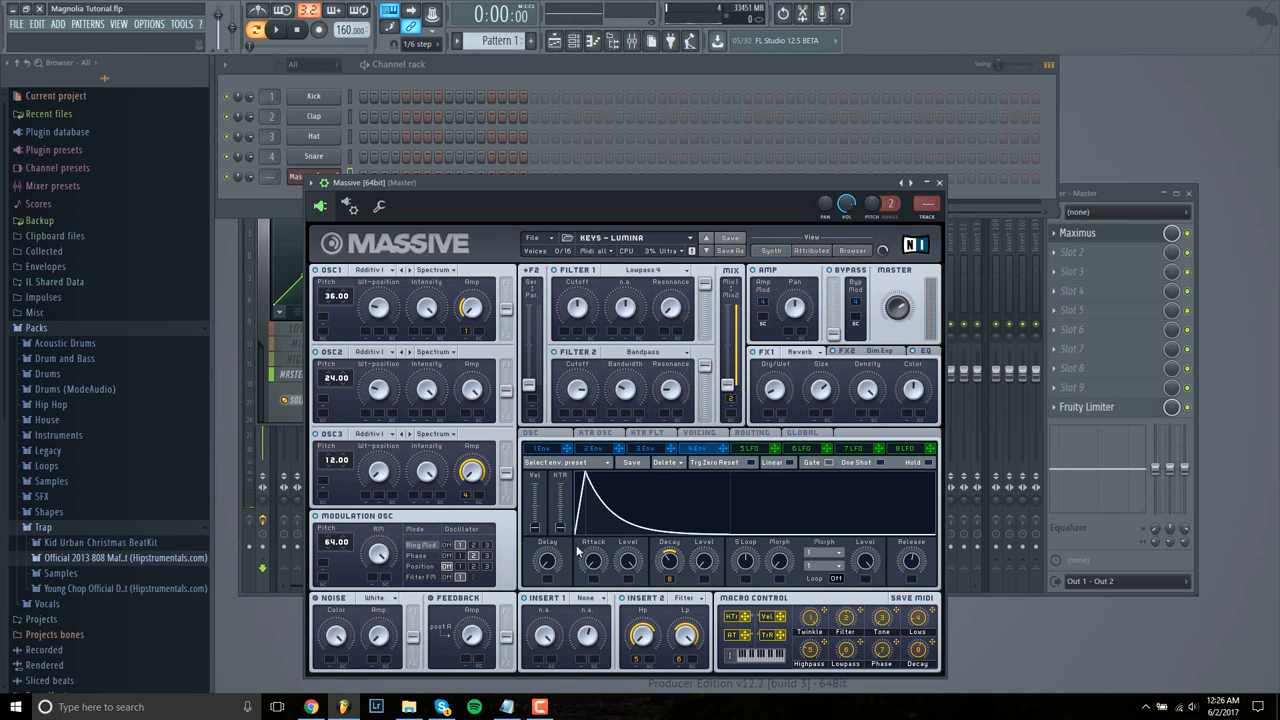
left_click_drag(592, 560, 592, 530)
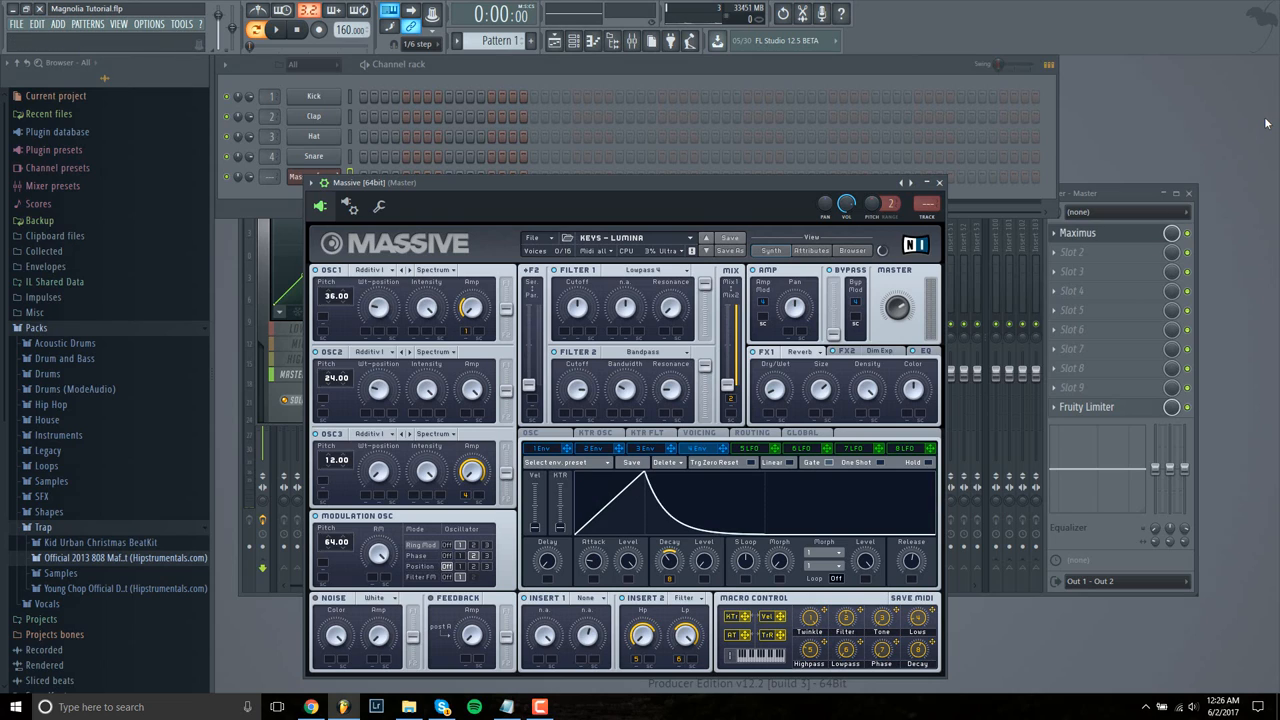
mouse_move(1248, 102)
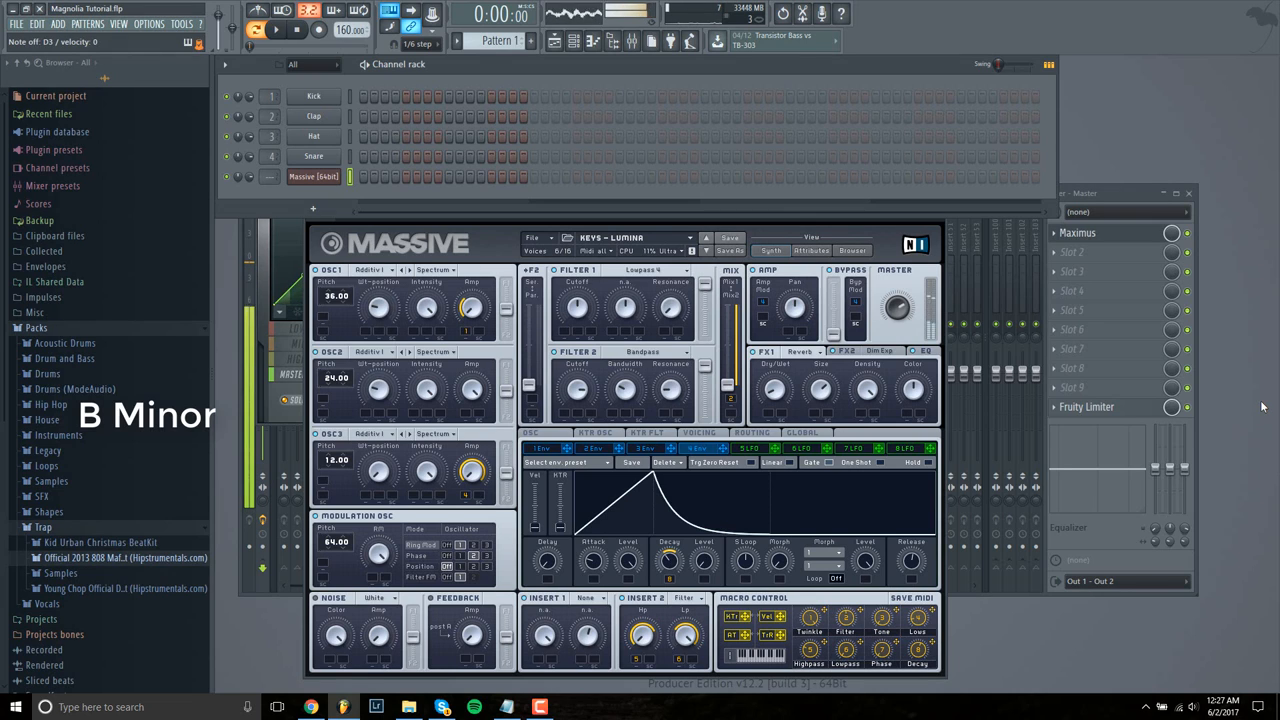
- Draw eight repeated three-note chords over two bars in the Massive channel's piano roll
left_click(314, 176)
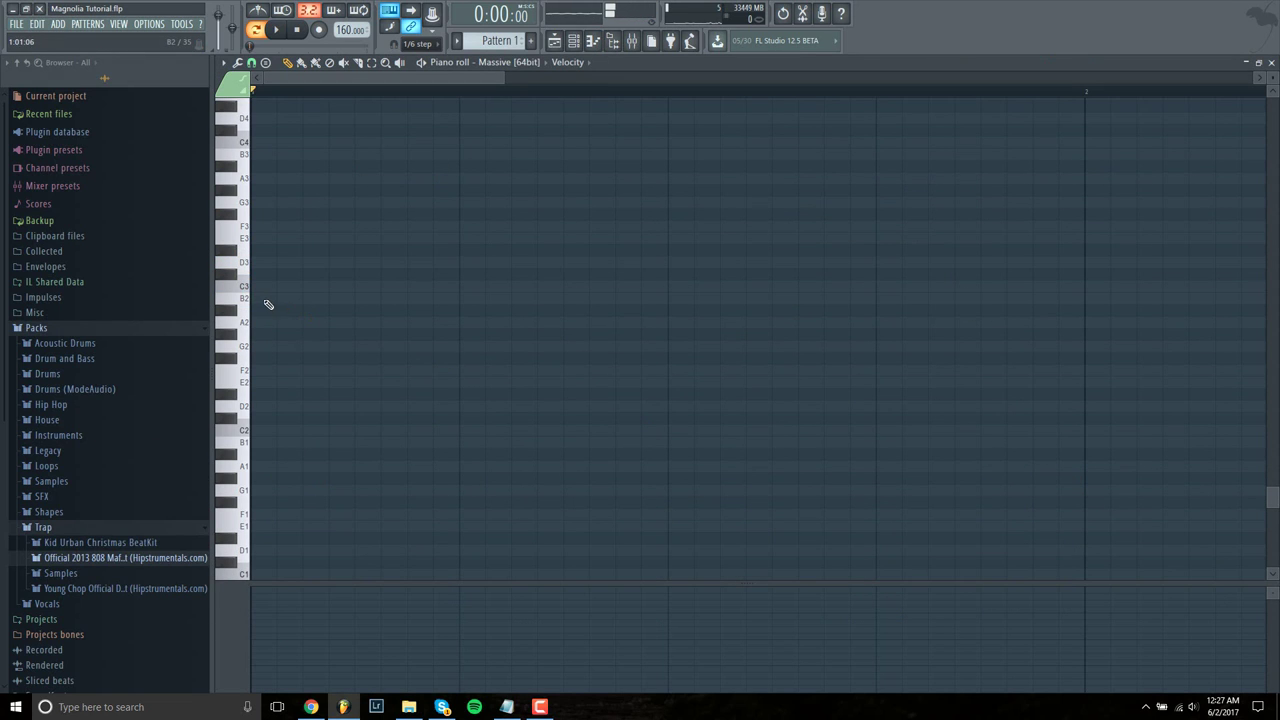
left_click_drag(252, 300, 424, 300)
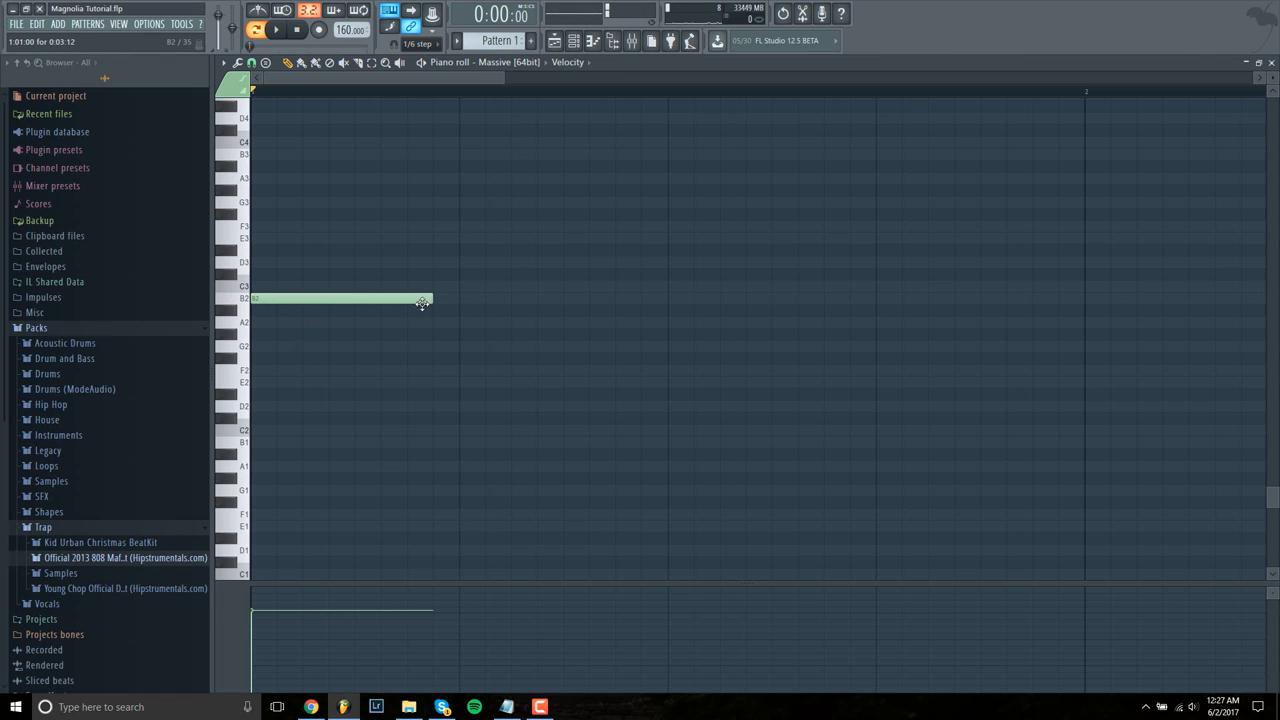
scroll("down", 3)
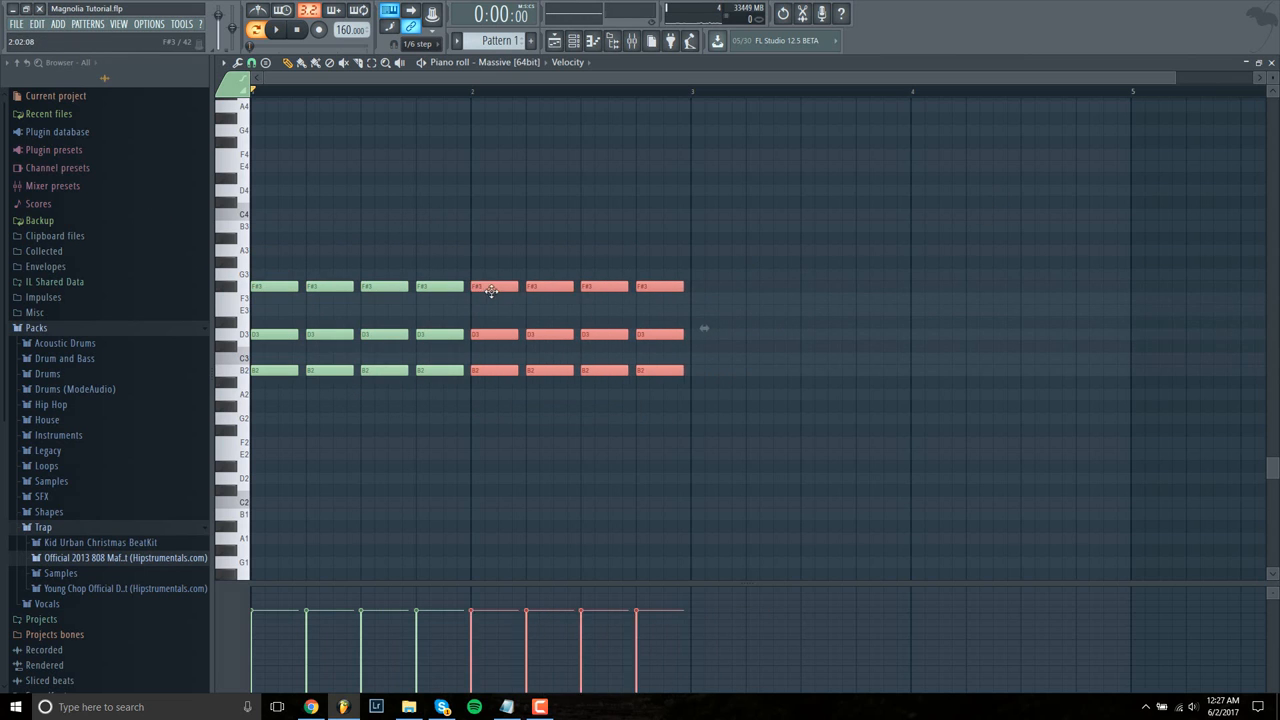
left_click(276, 30)
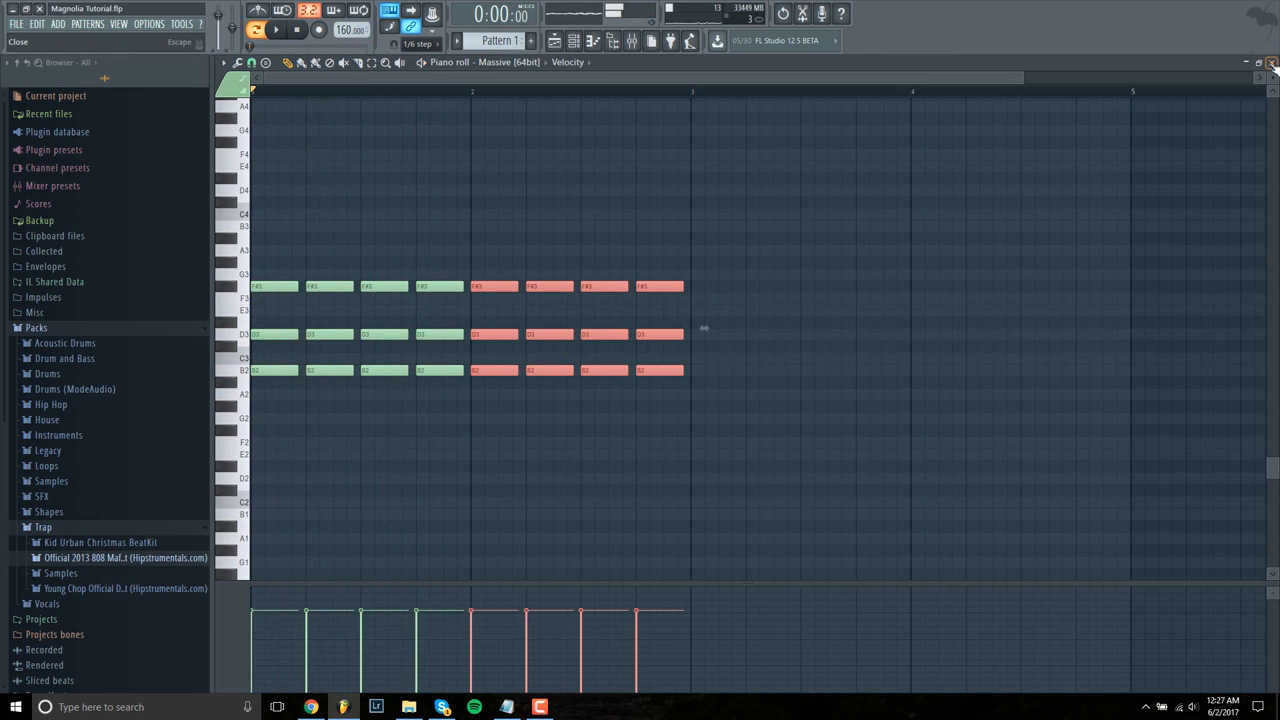
- Close the piano roll and add a second Massive channel loaded with the Crystal Clear preset
left_click(1272, 62)
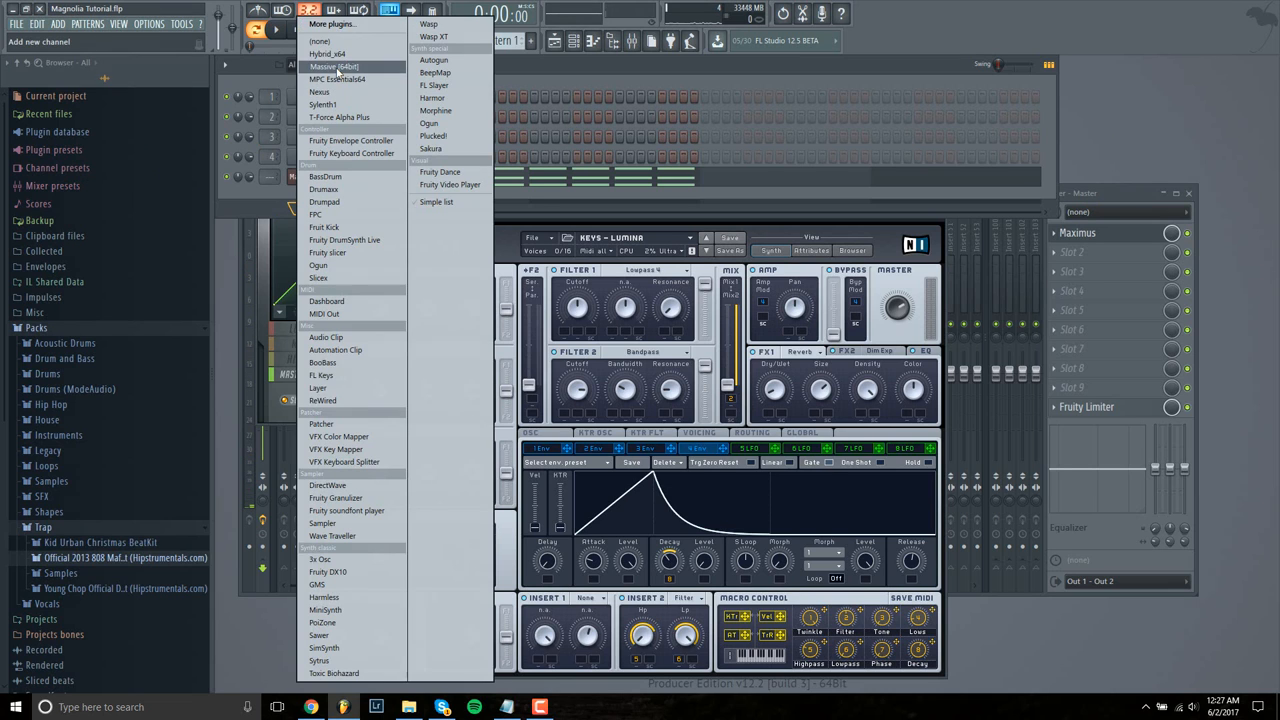
left_click(332, 66)
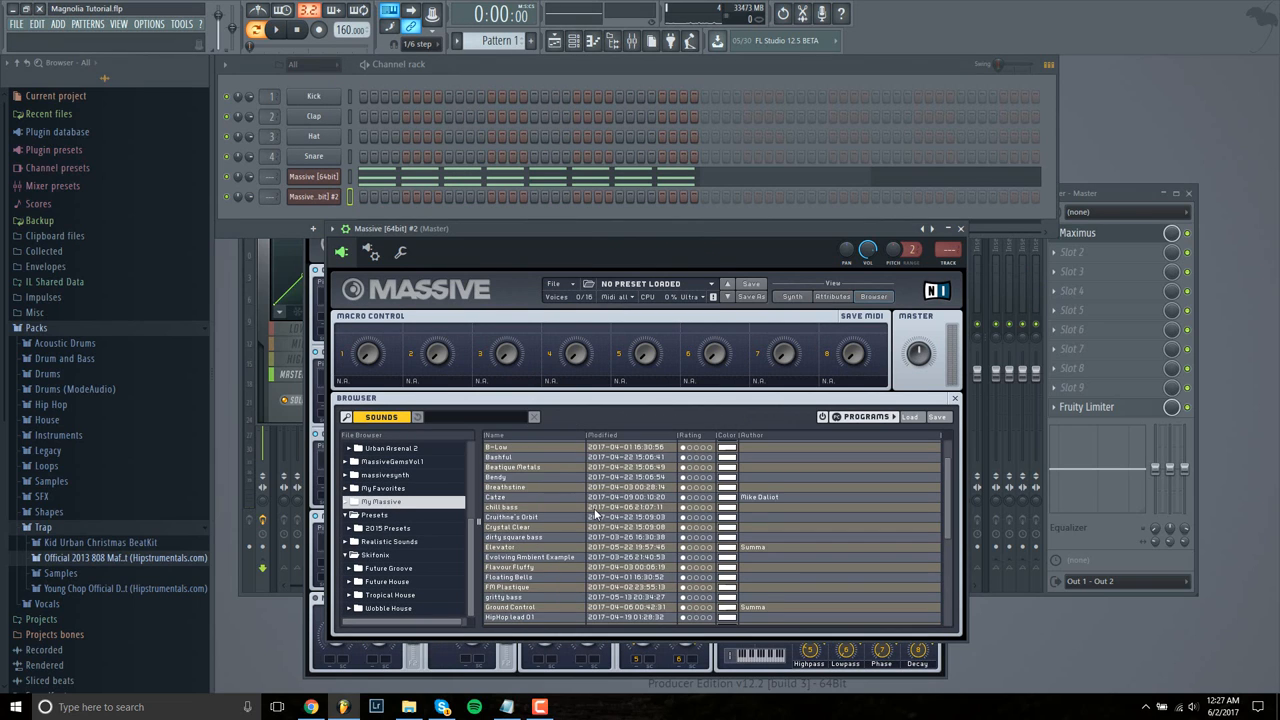
scroll("down", 3)
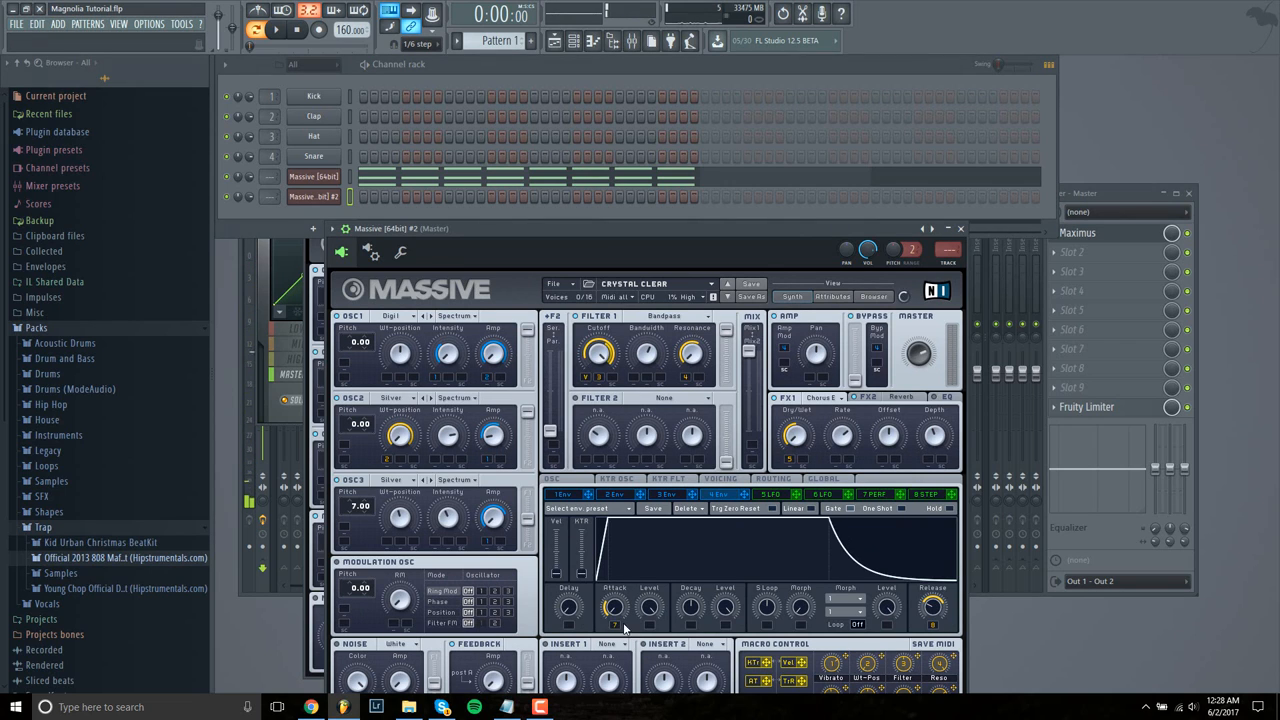
mouse_move(618, 644)
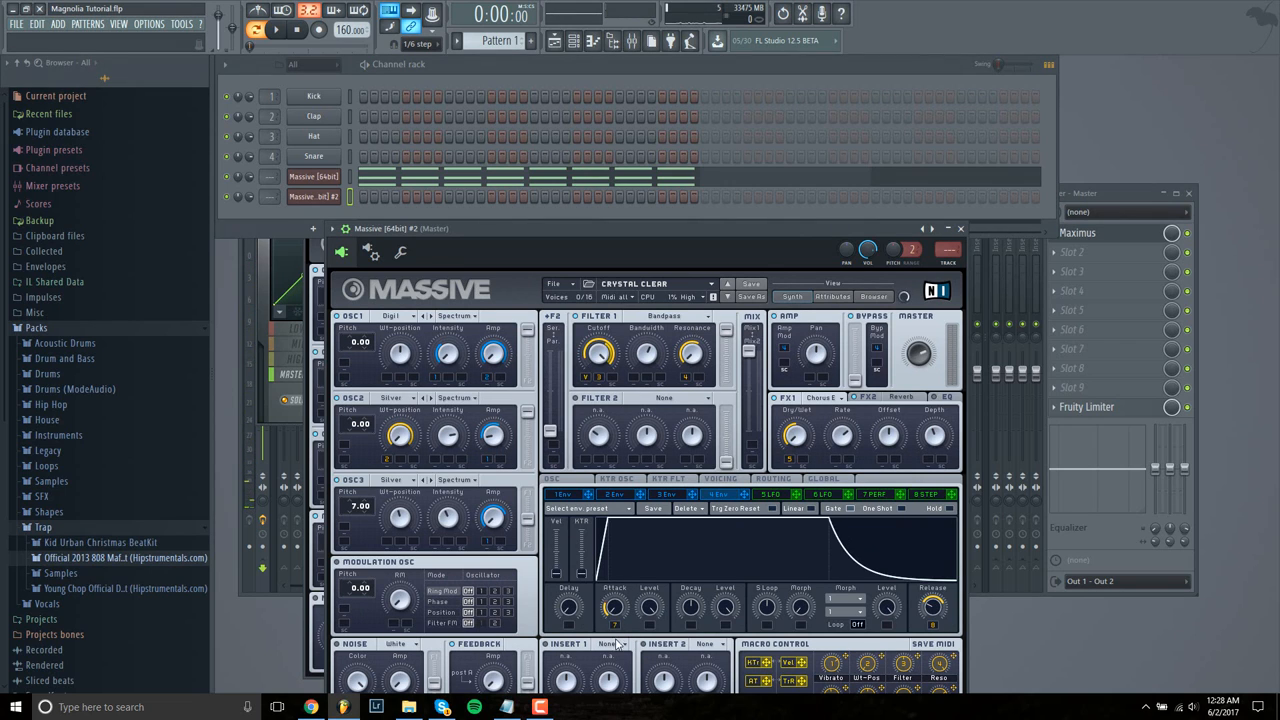
- Drag Crystal Clear's envelope points for a slower attack, then peek at its piano roll
left_click_drag(612, 604, 608, 600)
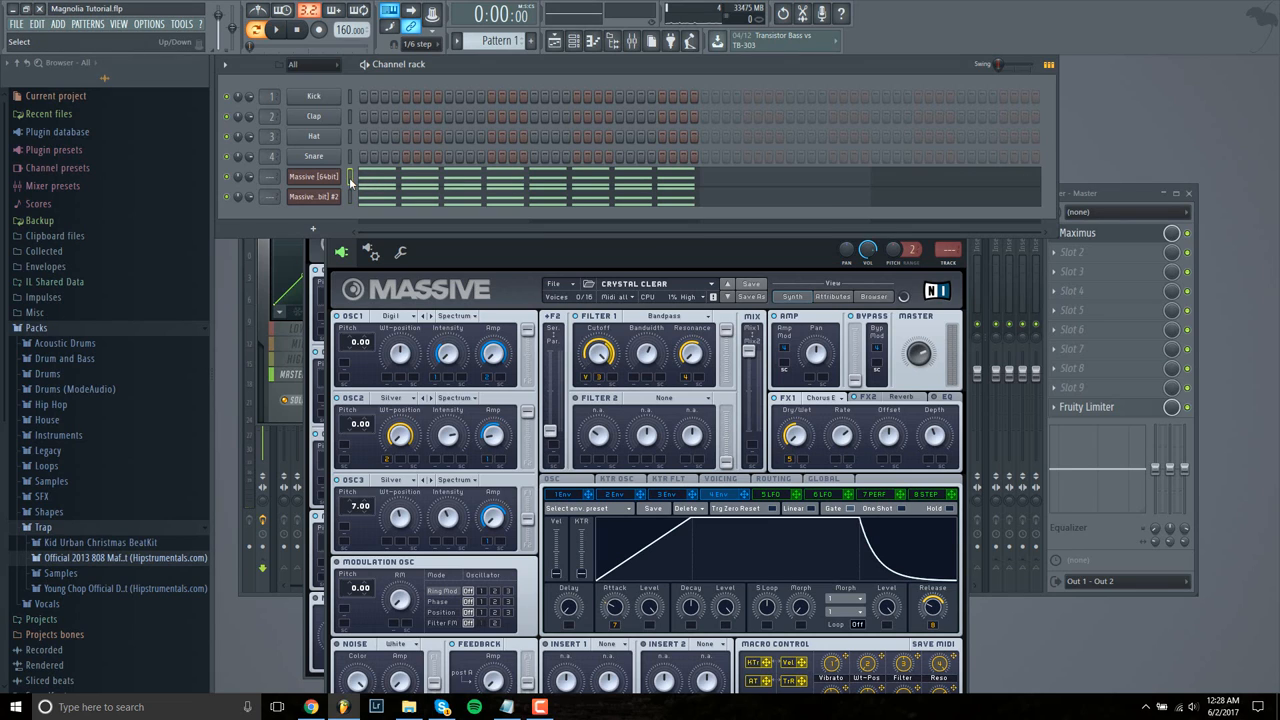
left_click(312, 176)
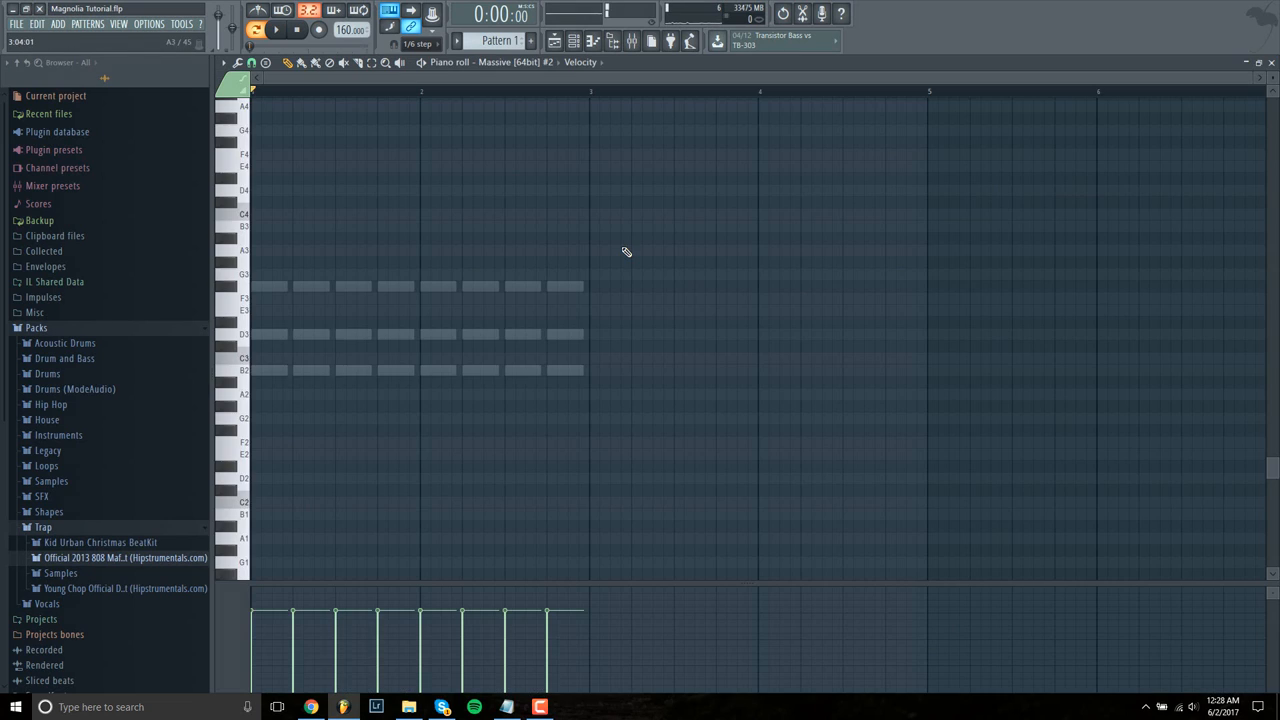
left_click(276, 30)
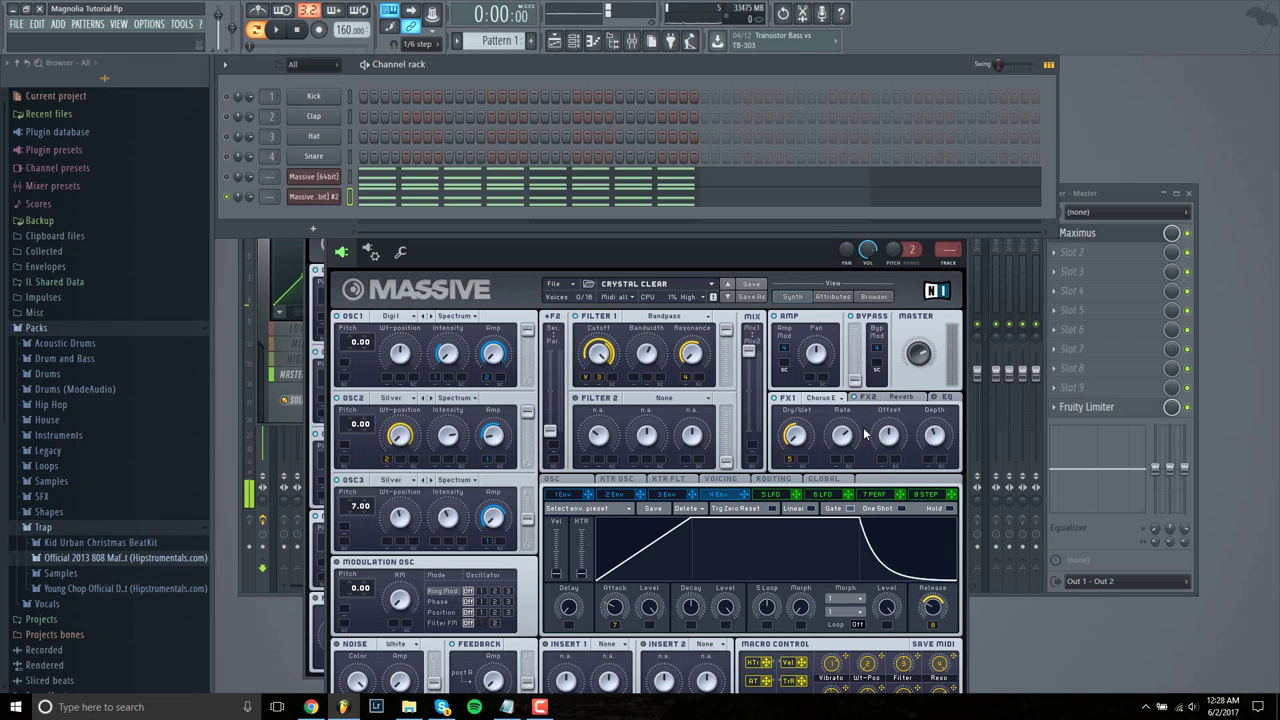
- Draw eight low bass notes under the chords in the Massive #2 piano roll
left_click(900, 396)
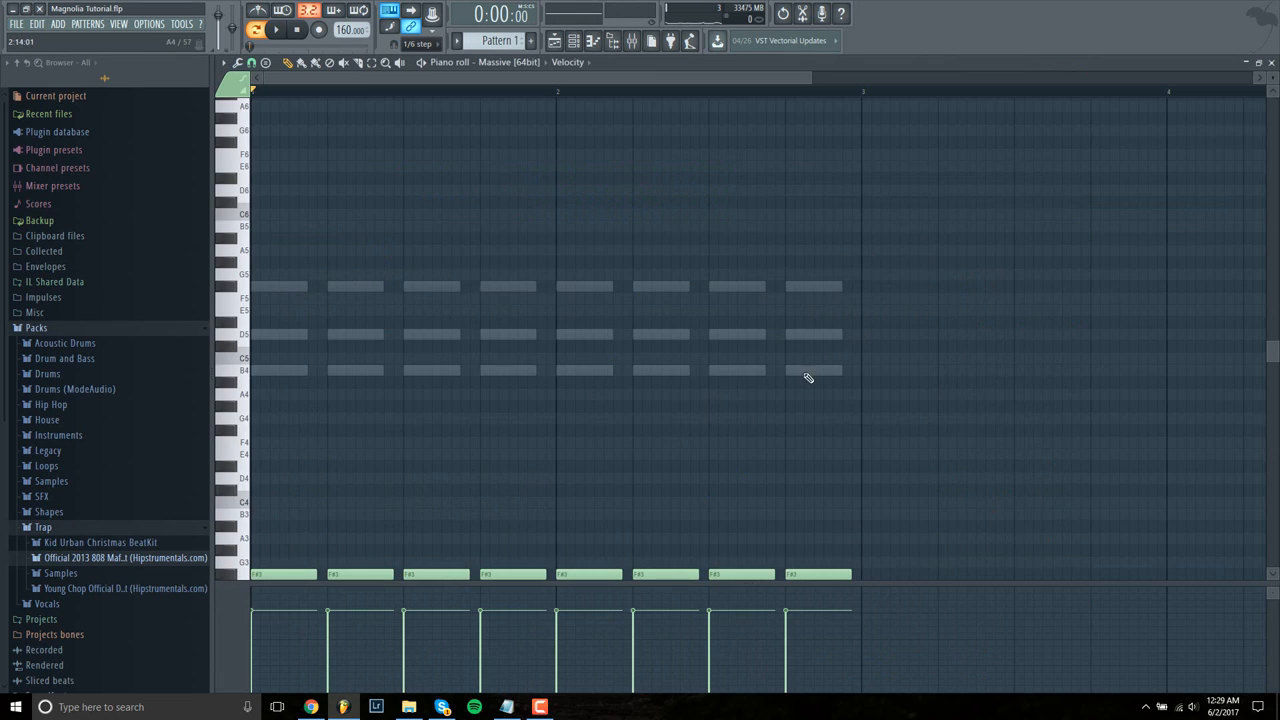
left_click(276, 30)
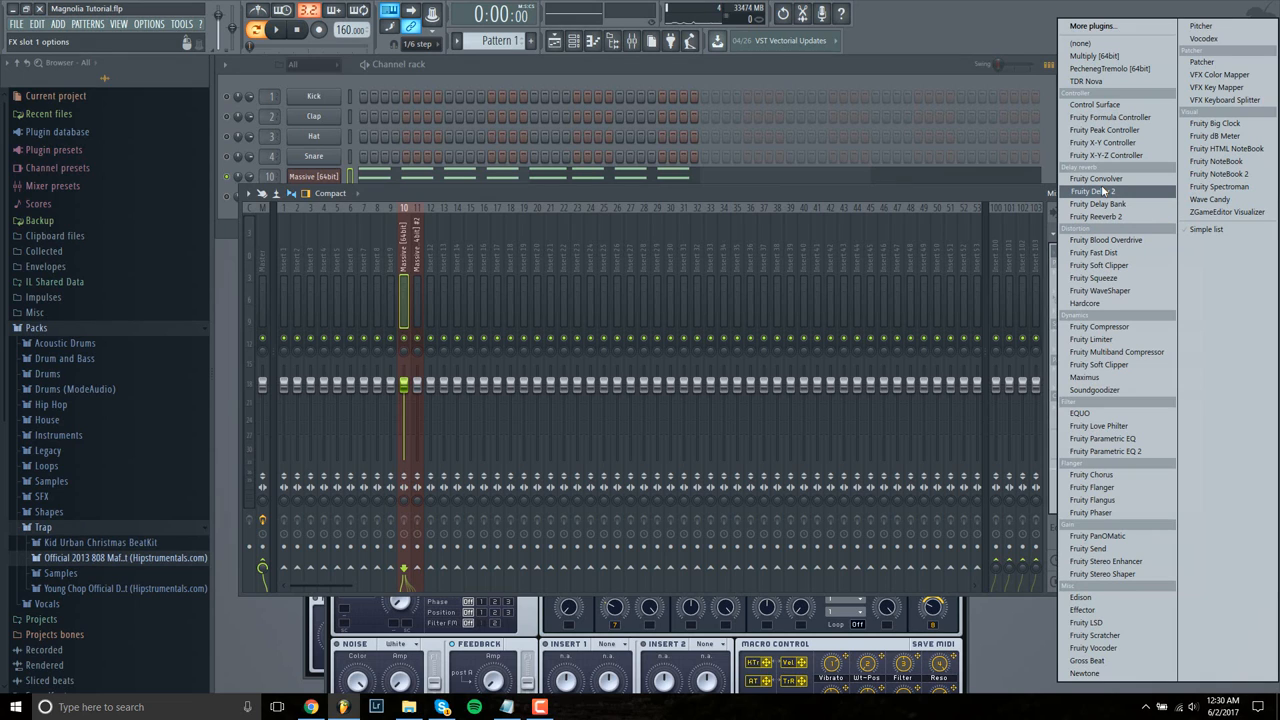
mouse_move(1110, 116)
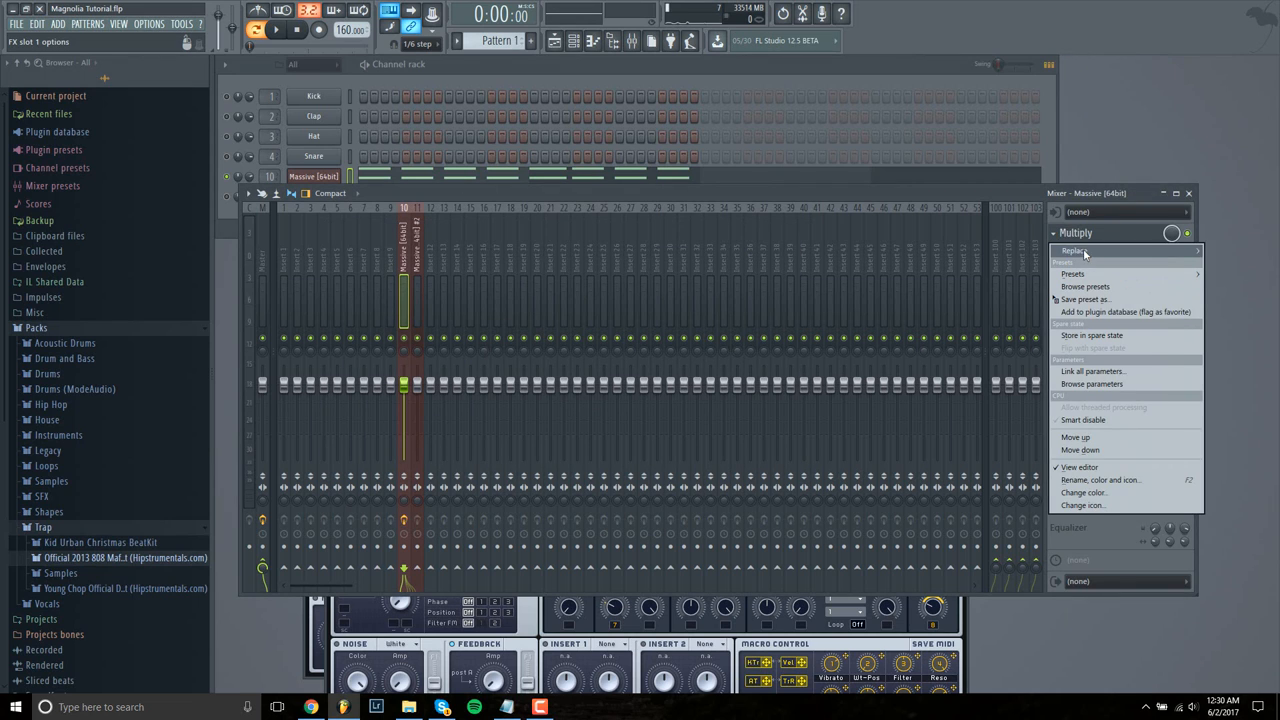
- Choose Multiply from the plugin list for FX slot 1 of the Massive mixer insert
left_click(1076, 250)
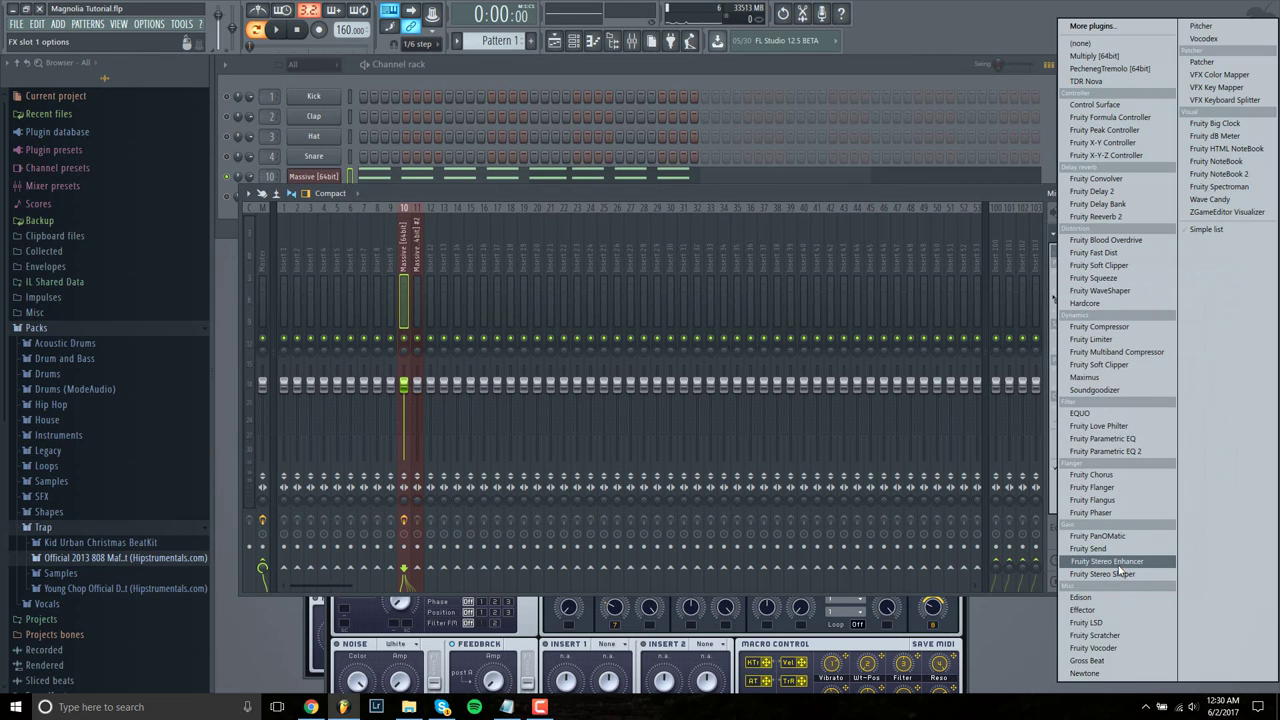
left_click(1106, 560)
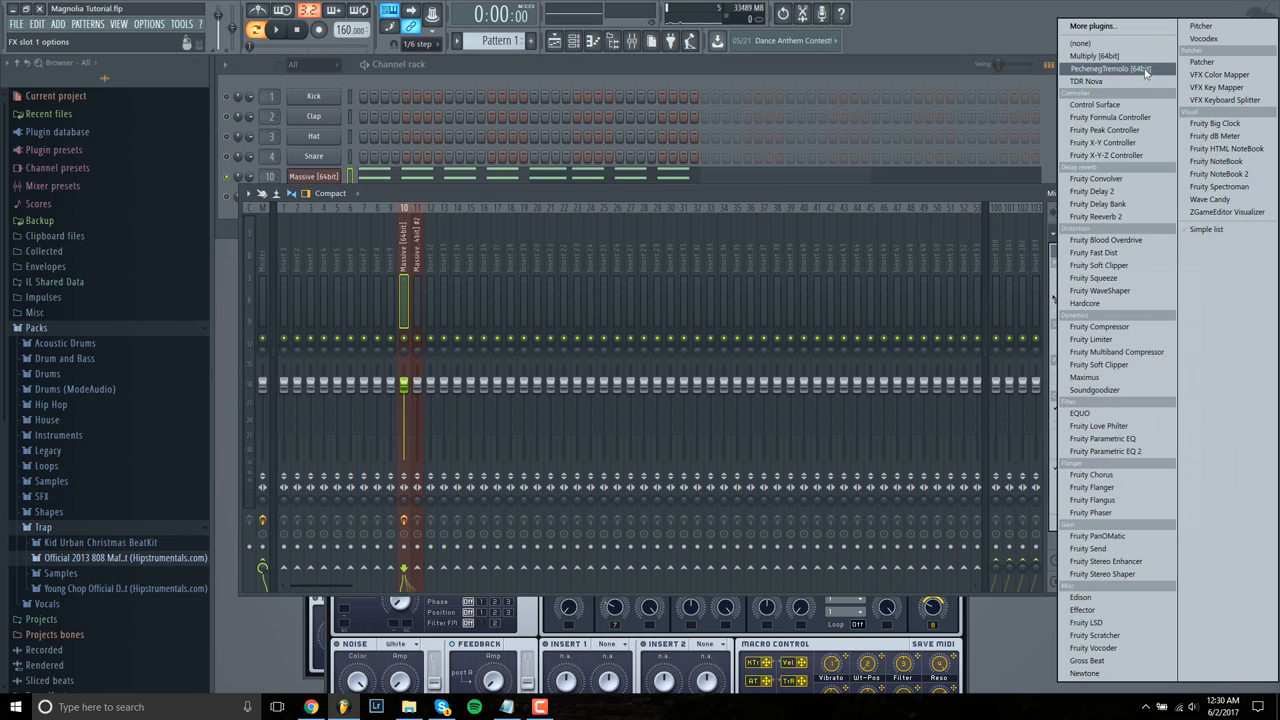
- Play the pads while toggling the Multiply slot on and off to compare, then close its window
left_click(1092, 56)
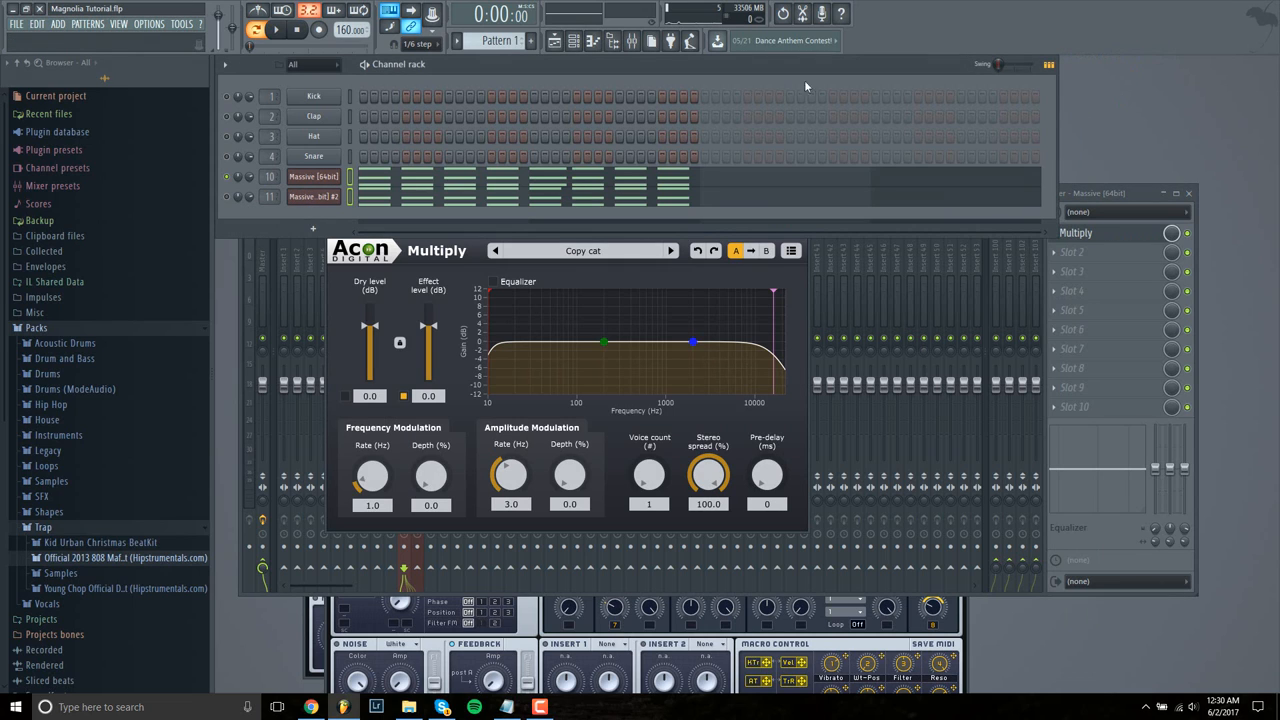
left_click(276, 30)
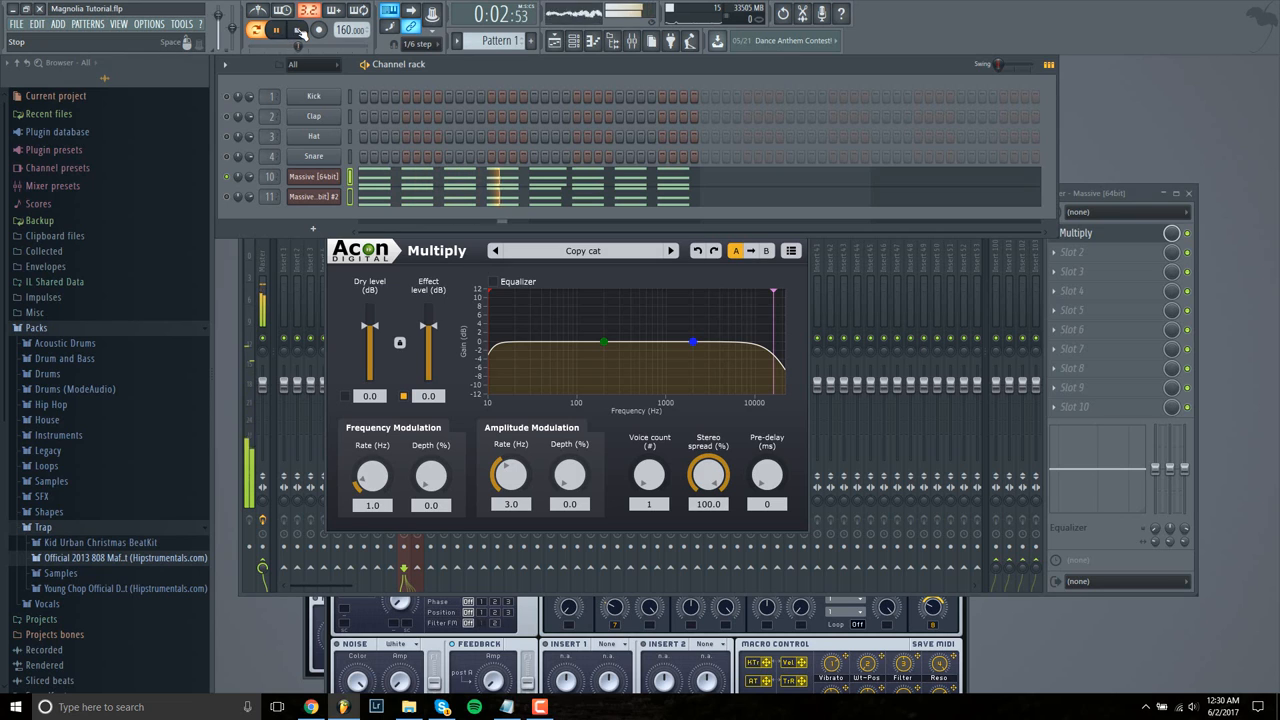
left_click(276, 30)
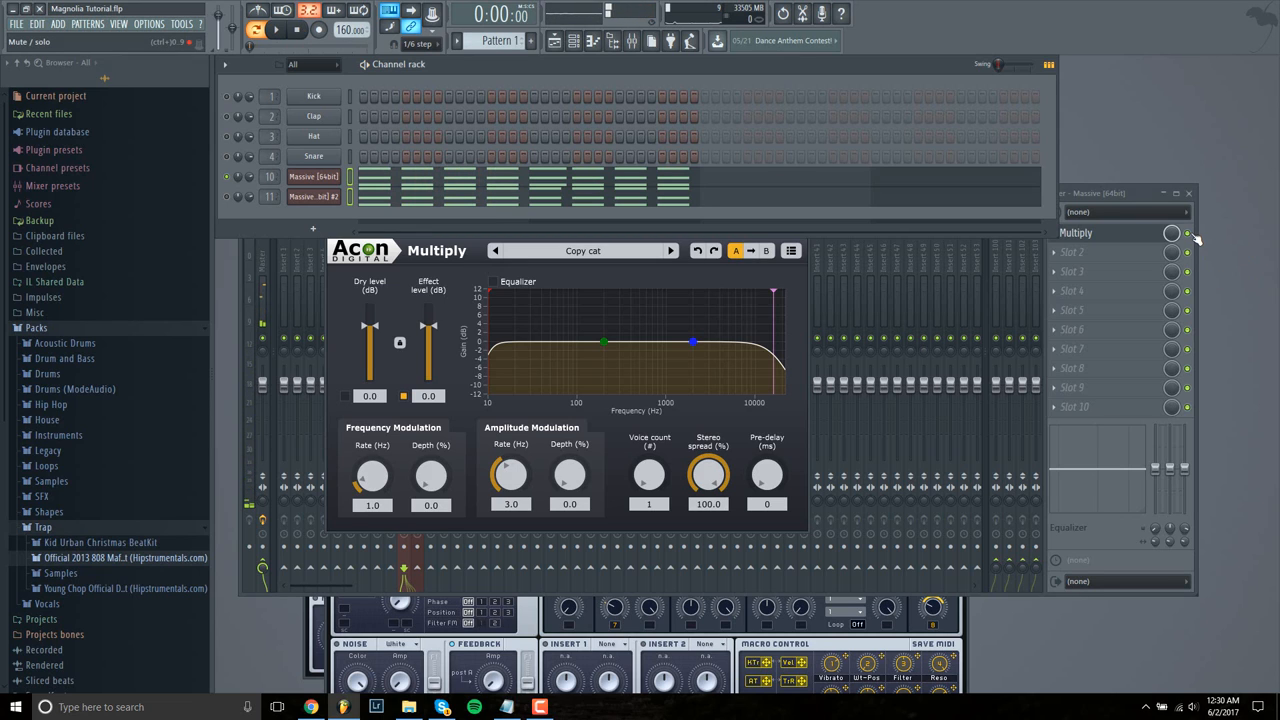
left_click(276, 30)
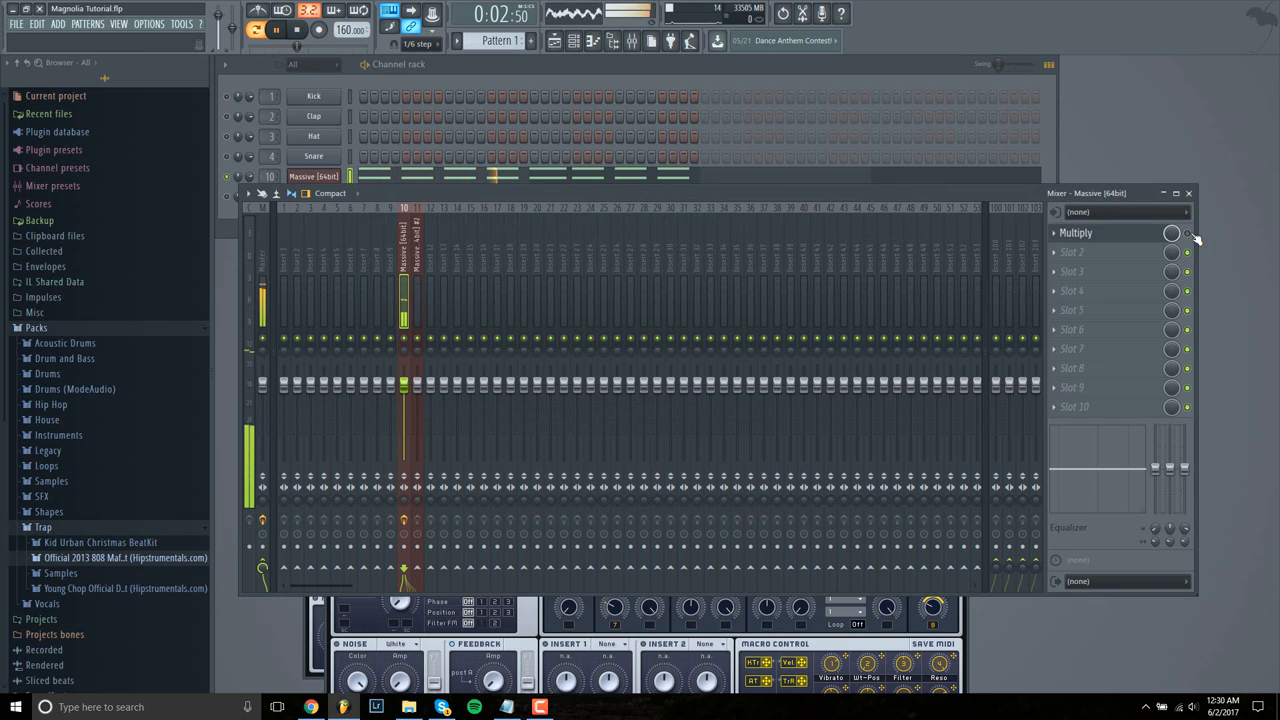
left_click(296, 30)
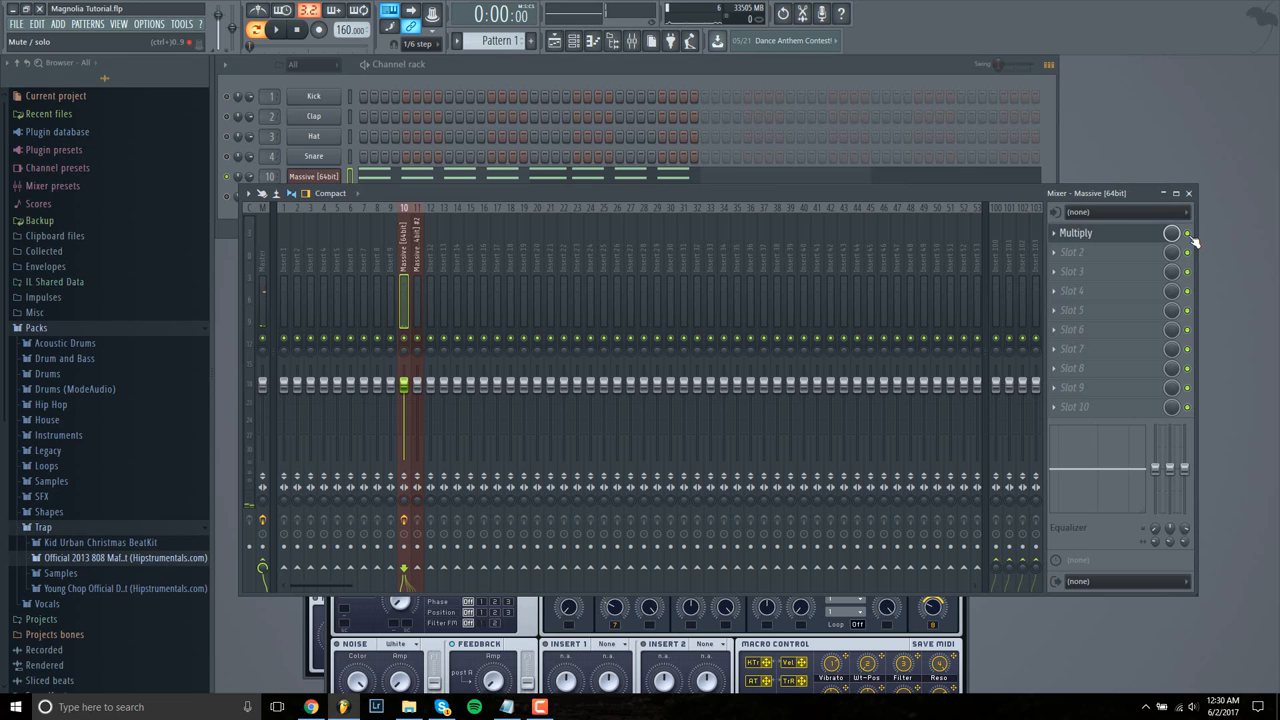
left_click(276, 30)
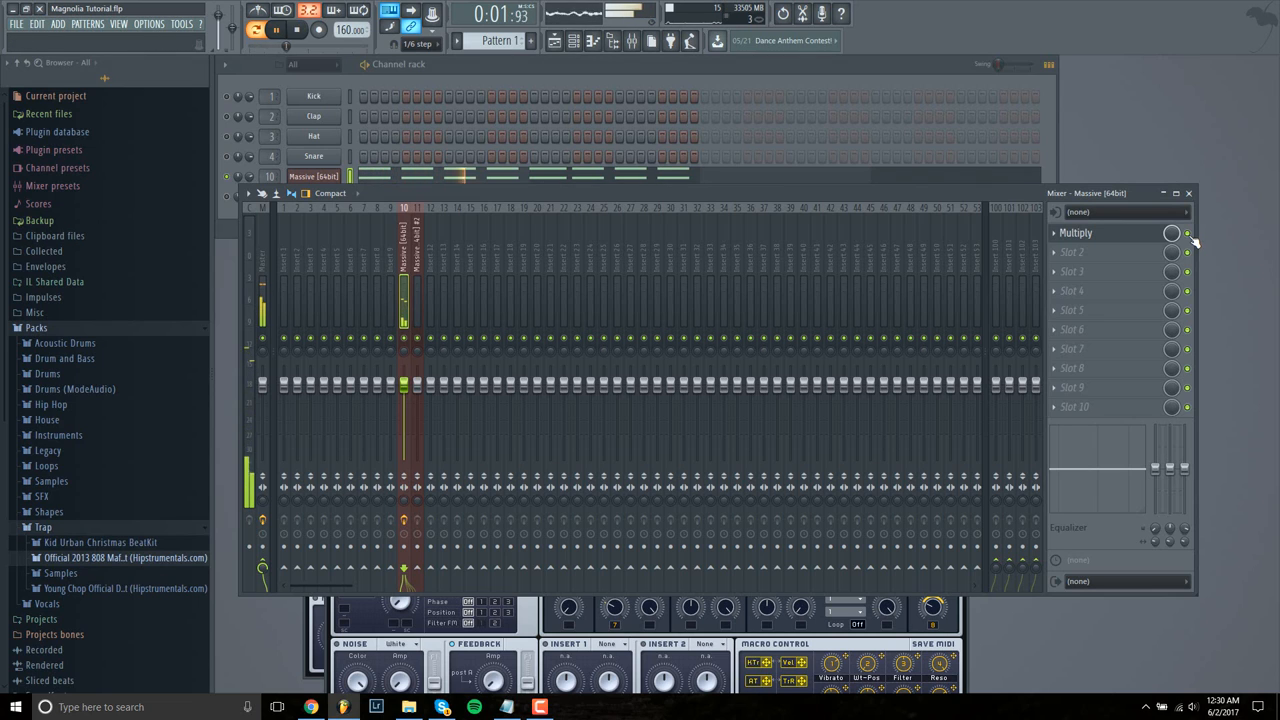
left_click(296, 30)
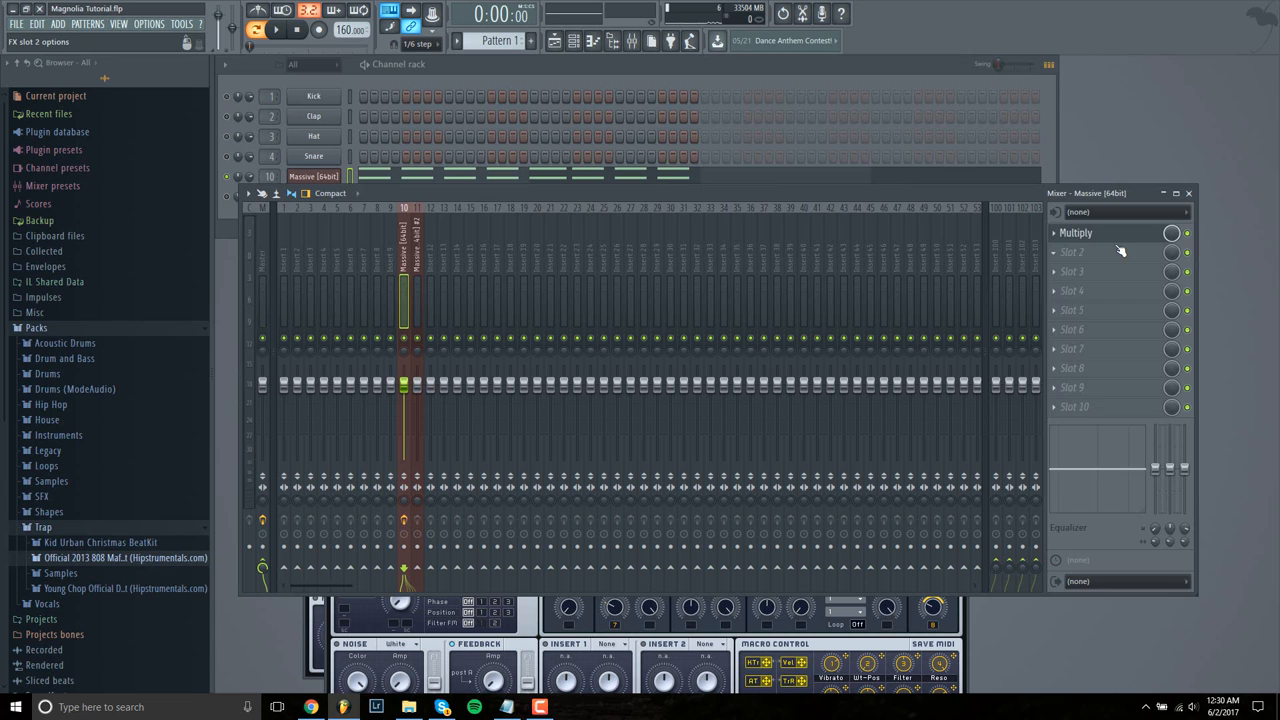
- In TDR Nova on the Massive insert, cut band II about 5 dB near 300 Hz and lift band I slightly
left_click(1072, 252)
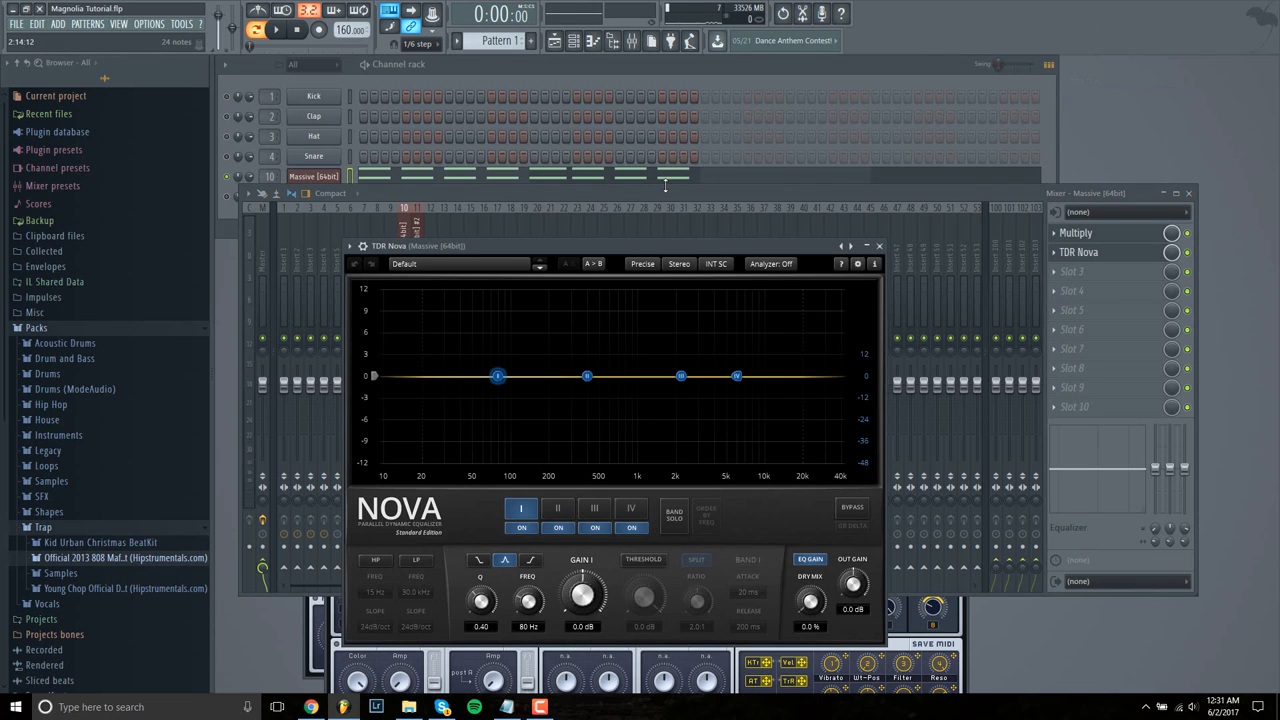
left_click(276, 30)
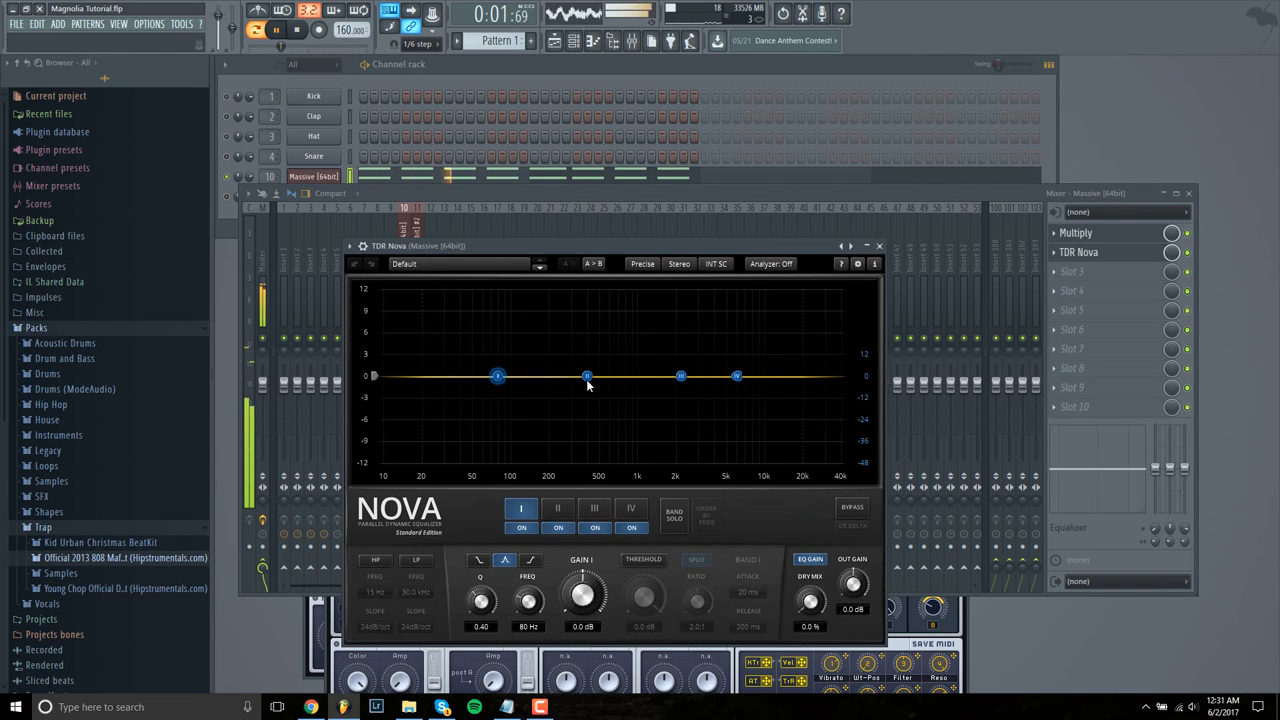
left_click(276, 30)
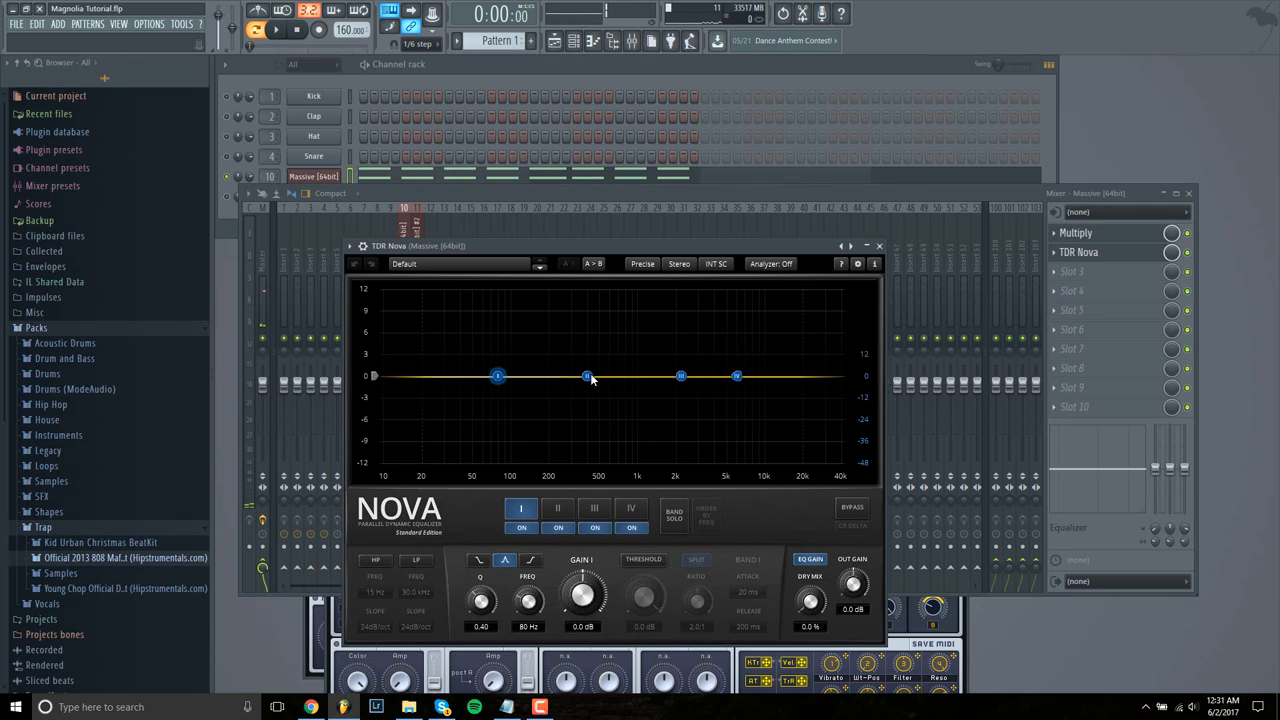
left_click_drag(588, 376, 572, 410)
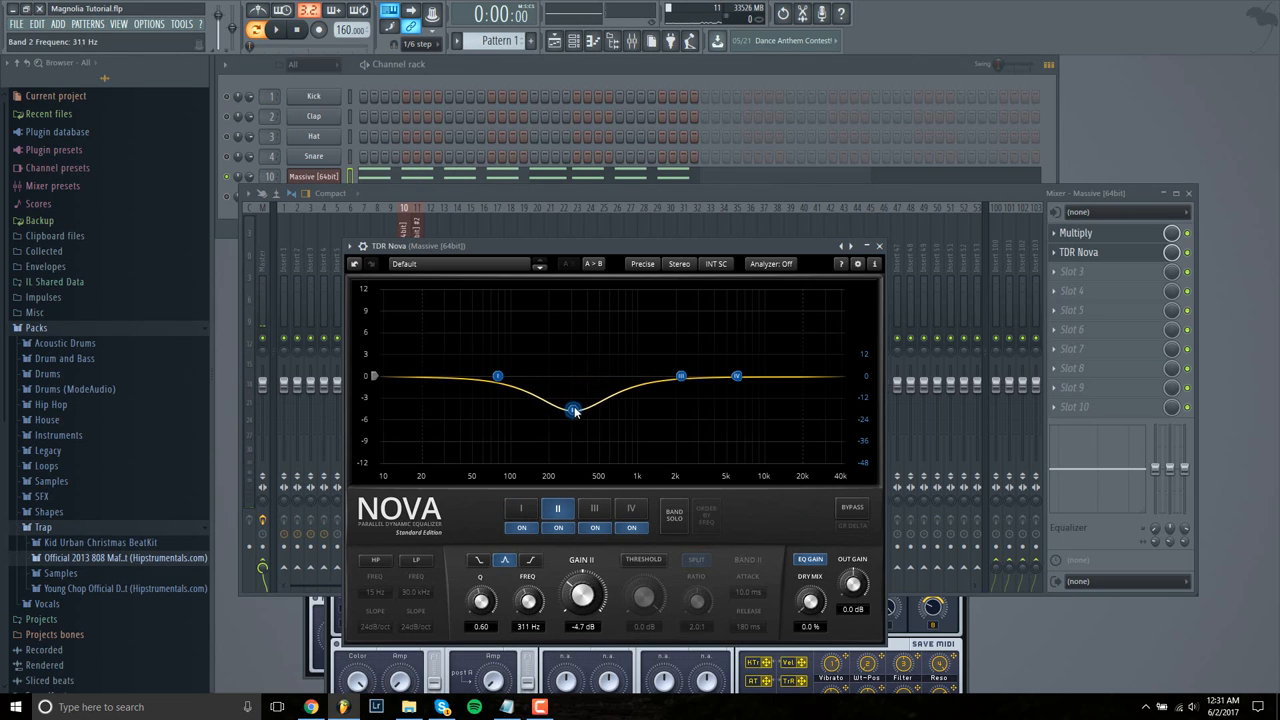
left_click_drag(572, 410, 572, 396)
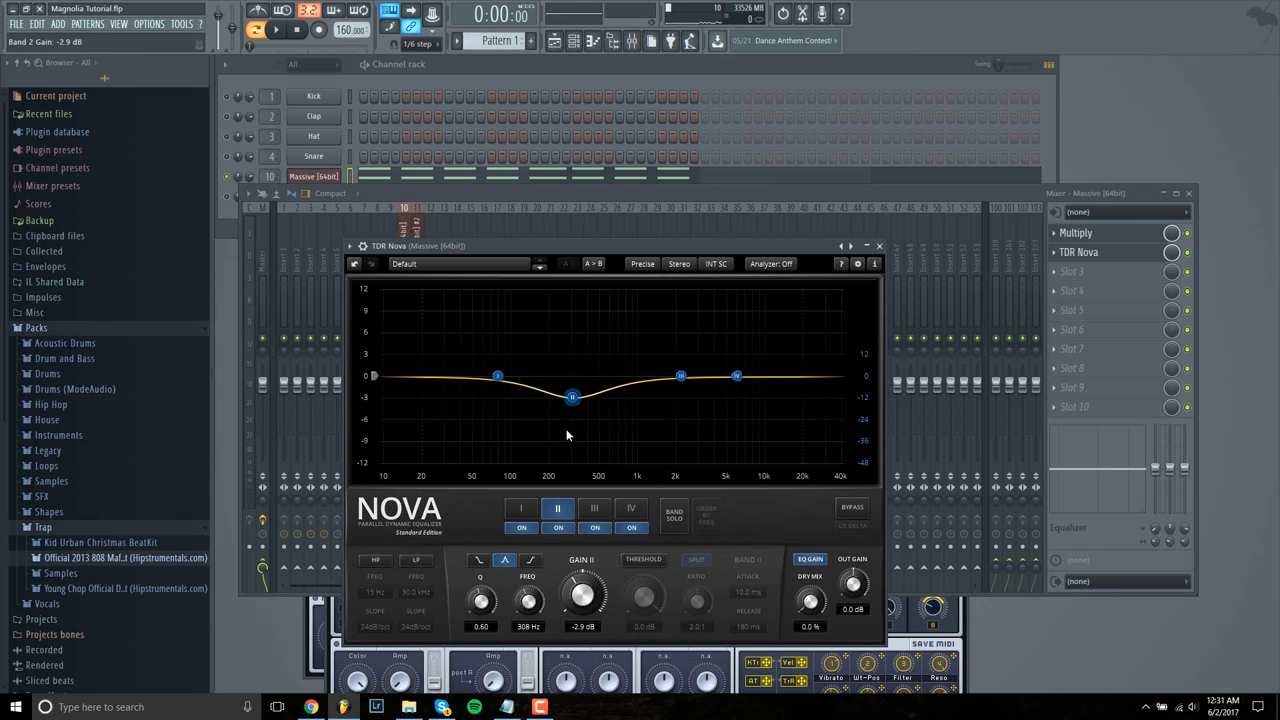
left_click_drag(572, 396, 572, 410)
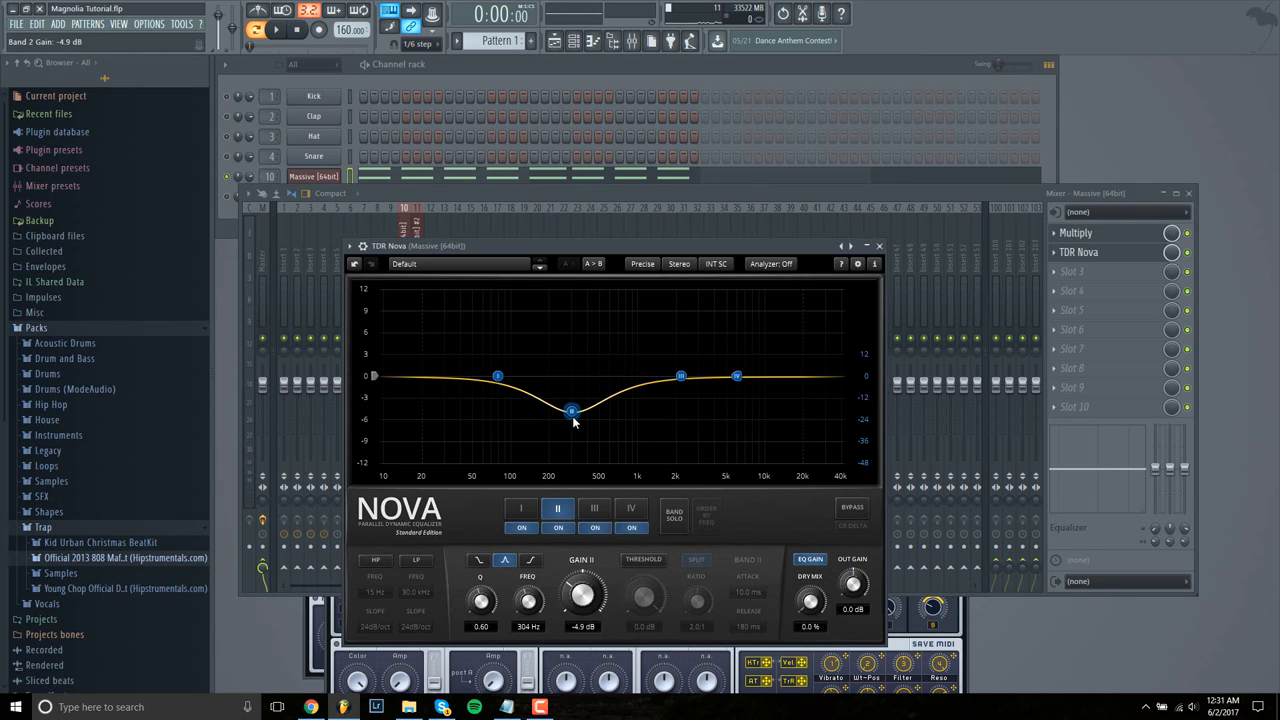
left_click_drag(572, 412, 572, 408)
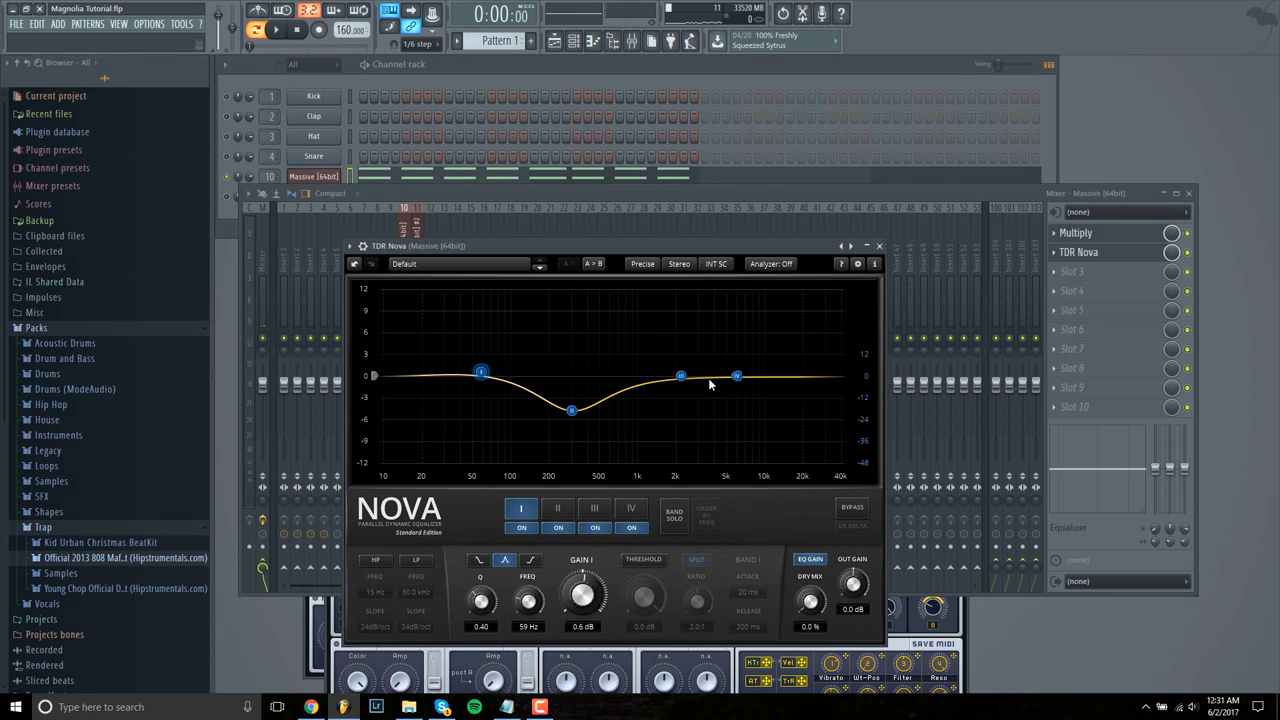
left_click(680, 376)
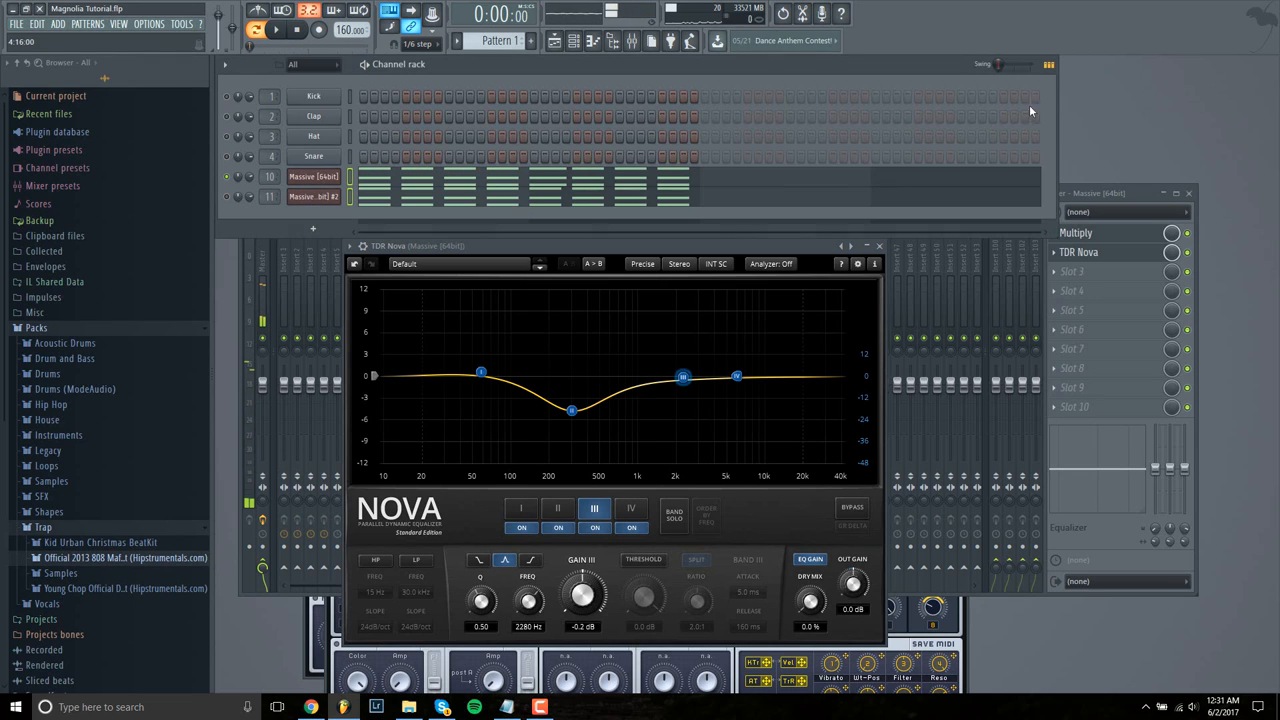
- Add TDR Nova to the Massive #2 mixer track and dip band II near 300 Hz
left_click(314, 176)
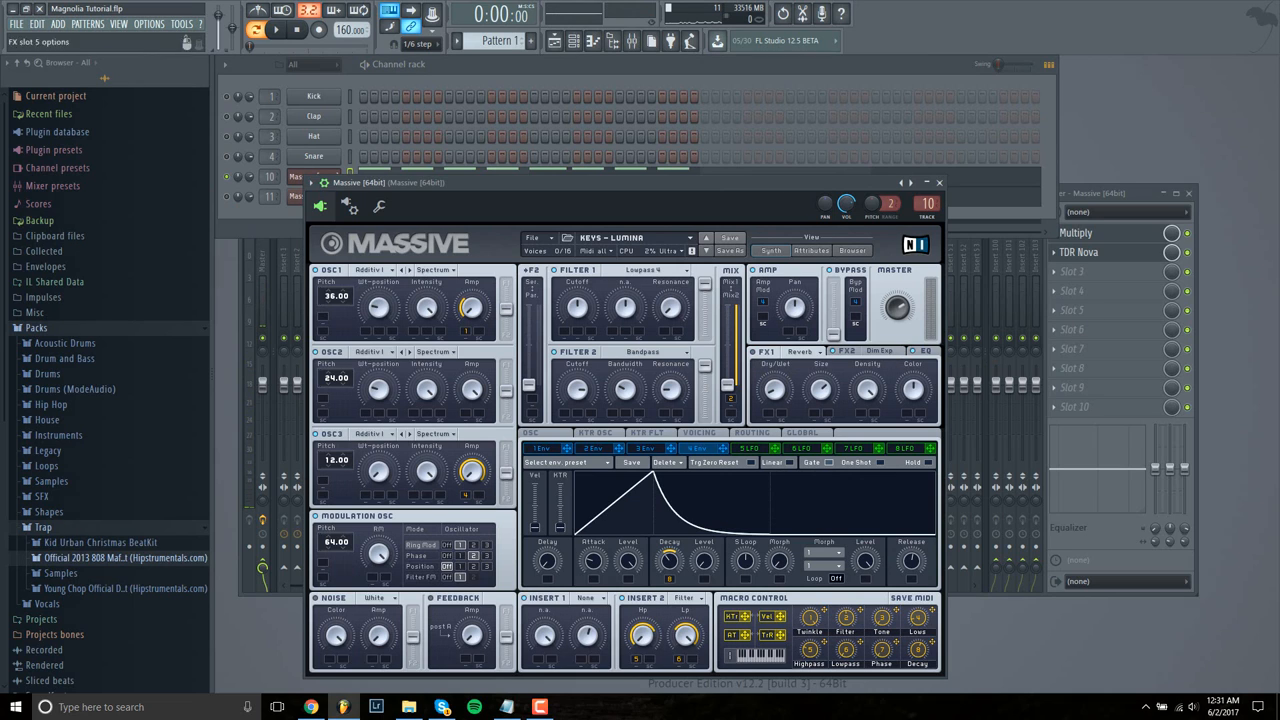
left_click(276, 30)
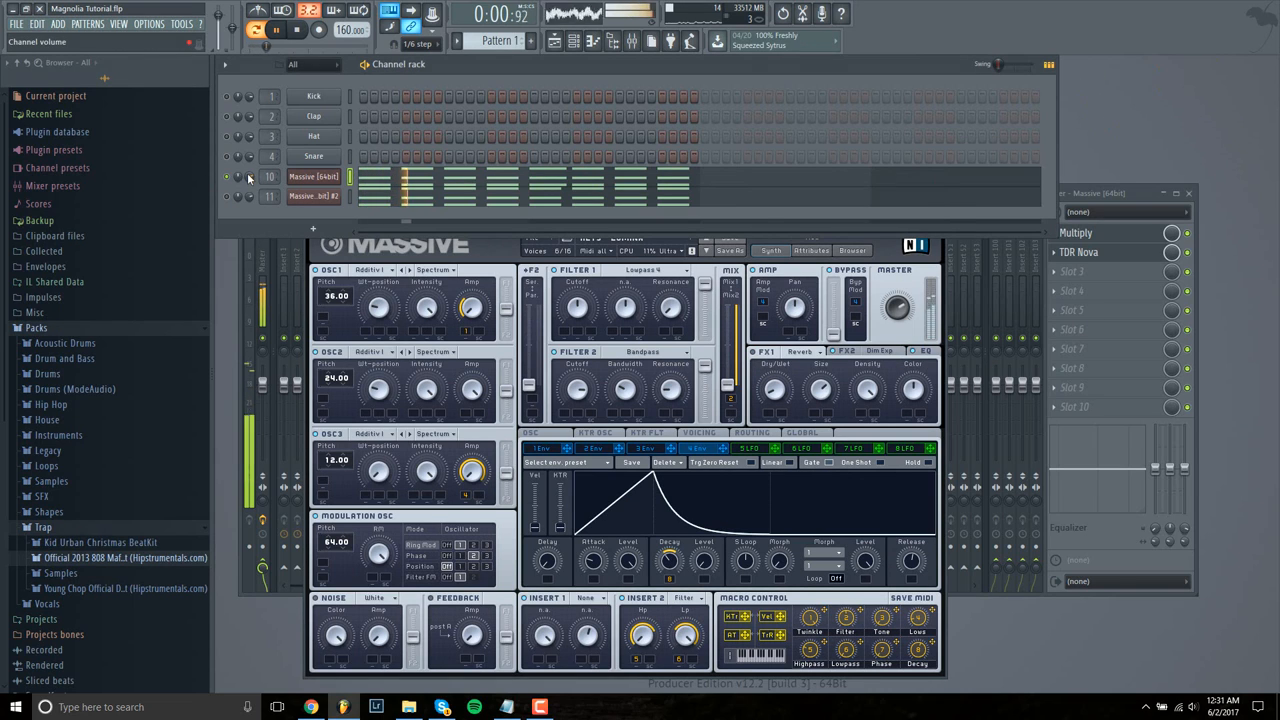
left_click(228, 176)
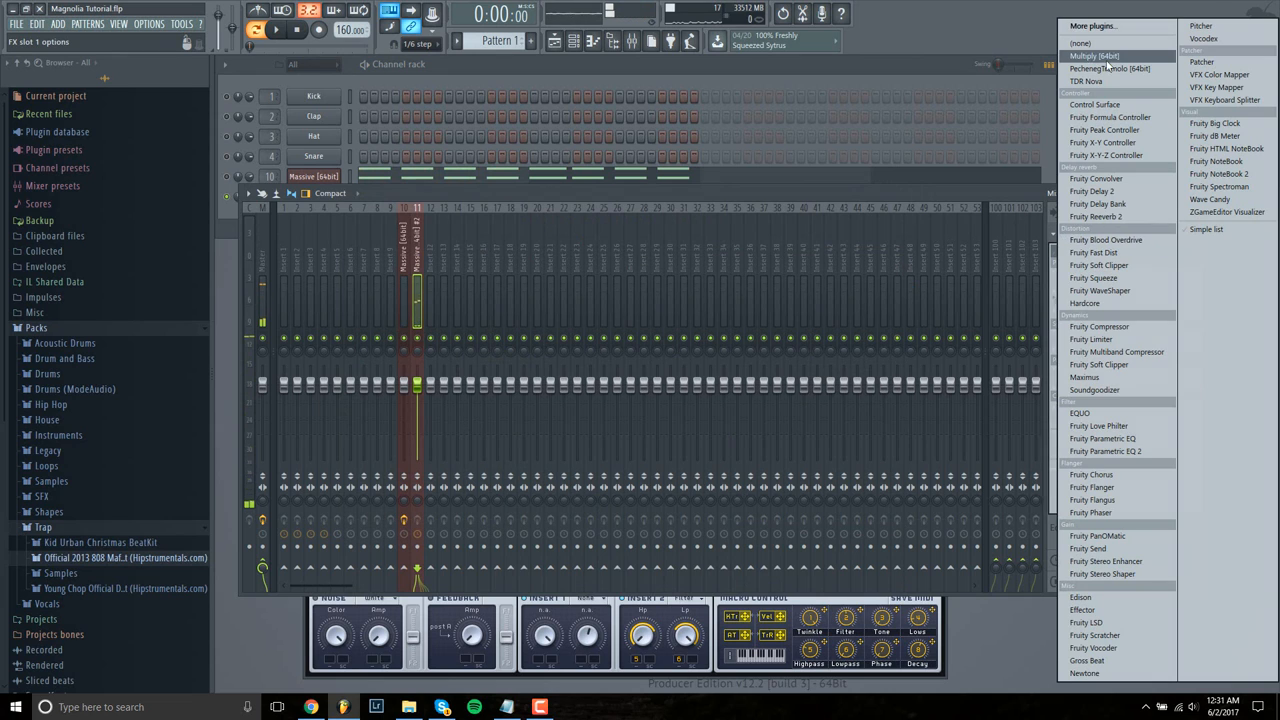
left_click(1094, 56)
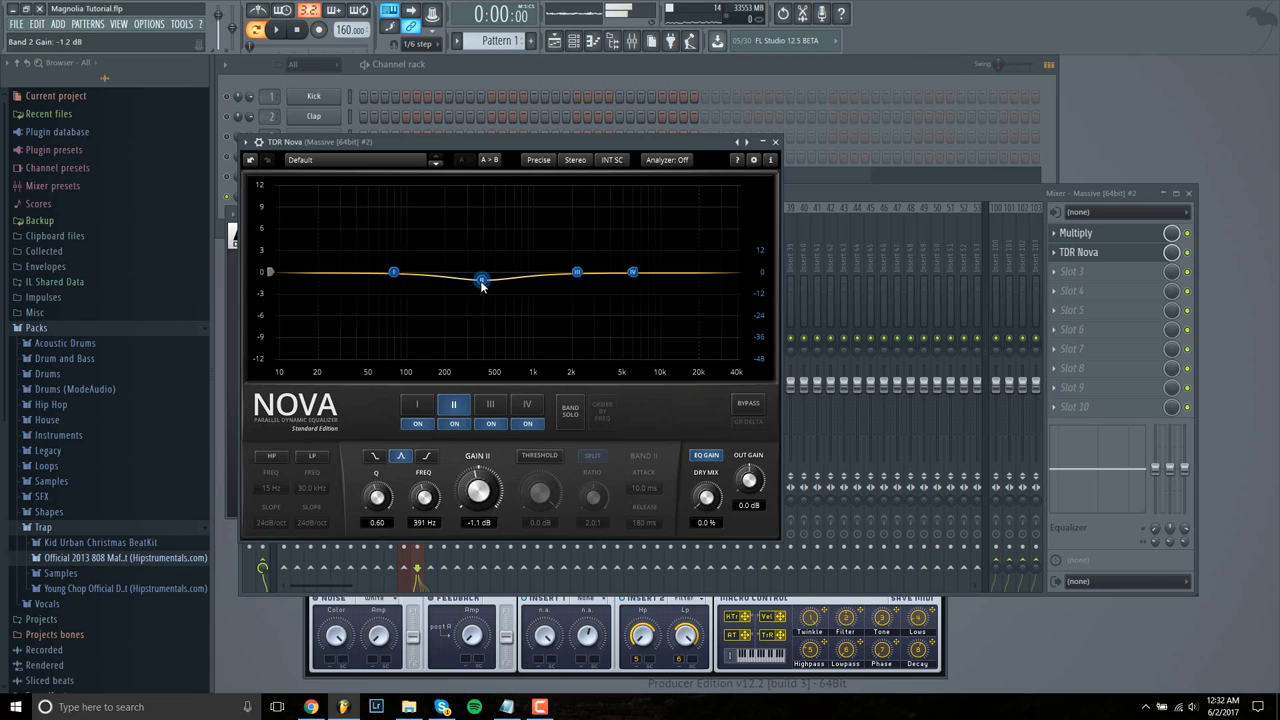
left_click_drag(480, 280, 468, 308)
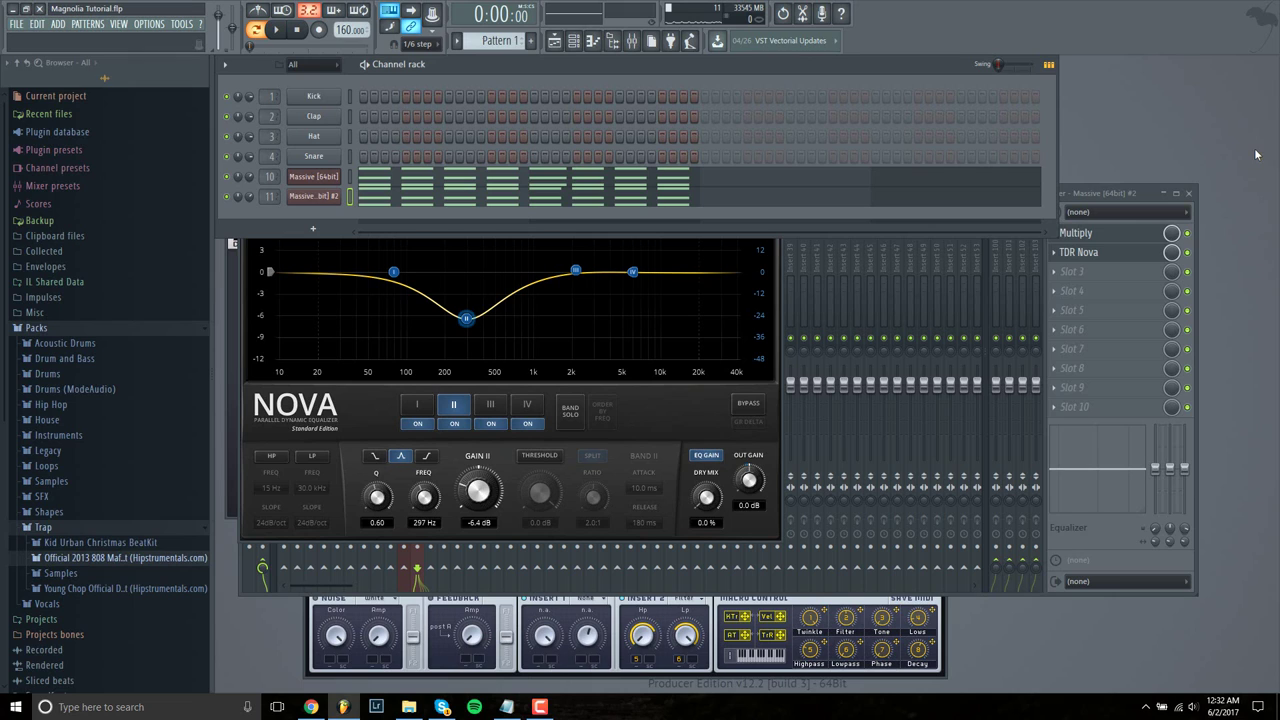
mouse_move(1212, 156)
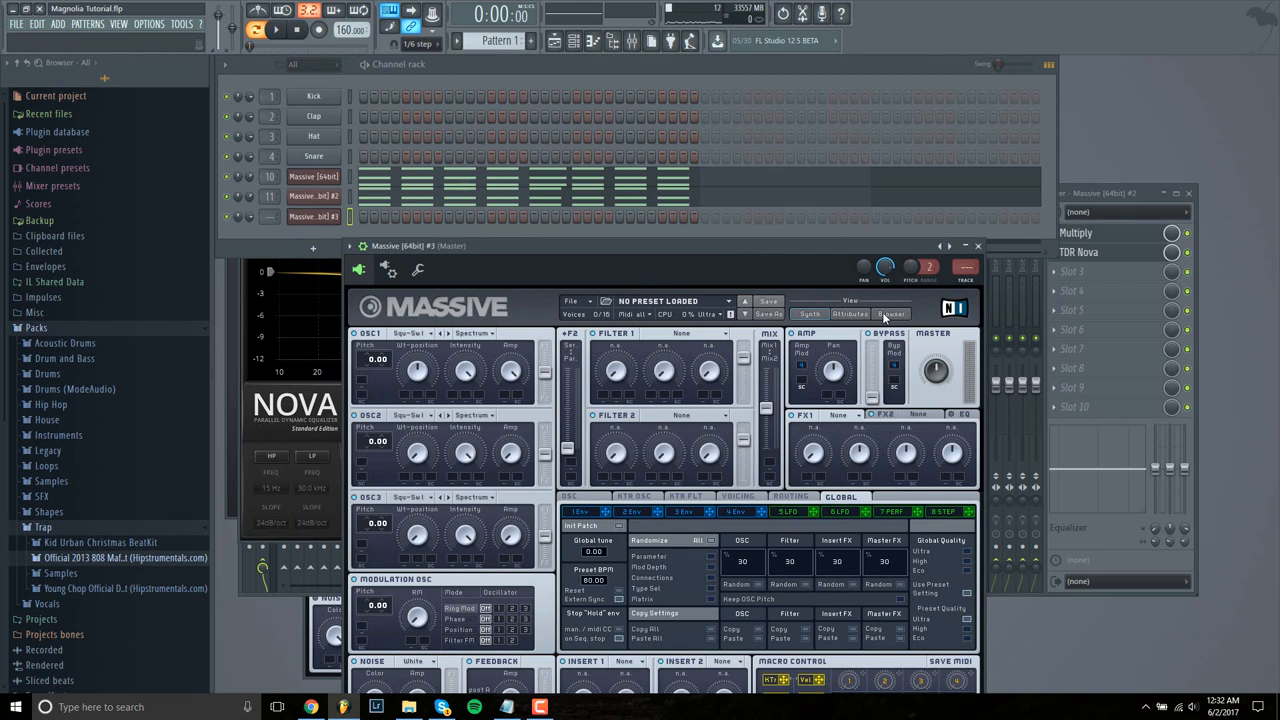
- Load the Bursted Flute preset into Massive #3 from the browser's Flute type listing
left_click(890, 314)
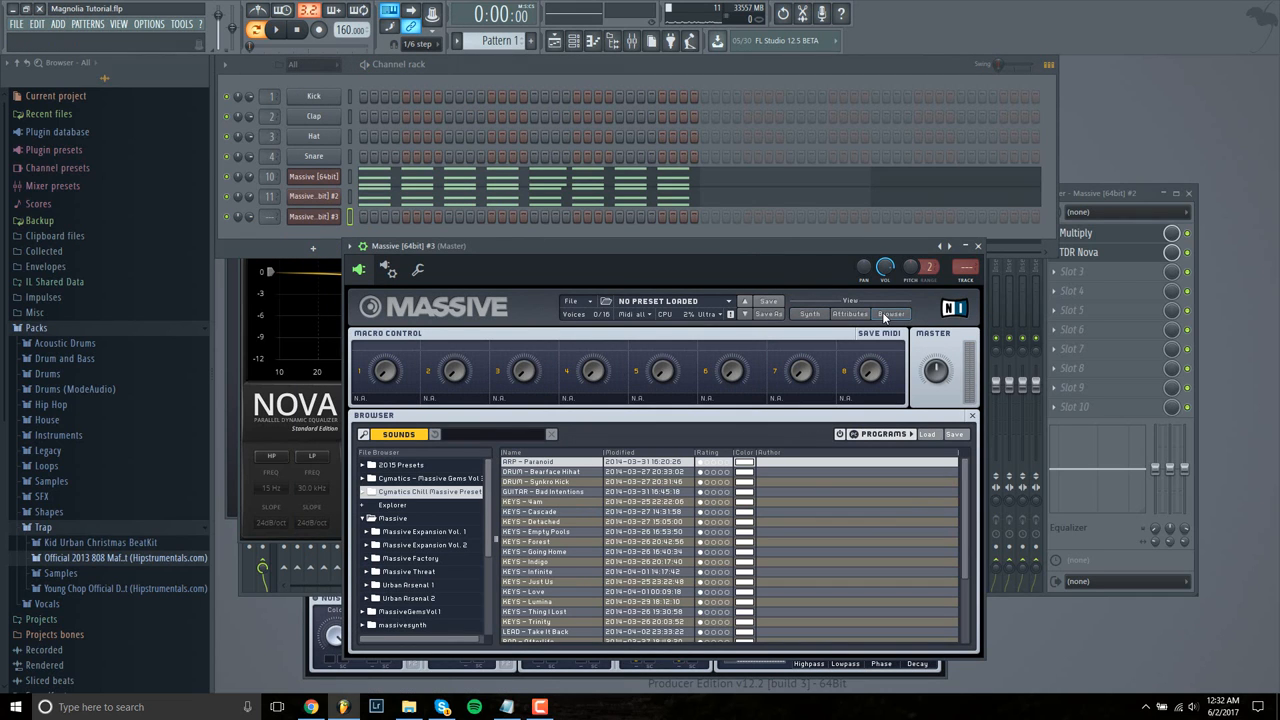
left_click(888, 312)
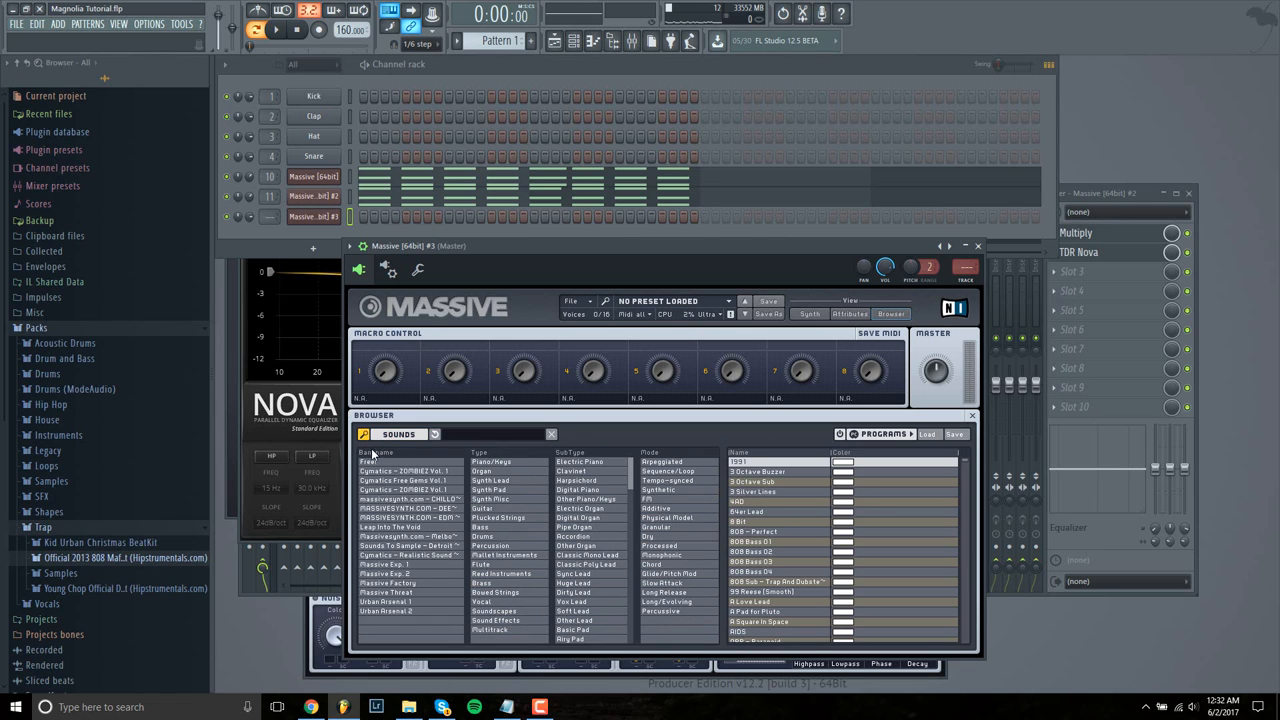
mouse_move(504, 492)
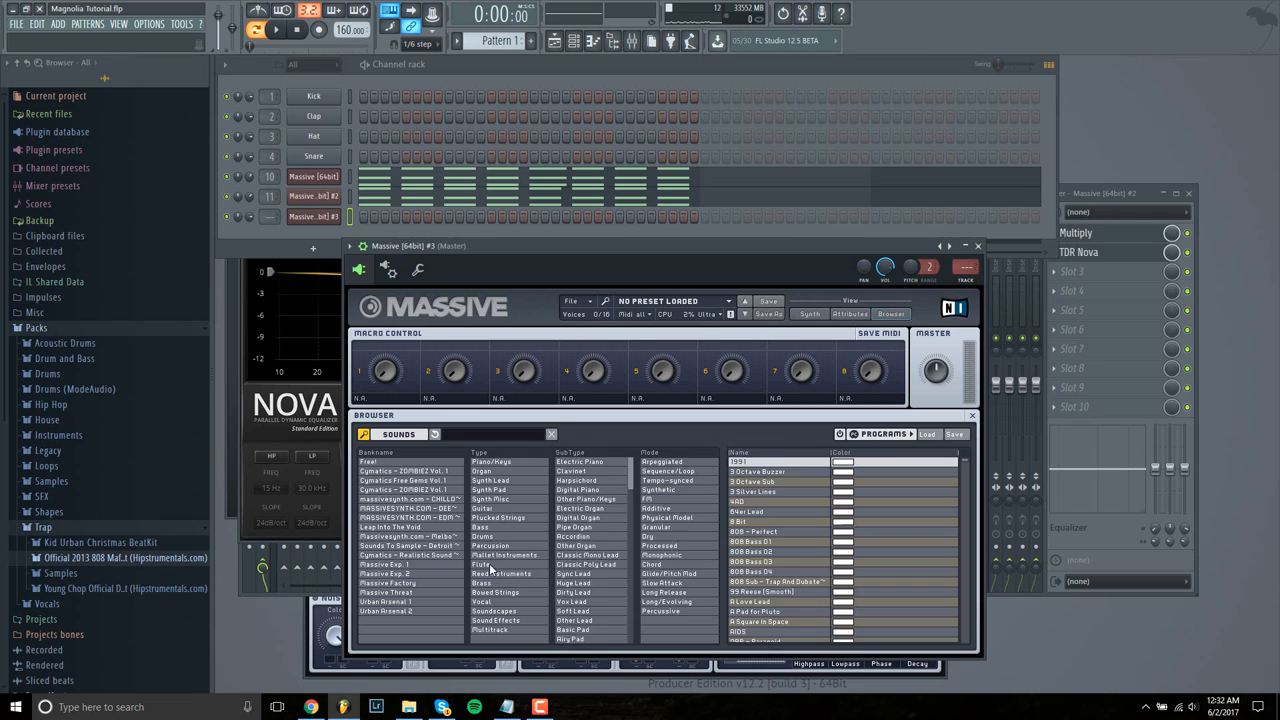
left_click(482, 564)
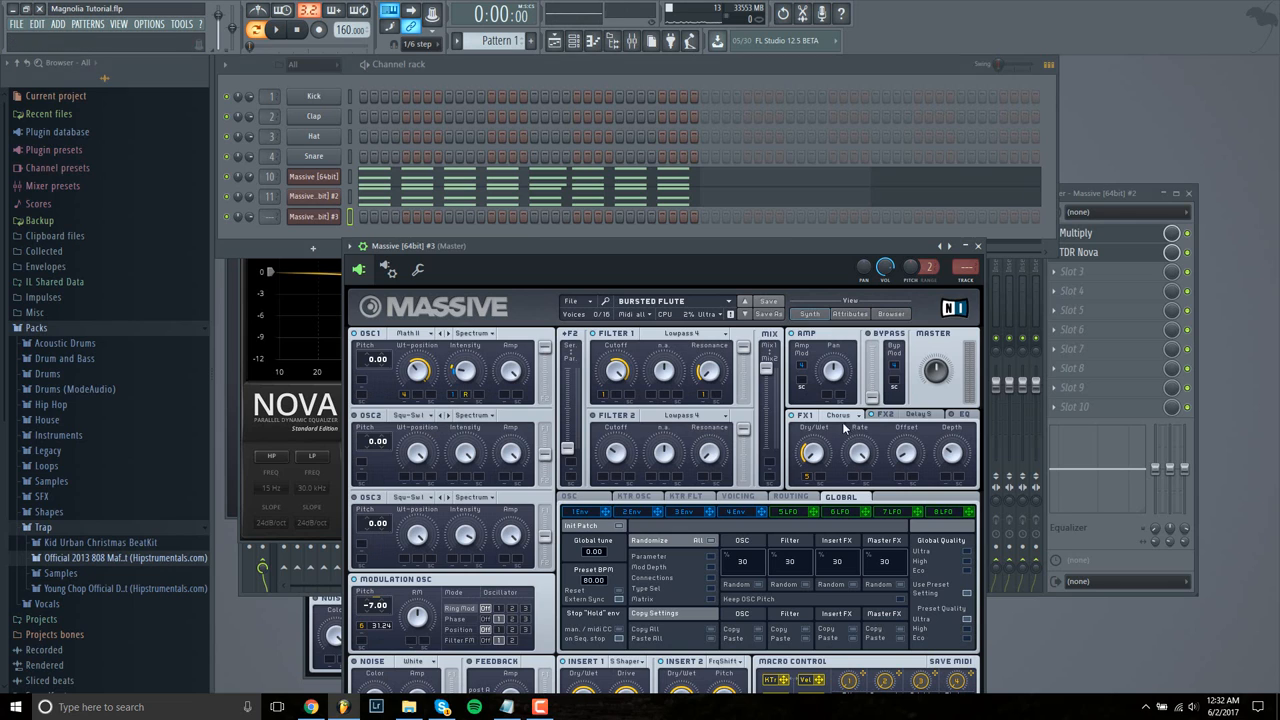
left_click(882, 414)
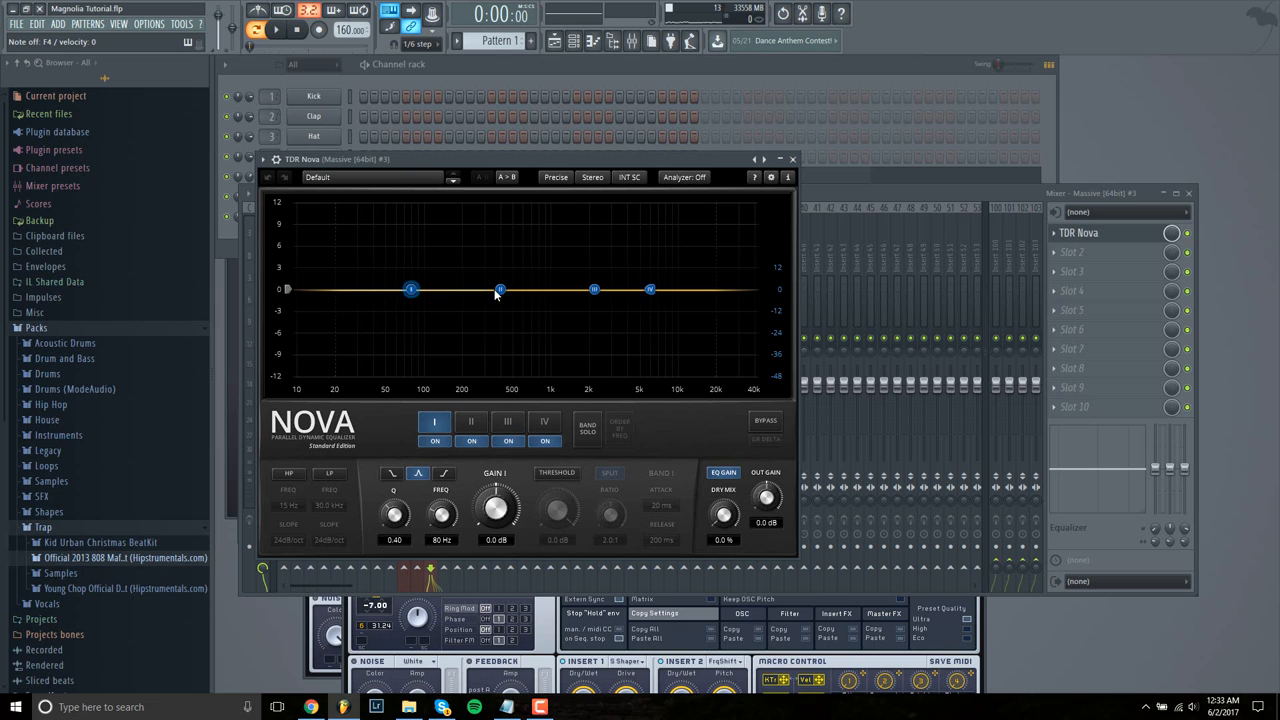
- Pull band II down into a wide low-mid cut around 300 Hz on the flute's Nova
left_click_drag(500, 290, 468, 324)
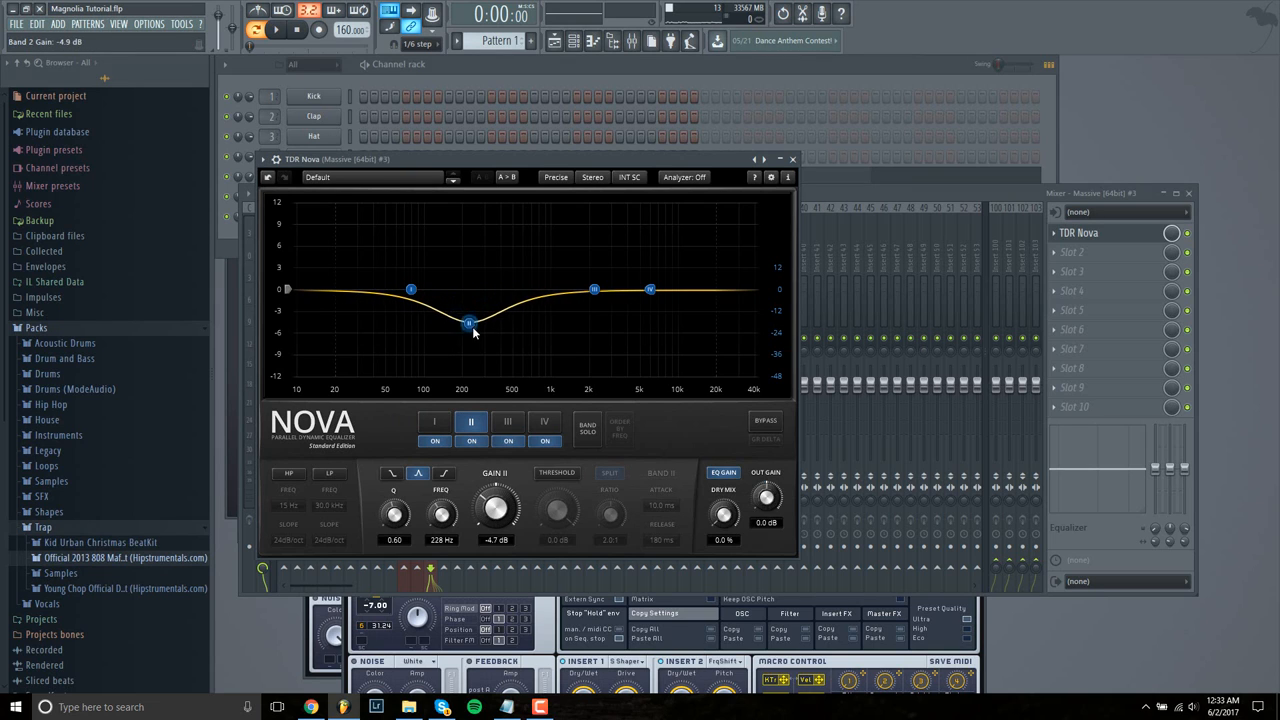
left_click_drag(468, 324, 484, 334)
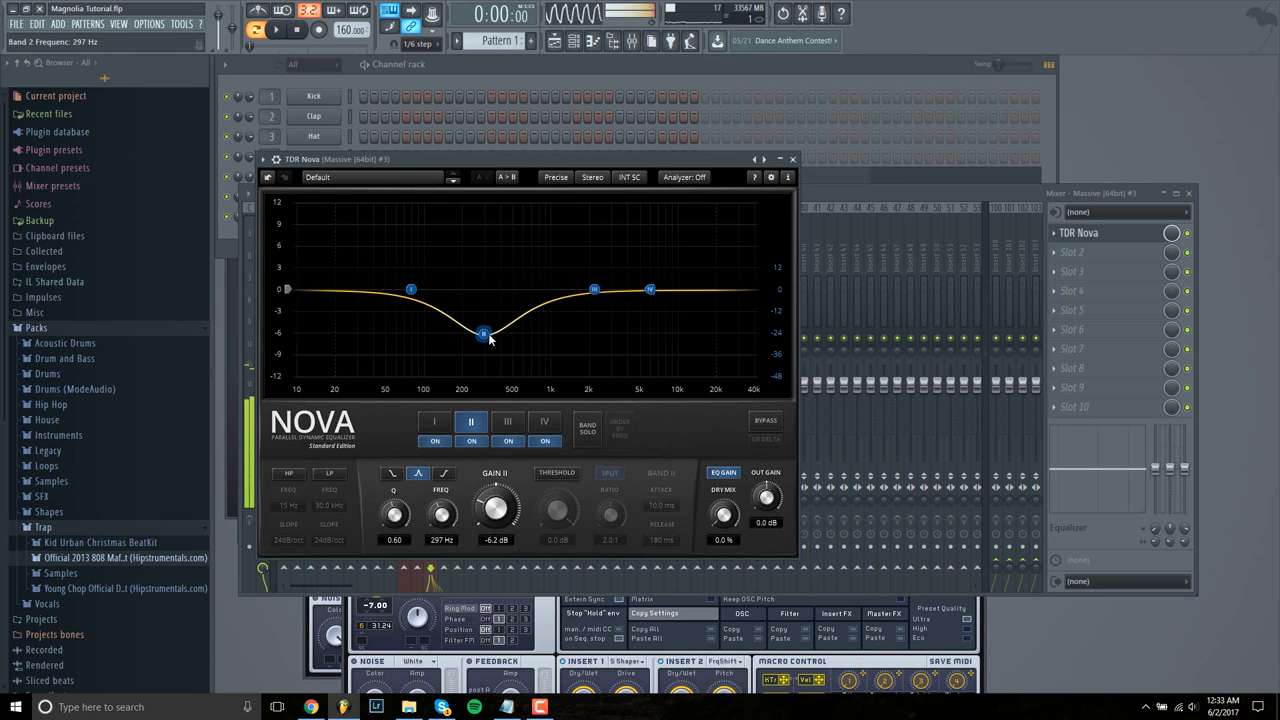
left_click_drag(484, 332, 476, 332)
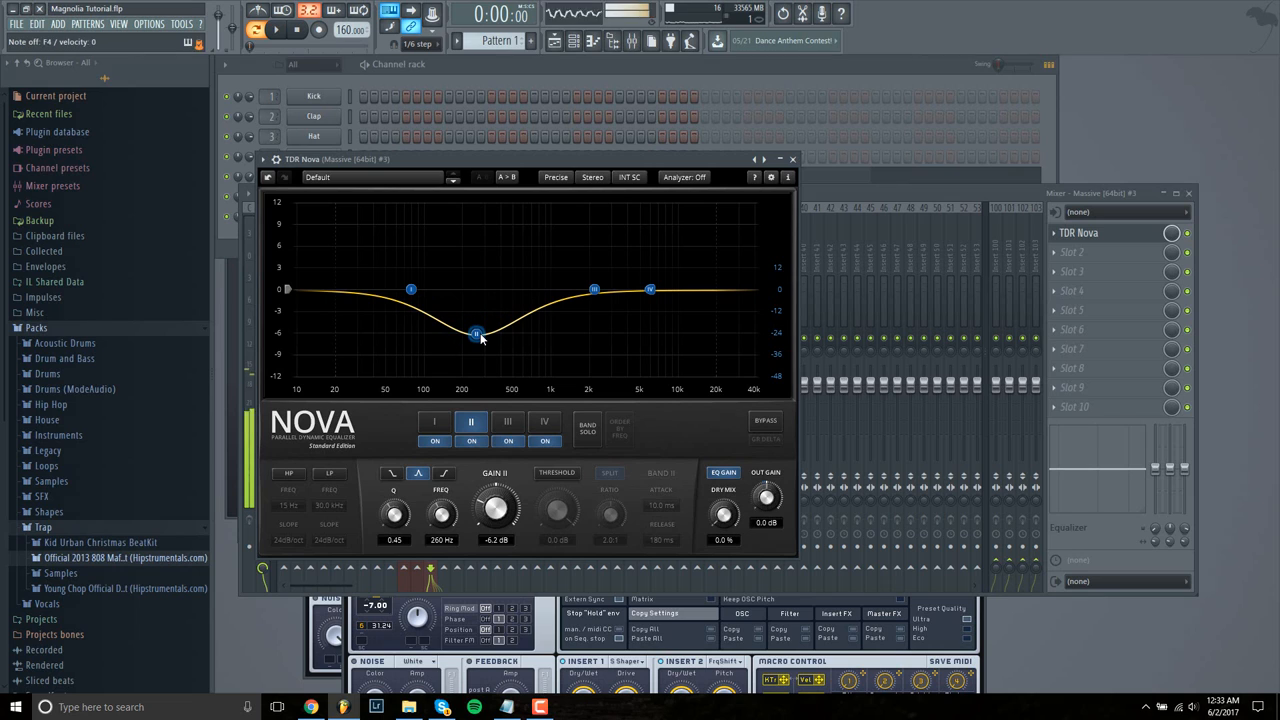
left_click_drag(476, 334, 484, 336)
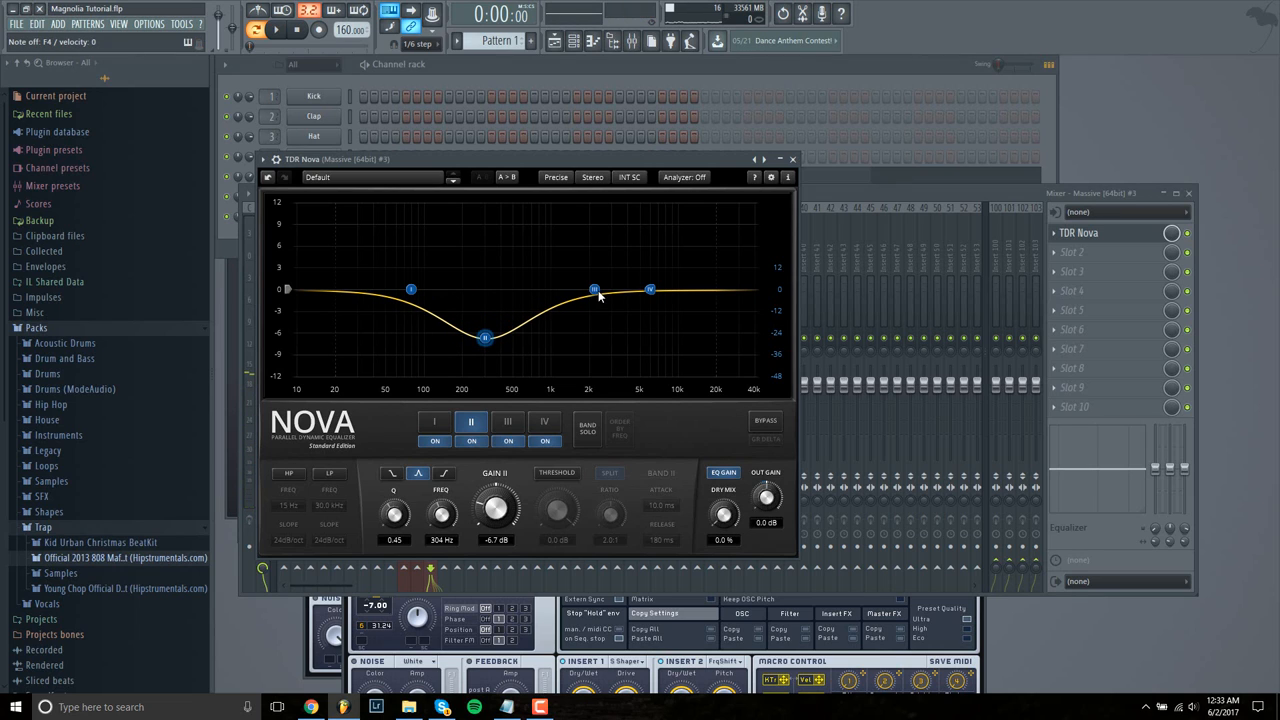
- Boost band III around 3 kHz and pull band IV down near 9 kHz
left_click_drag(592, 290, 606, 262)
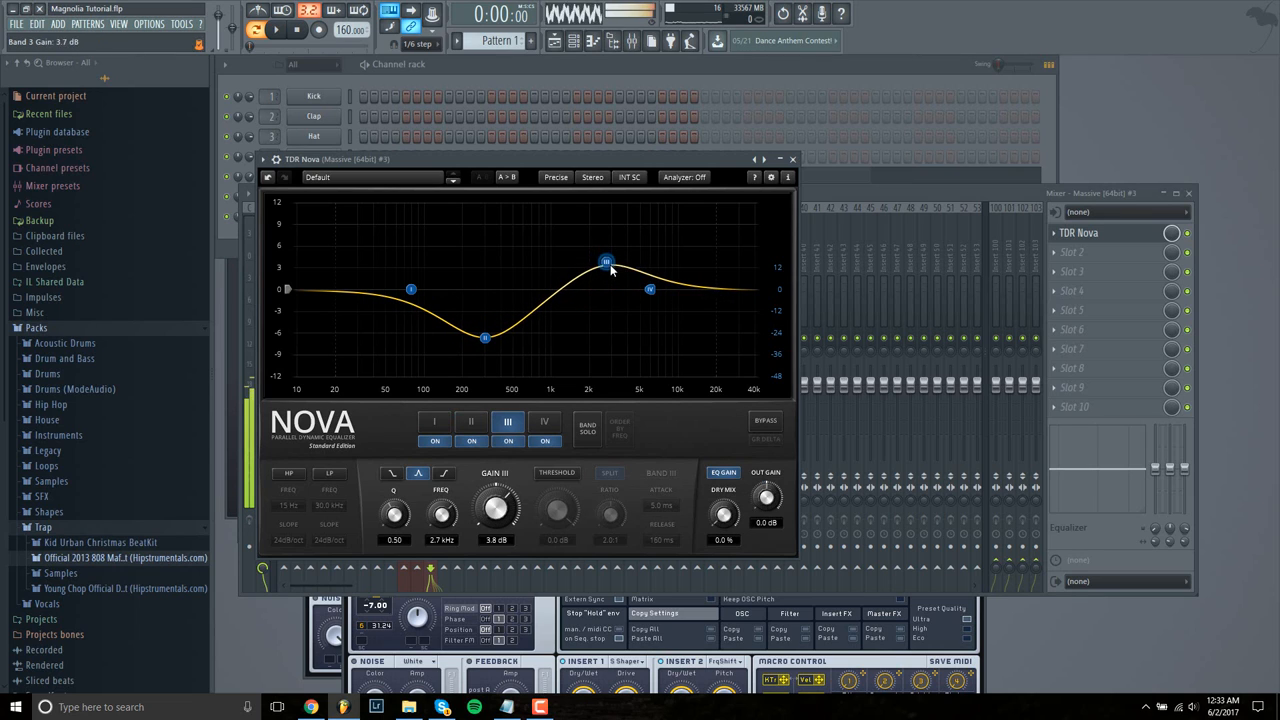
left_click(544, 420)
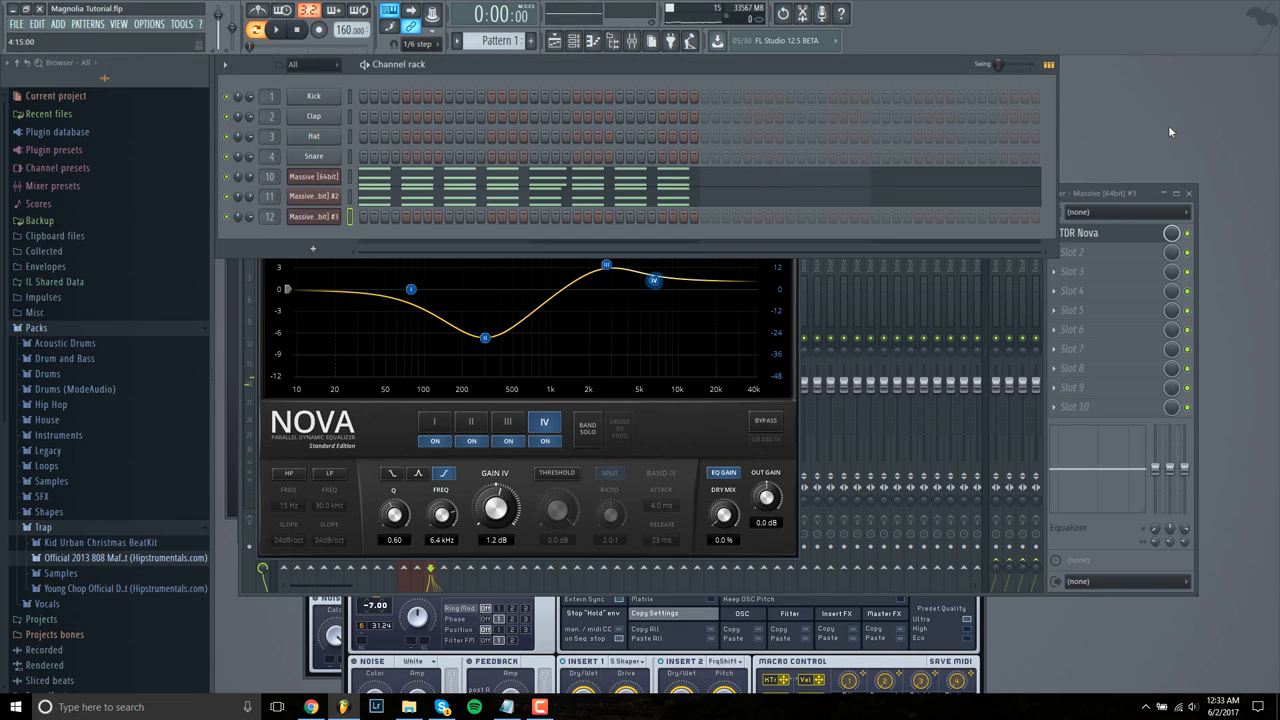
left_click_drag(652, 280, 688, 302)
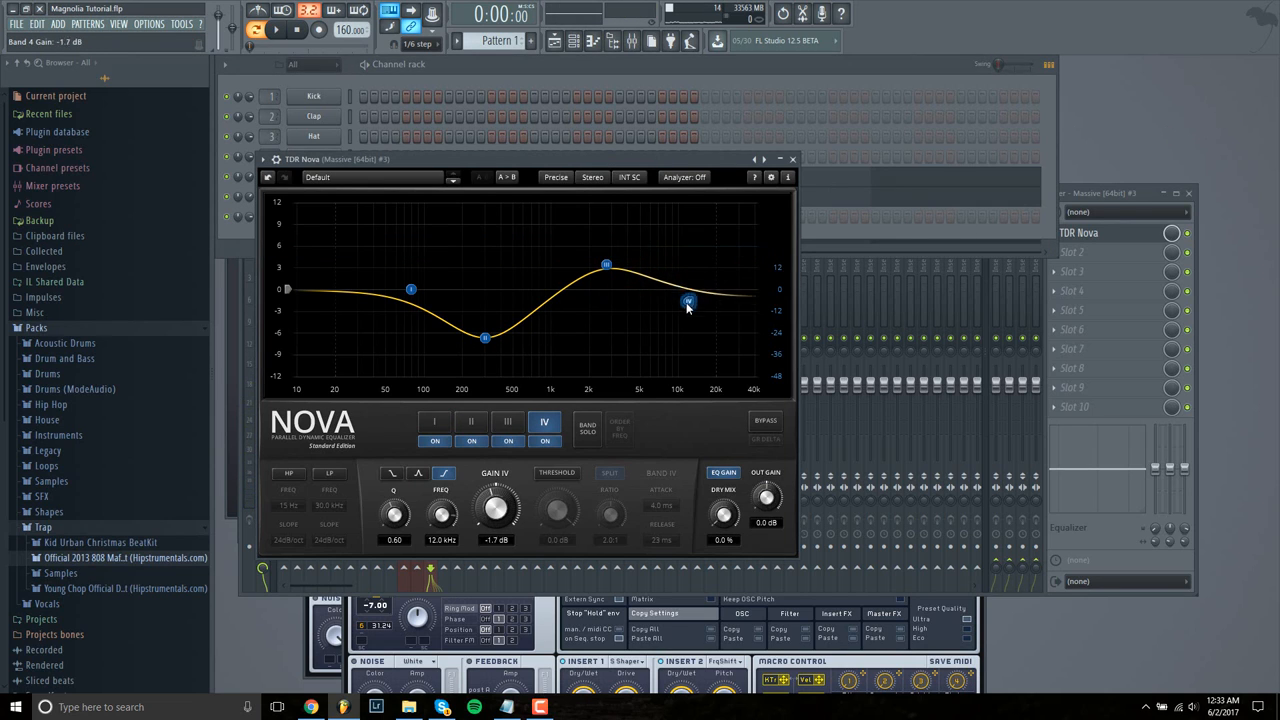
left_click_drag(688, 302, 674, 336)
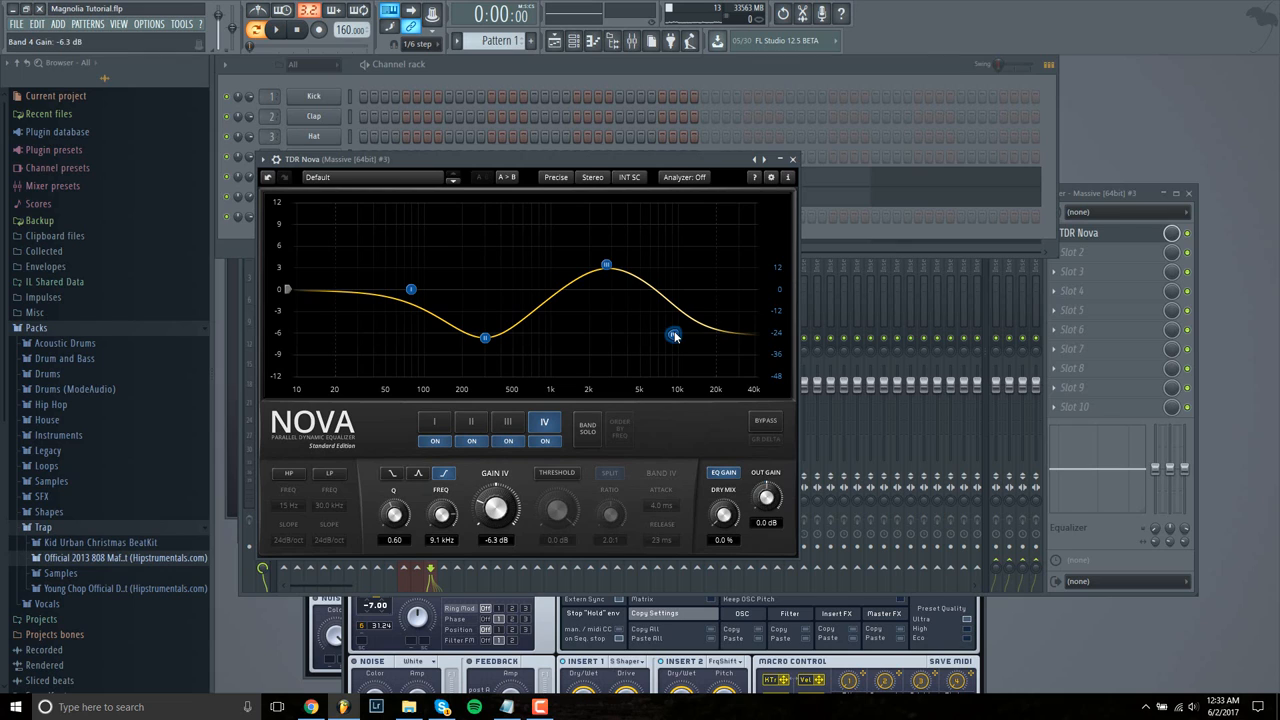
left_click_drag(676, 336, 668, 340)
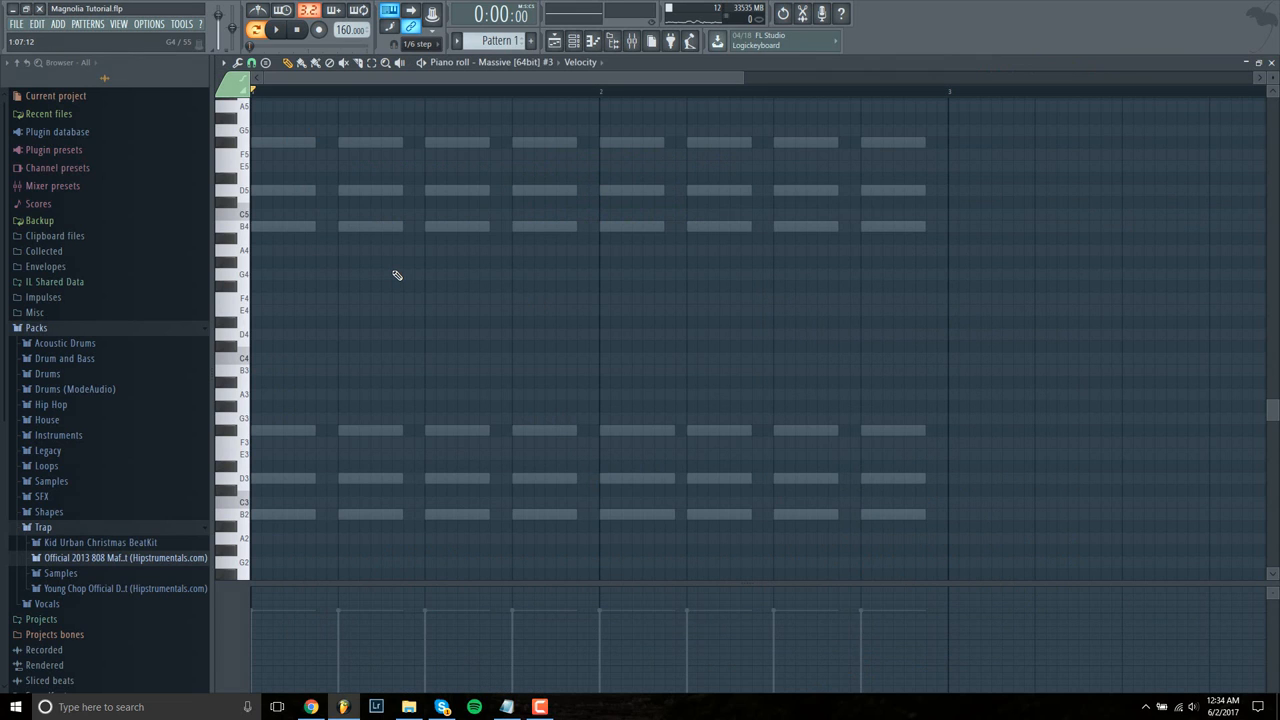
- Draw the opening flute melody notes over the chords and audition them
left_click(292, 190)
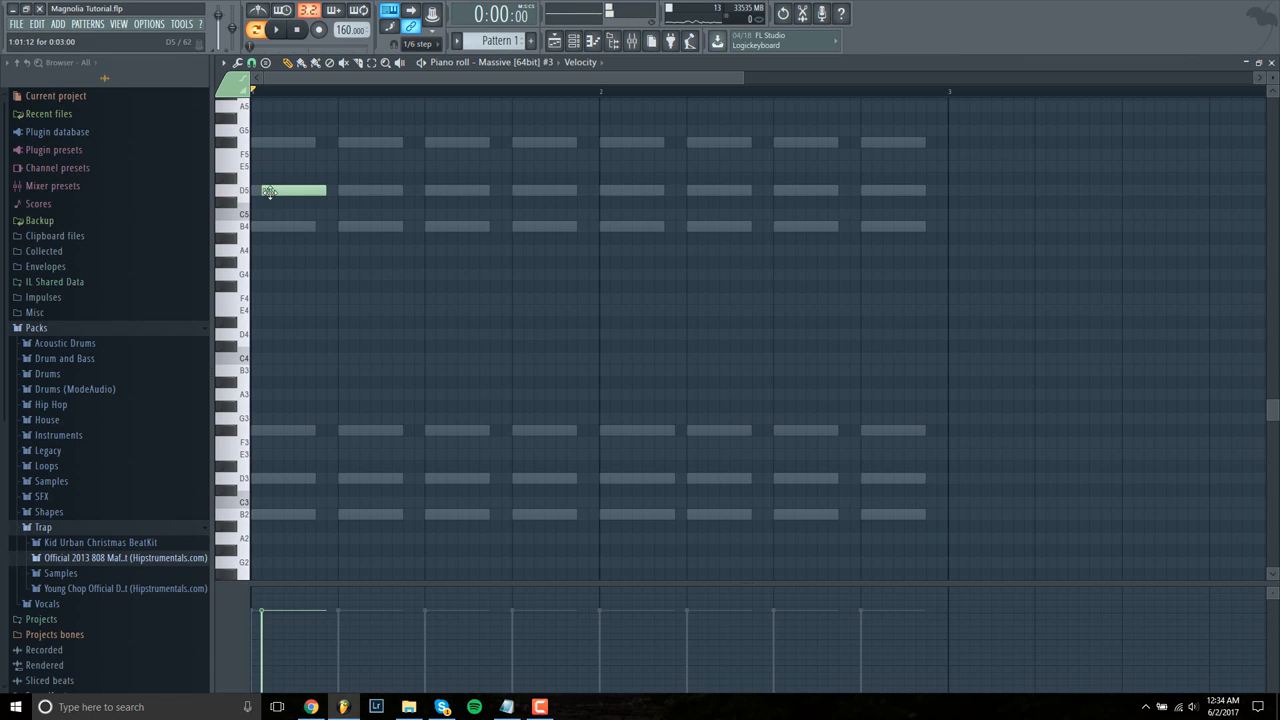
left_click_drag(290, 190, 290, 166)
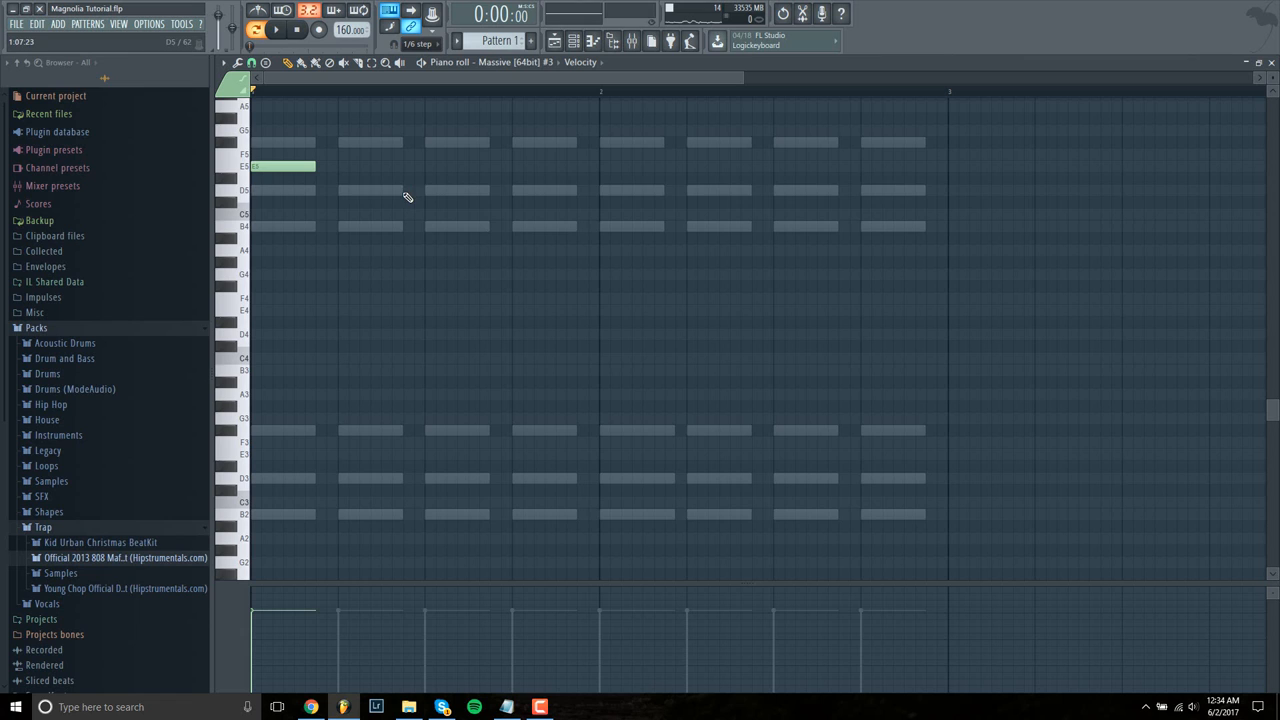
left_click(276, 30)
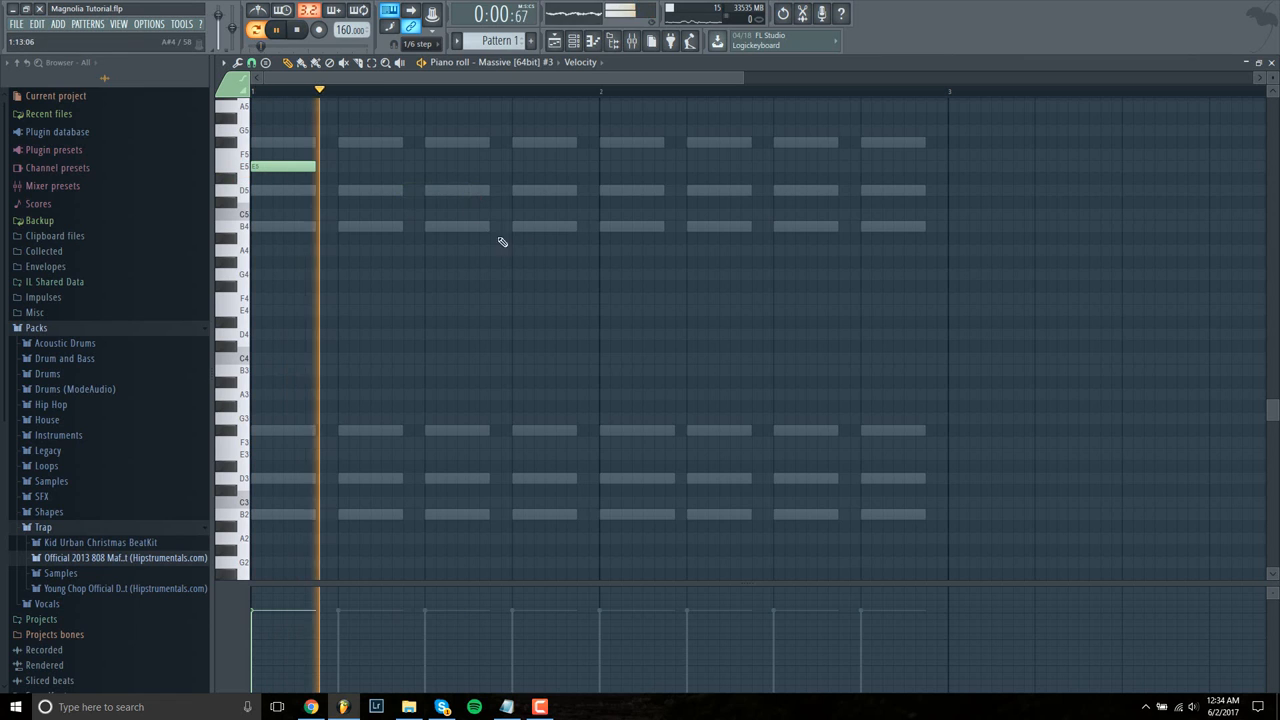
left_click(418, 190)
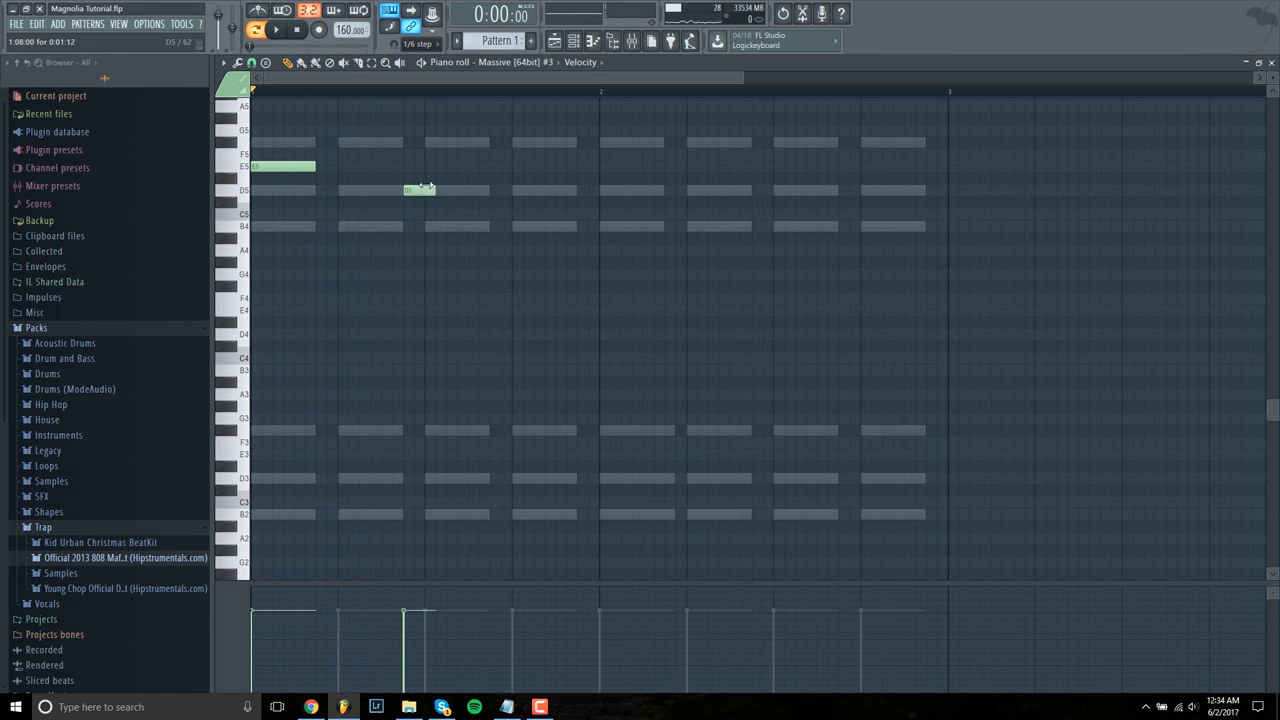
left_click(276, 30)
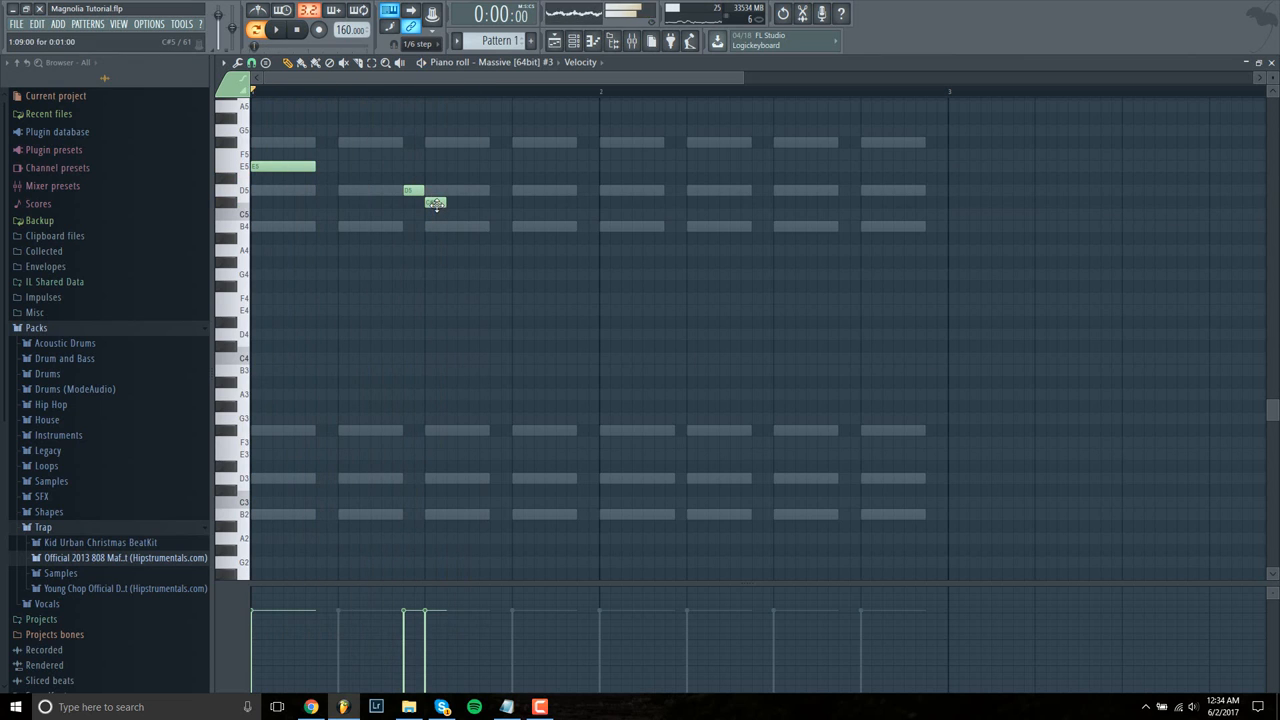
- Lengthen the opening note and finish the phrase, repeating it in the pattern's second half
left_click(276, 30)
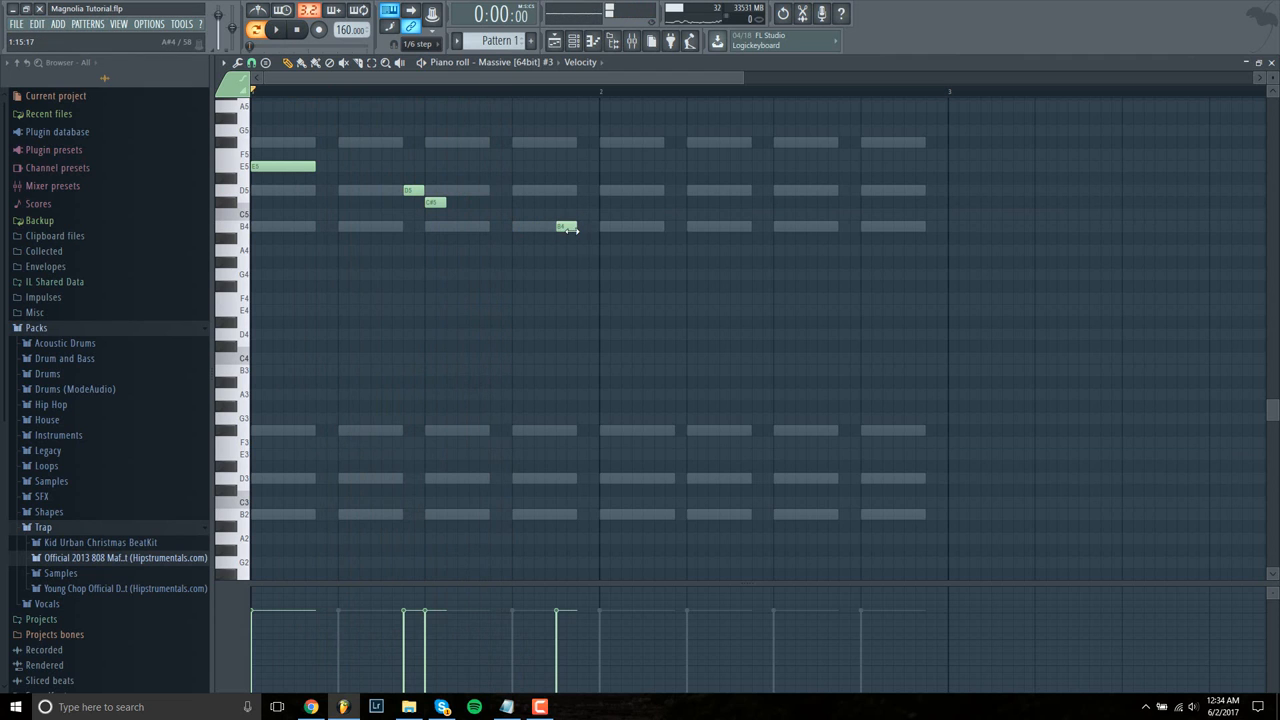
left_click_drag(316, 166, 380, 166)
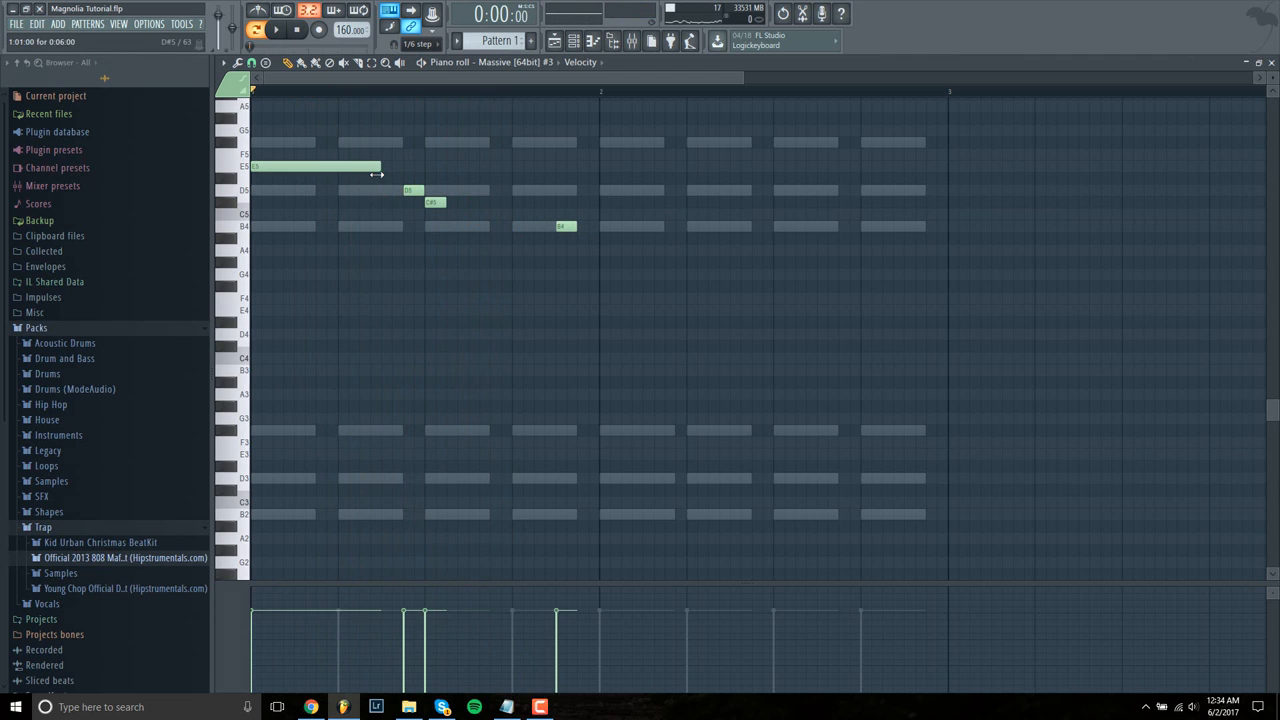
left_click(276, 30)
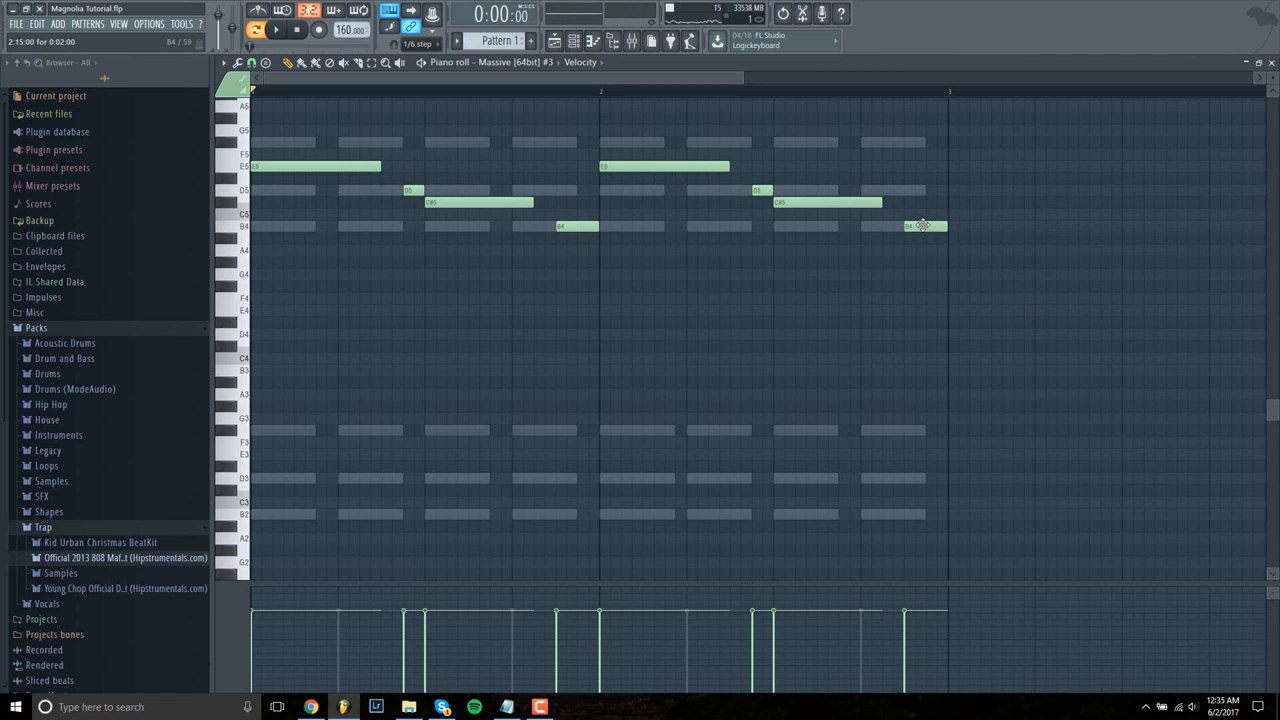
left_click(276, 30)
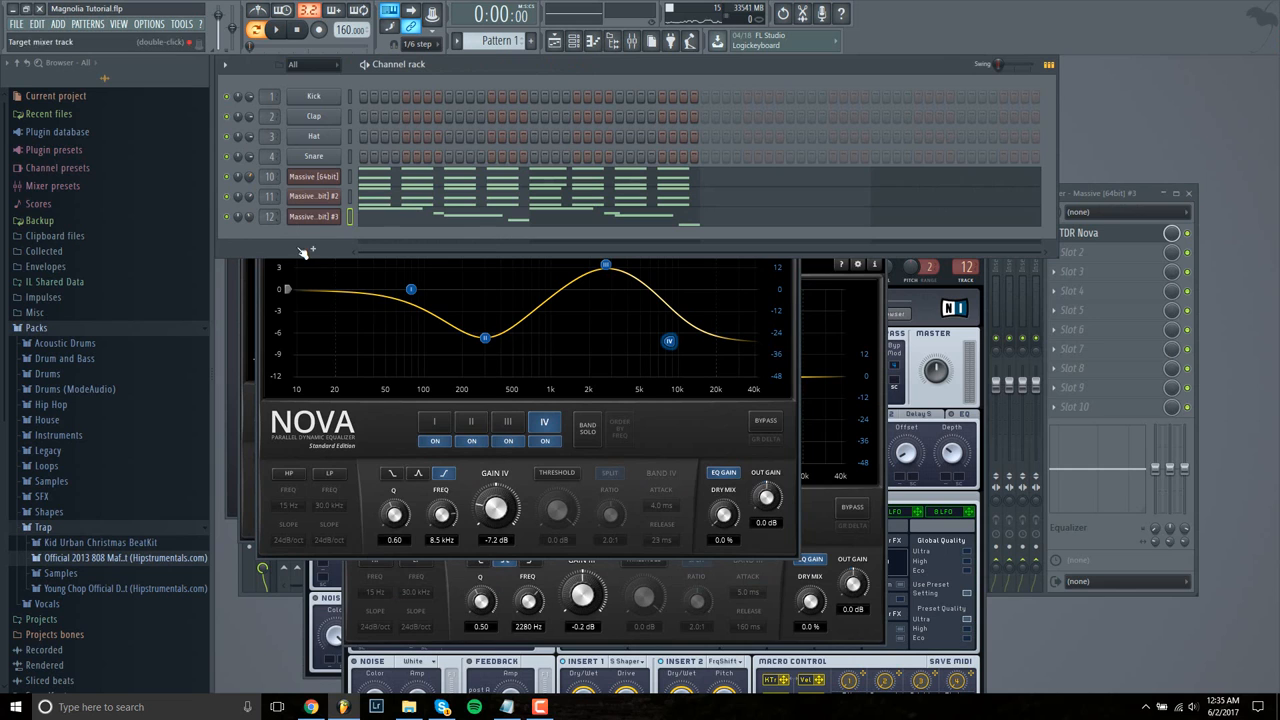
- Insert a fourth Massive channel via Add > More plugins and browse its preset categories
left_click(312, 248)
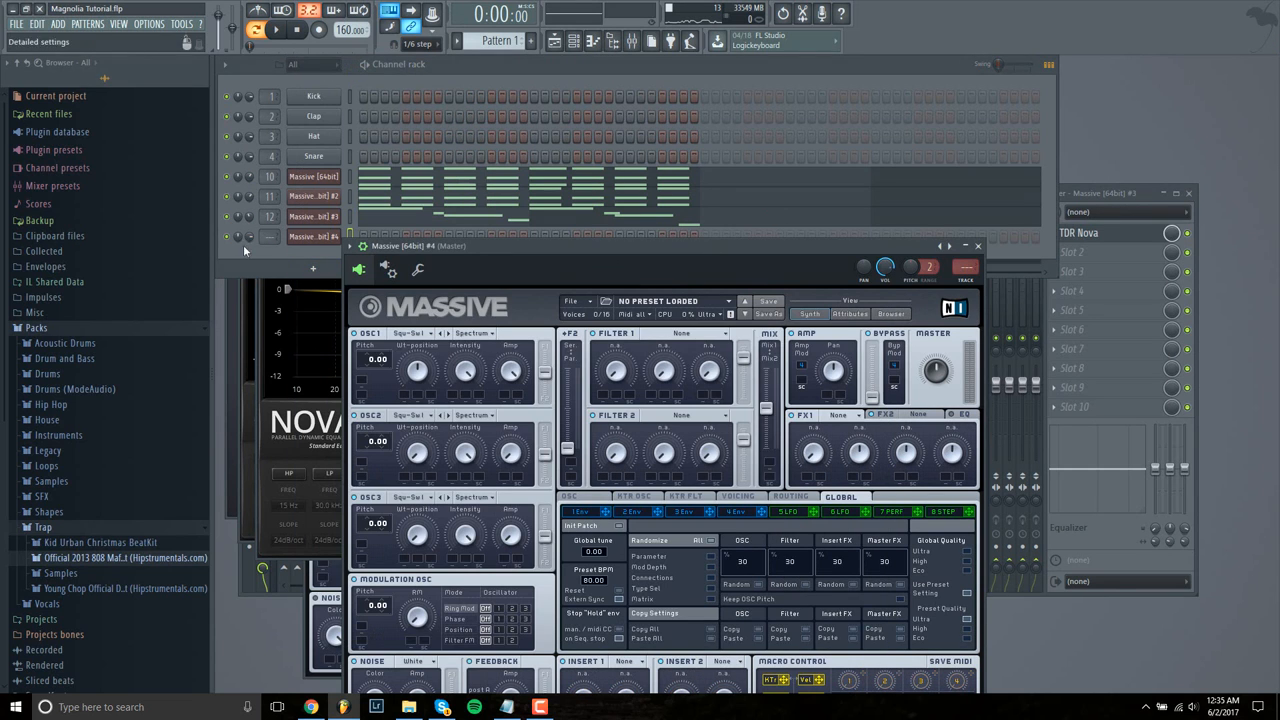
left_click(312, 268)
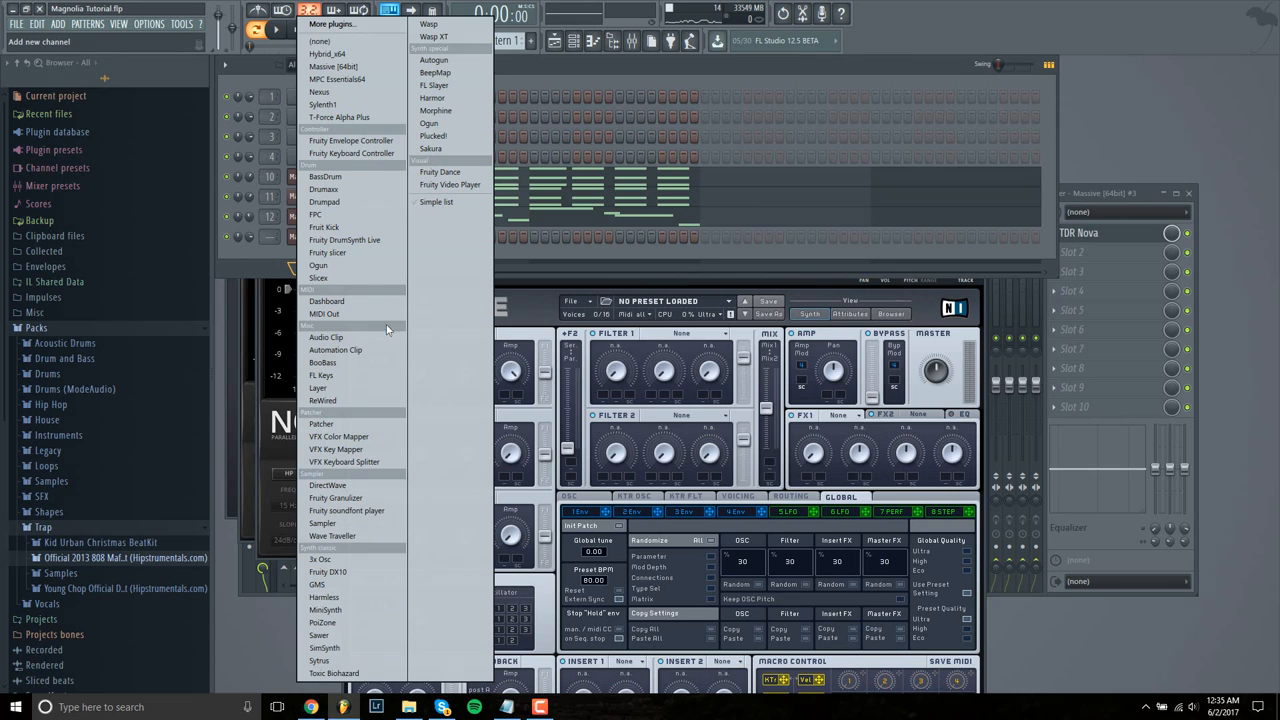
mouse_move(320, 92)
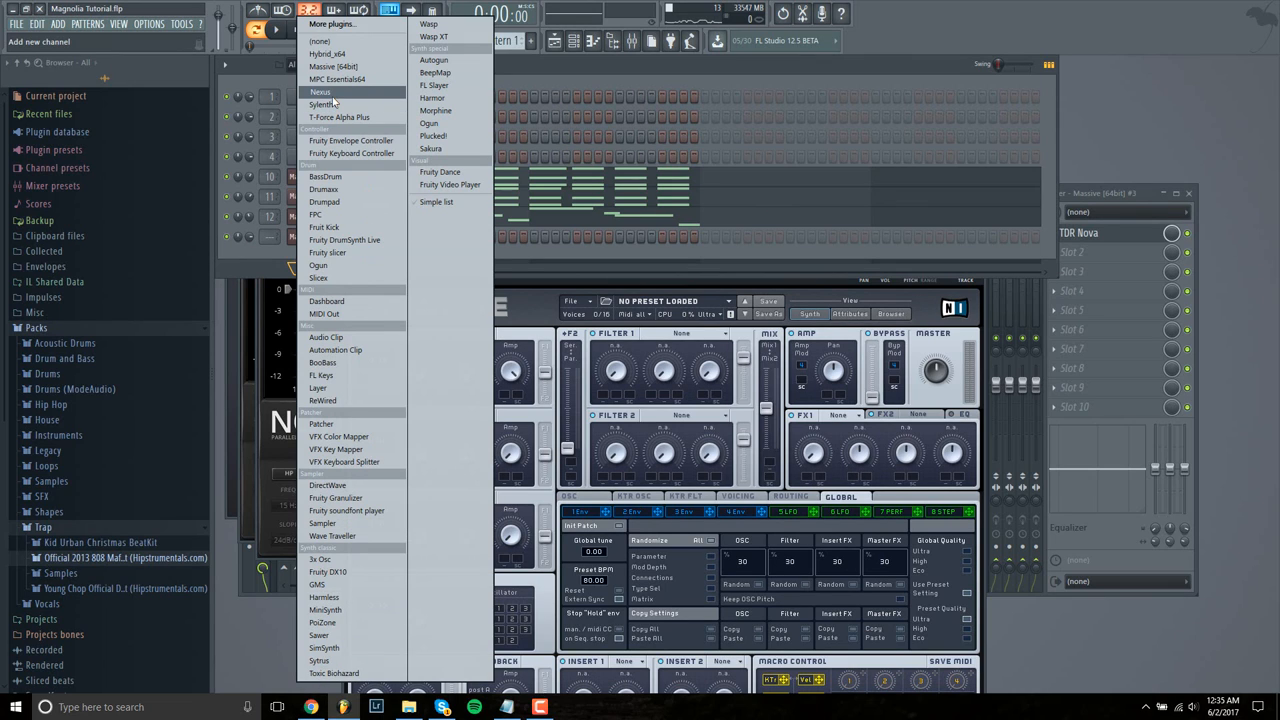
mouse_move(434, 136)
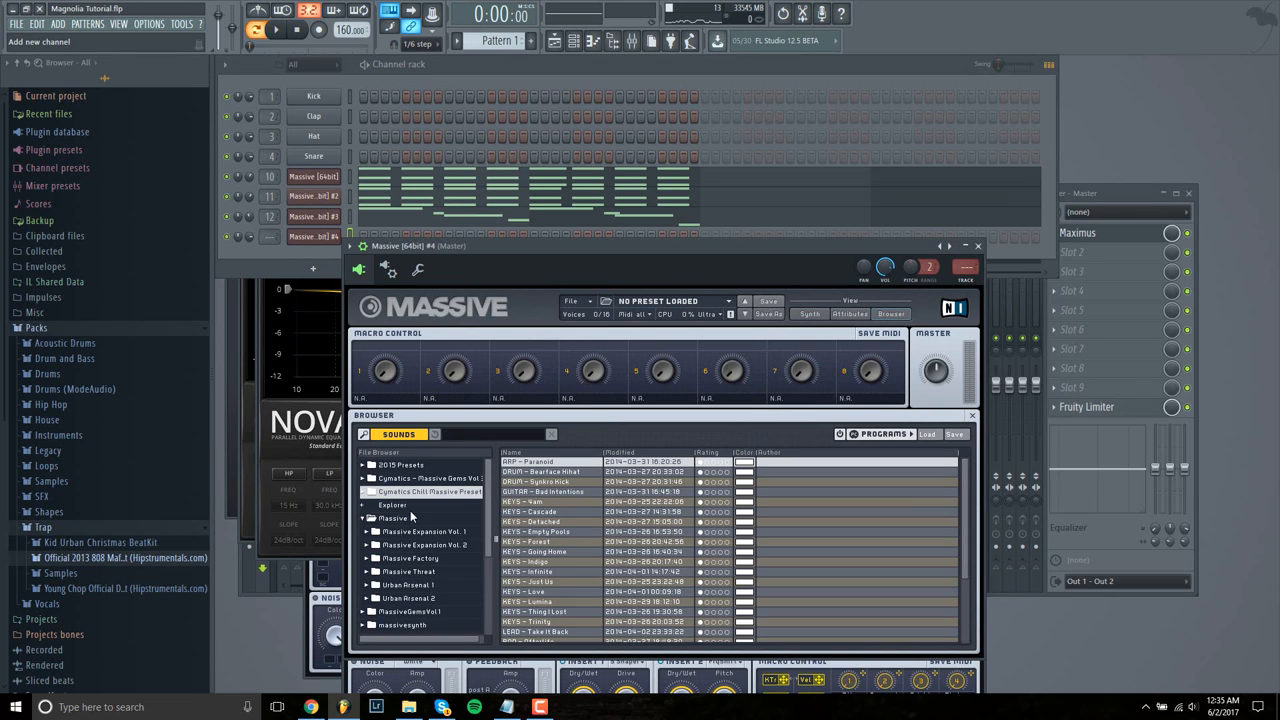
scroll("down", 3)
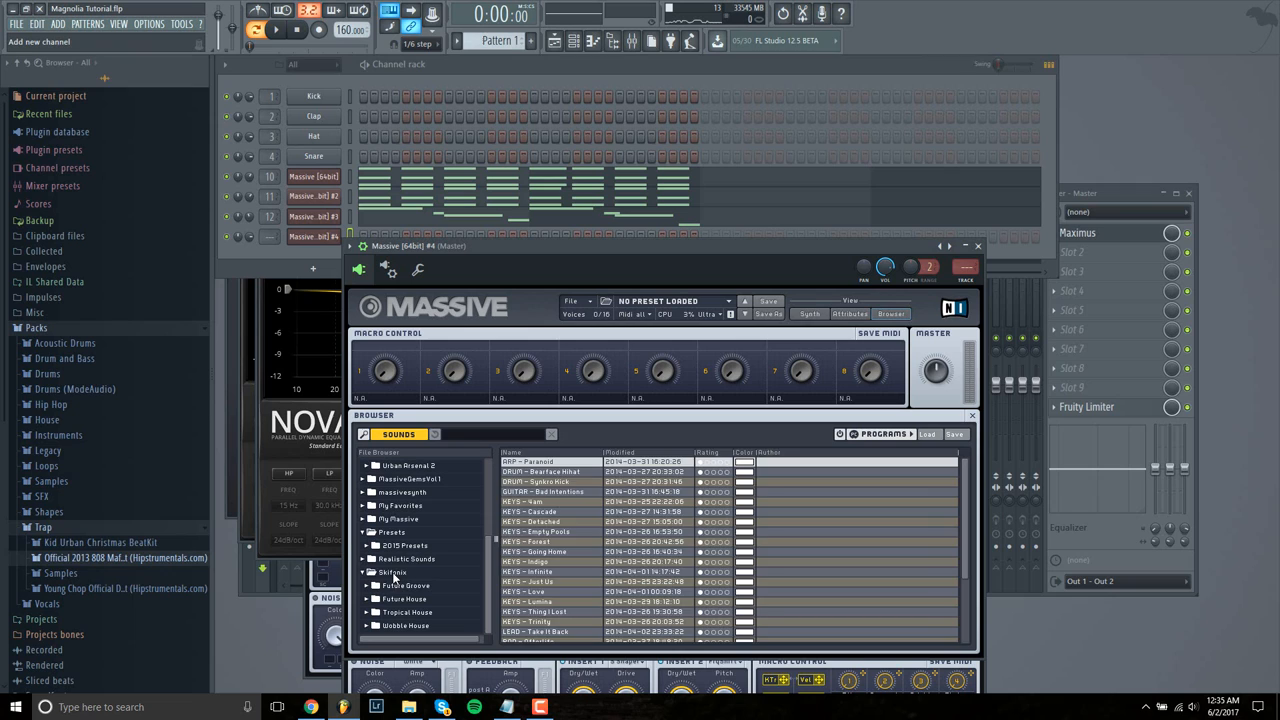
left_click(400, 518)
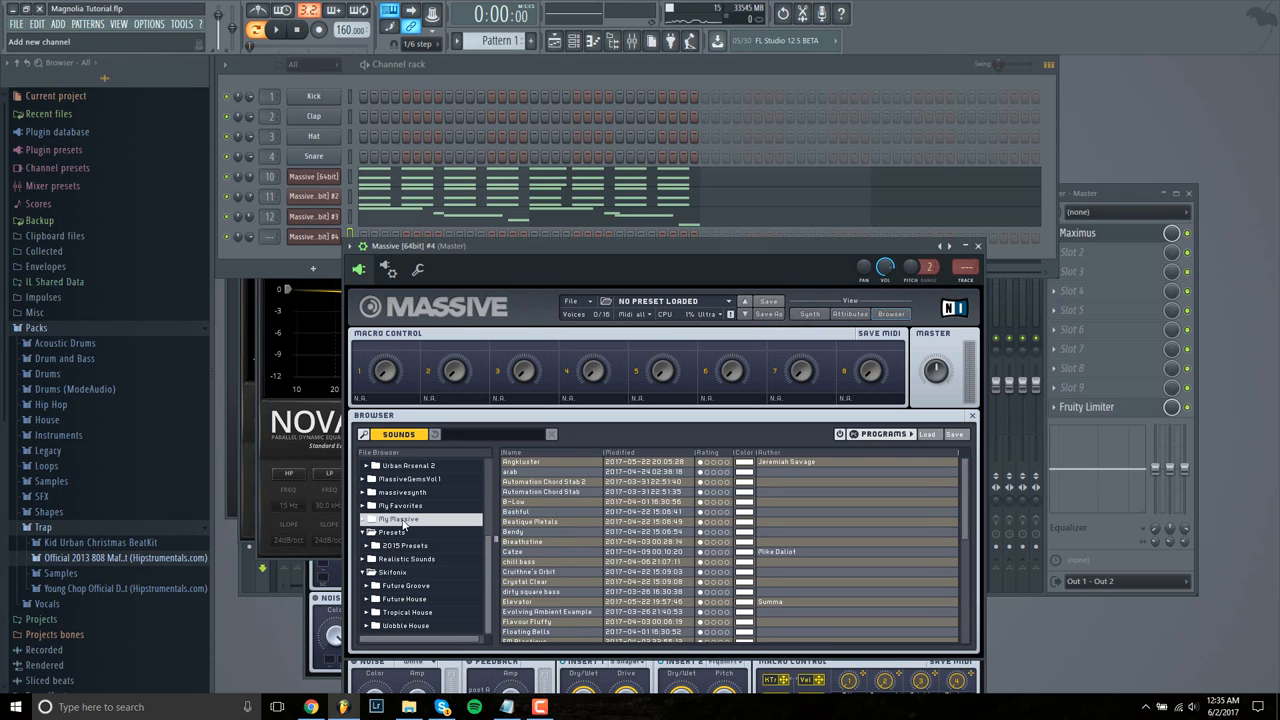
- Load the B-Low bass preset, audition it and bring up the channel's piano roll
double_click(512, 500)
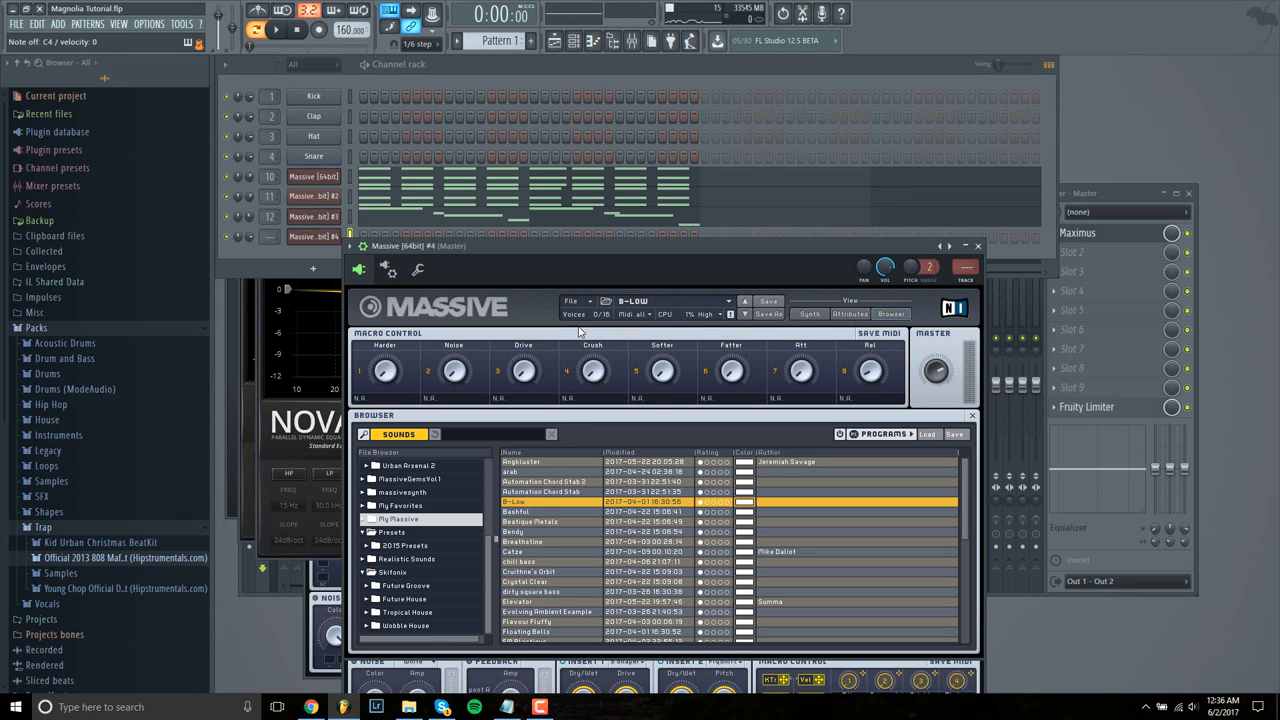
left_click(808, 314)
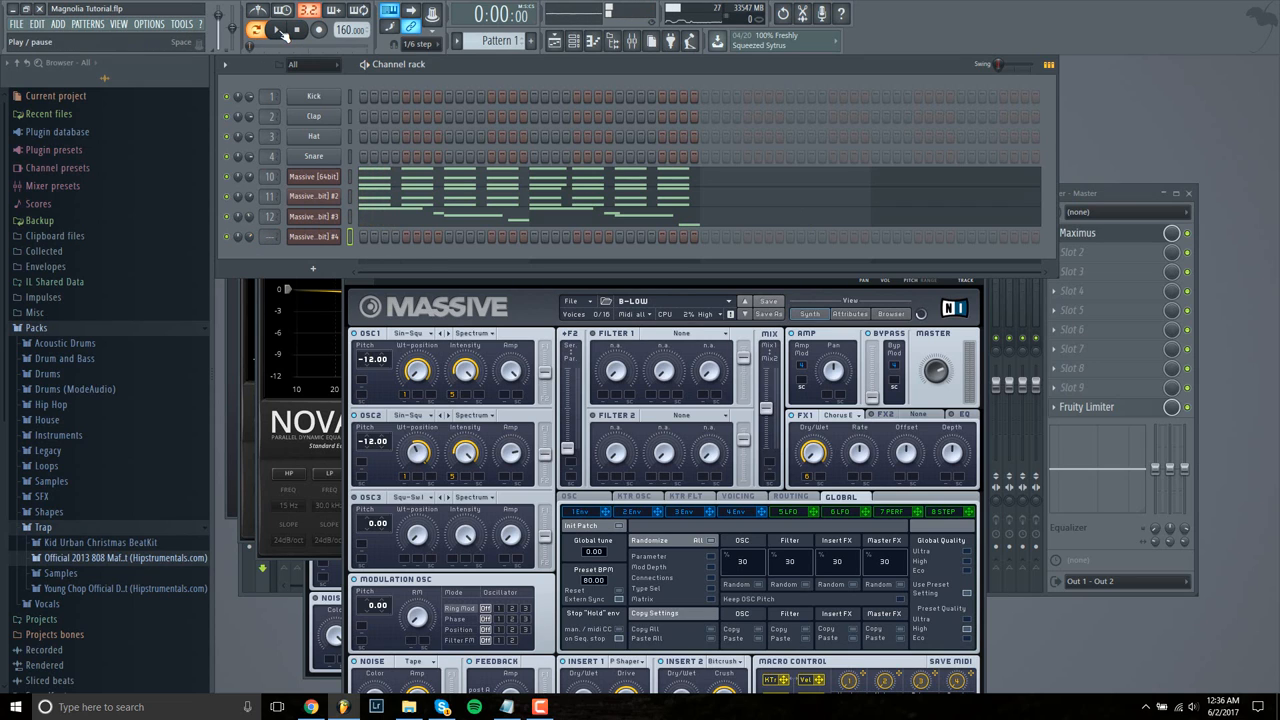
left_click(278, 30)
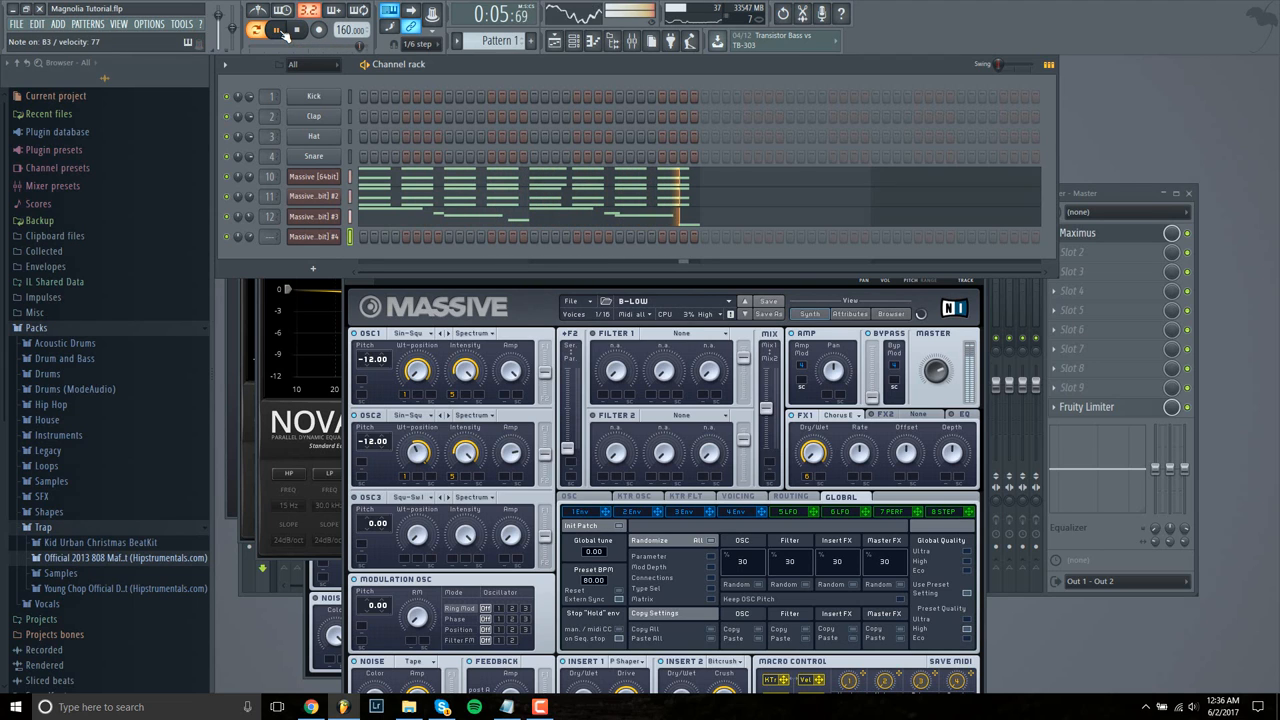
left_click(276, 30)
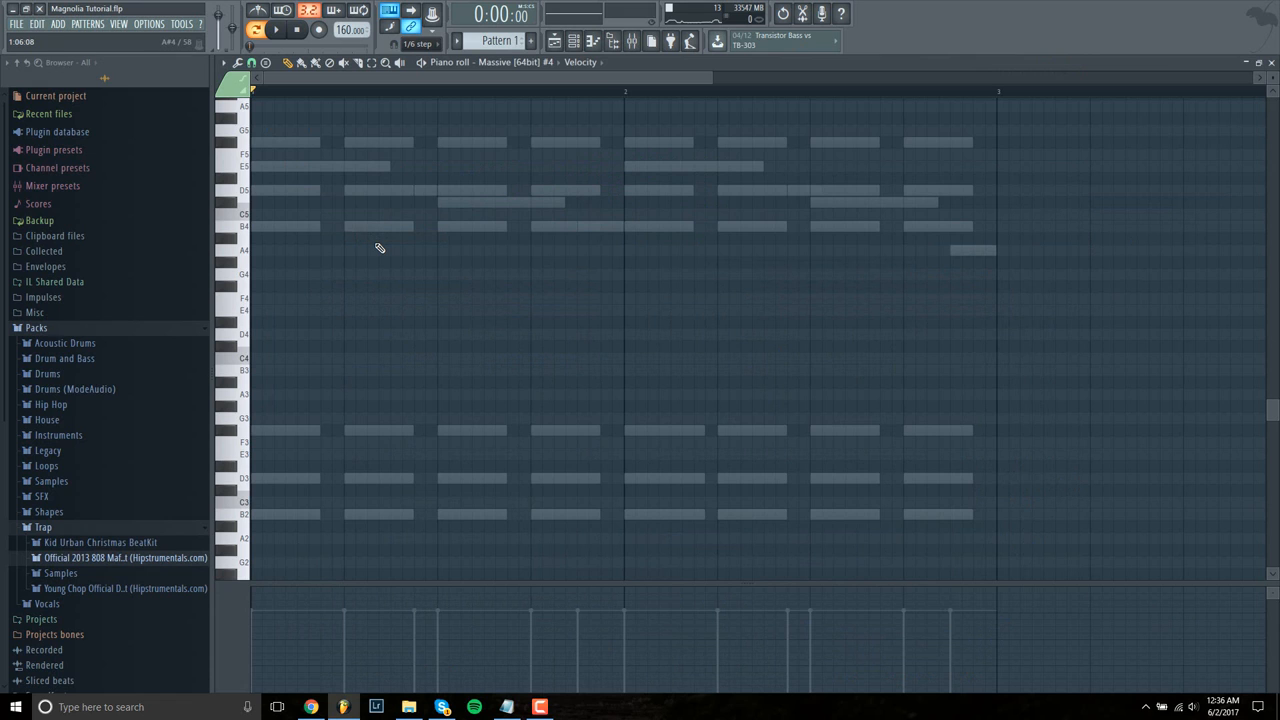
- Draw the first low bass notes for Massive #4, shifting the second note earlier
scroll("right", 3)
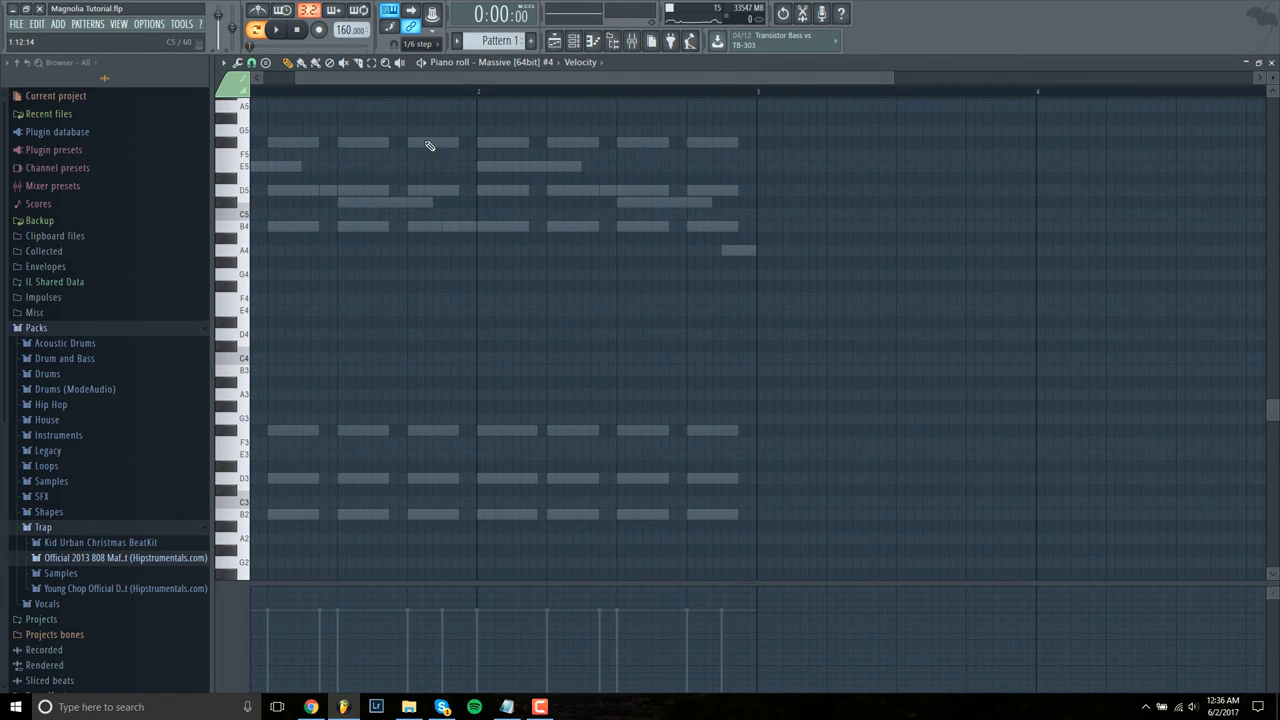
left_click(270, 370)
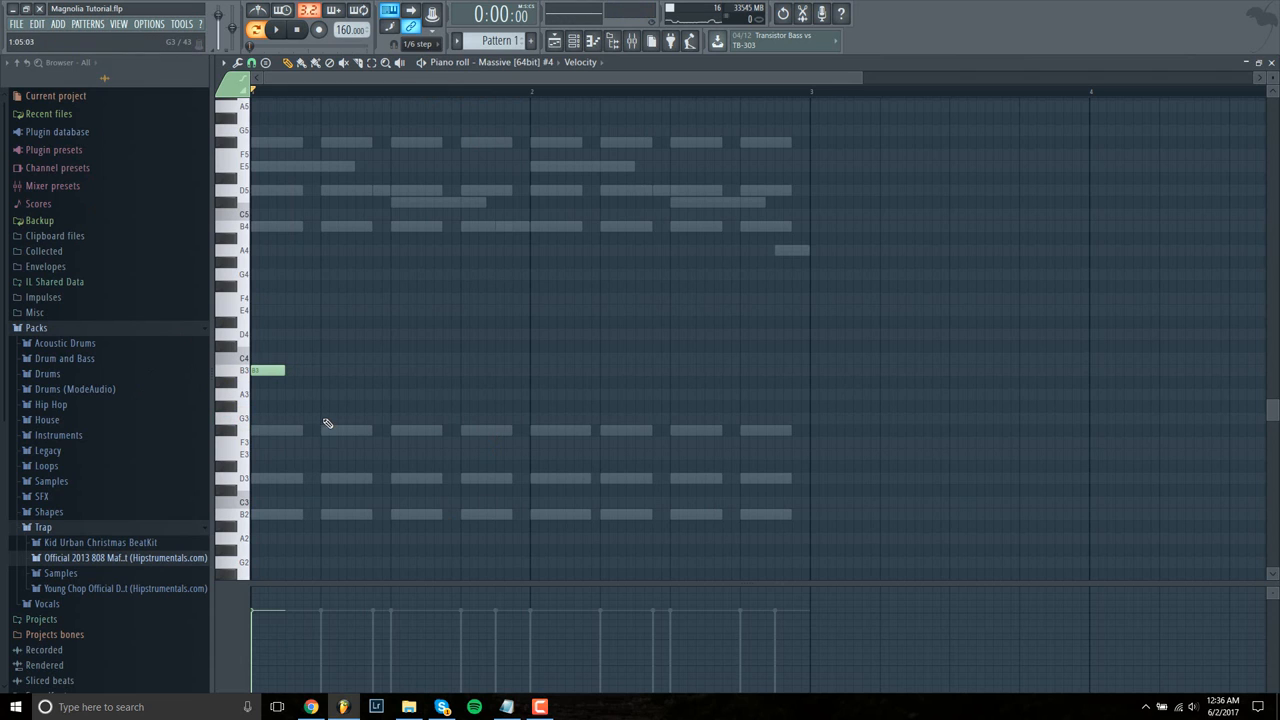
mouse_move(356, 432)
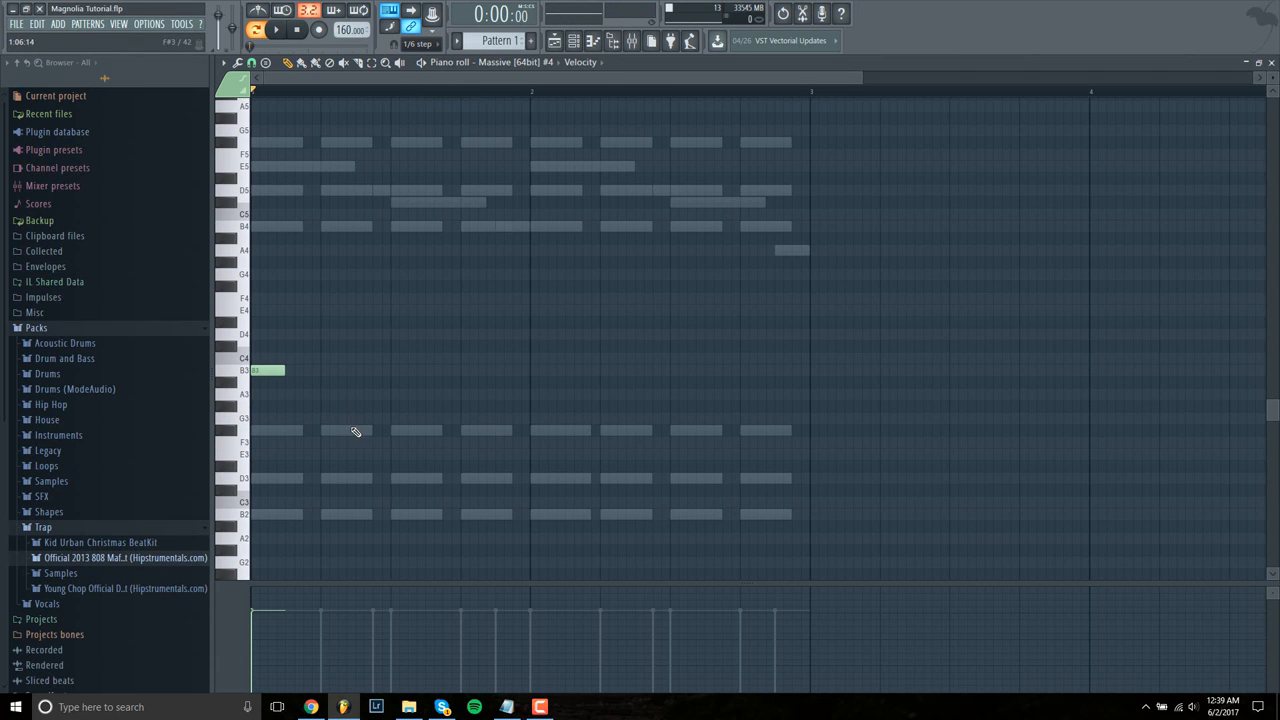
left_click(276, 30)
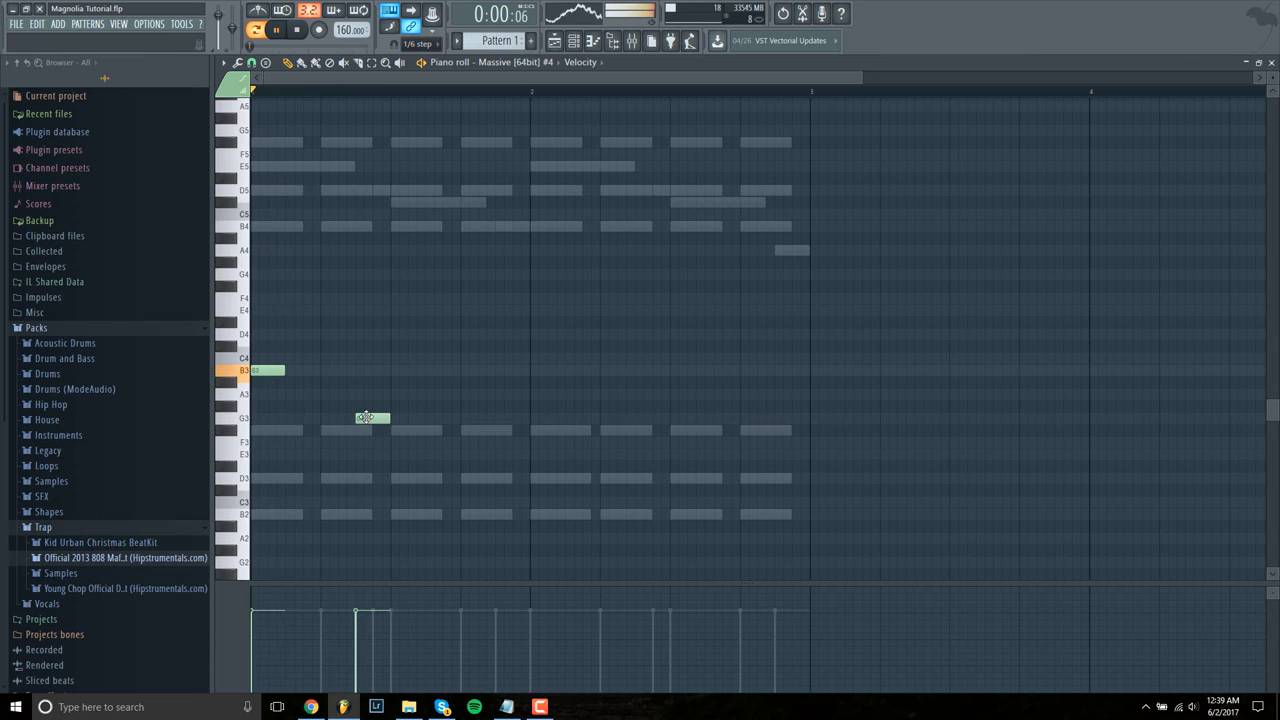
left_click_drag(370, 418, 320, 418)
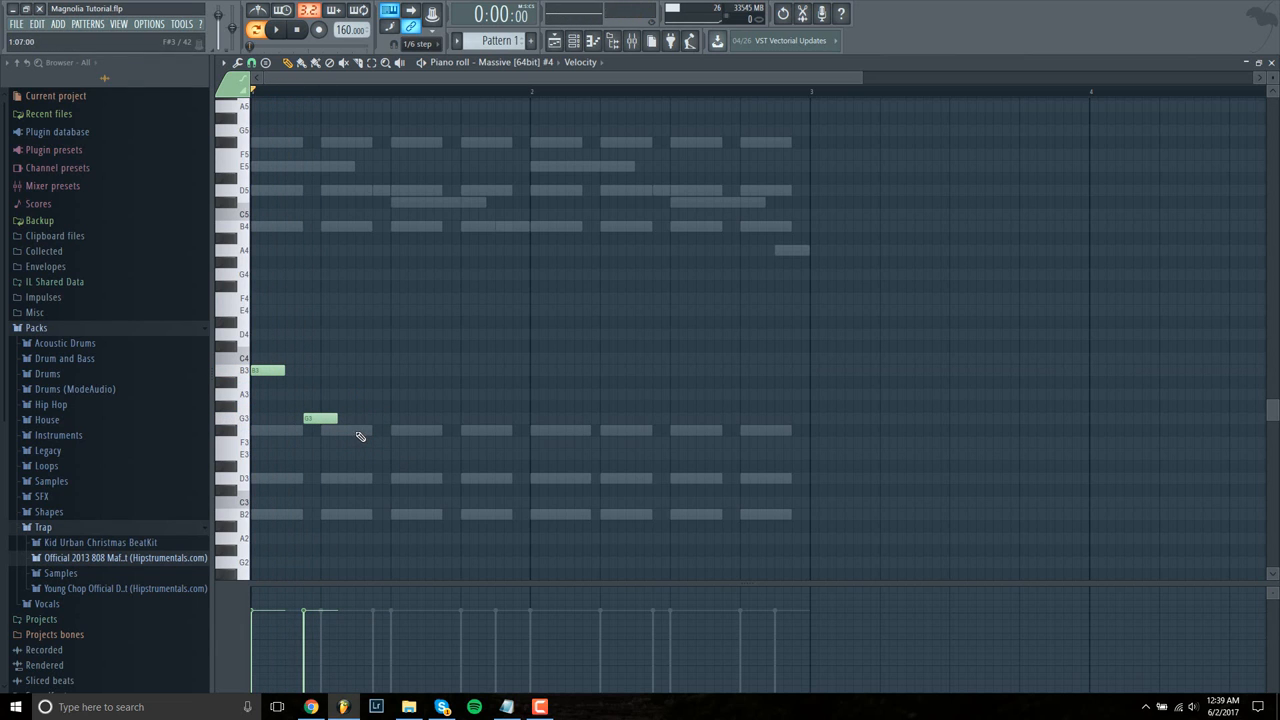
left_click(372, 430)
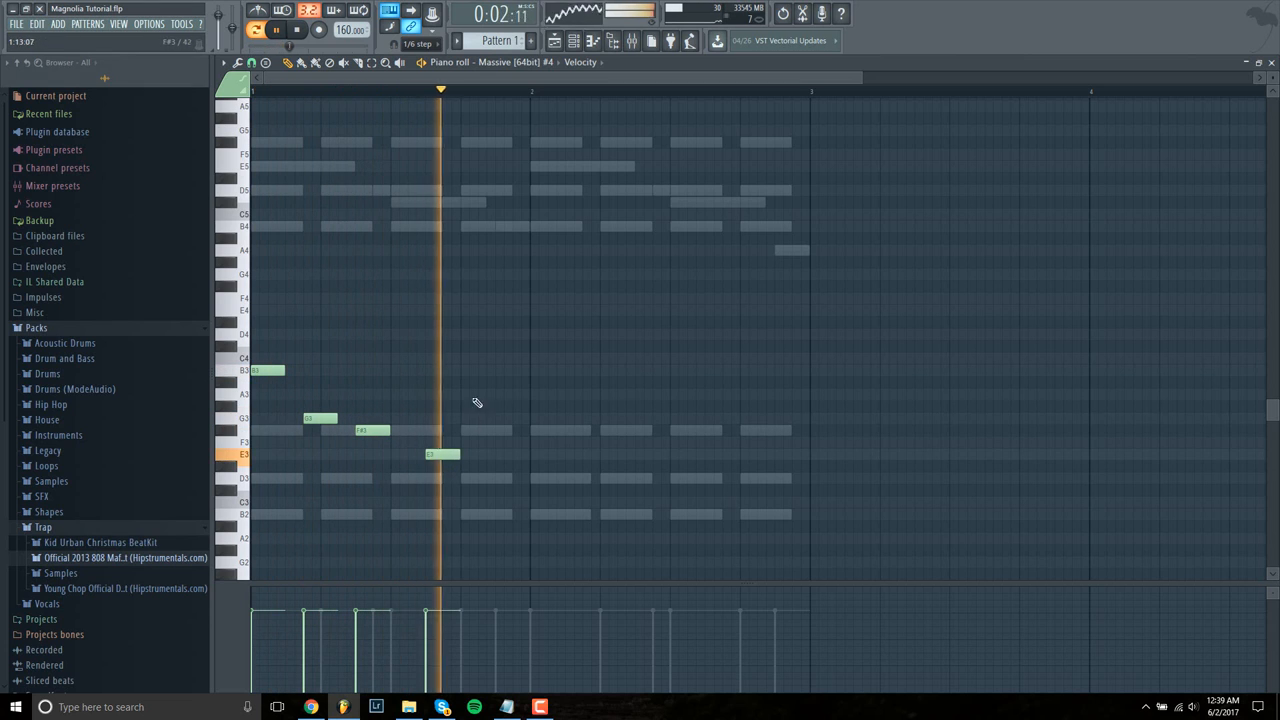
- Add the remaining bass notes so the phrase repeats through the pattern's second half
left_click(276, 30)
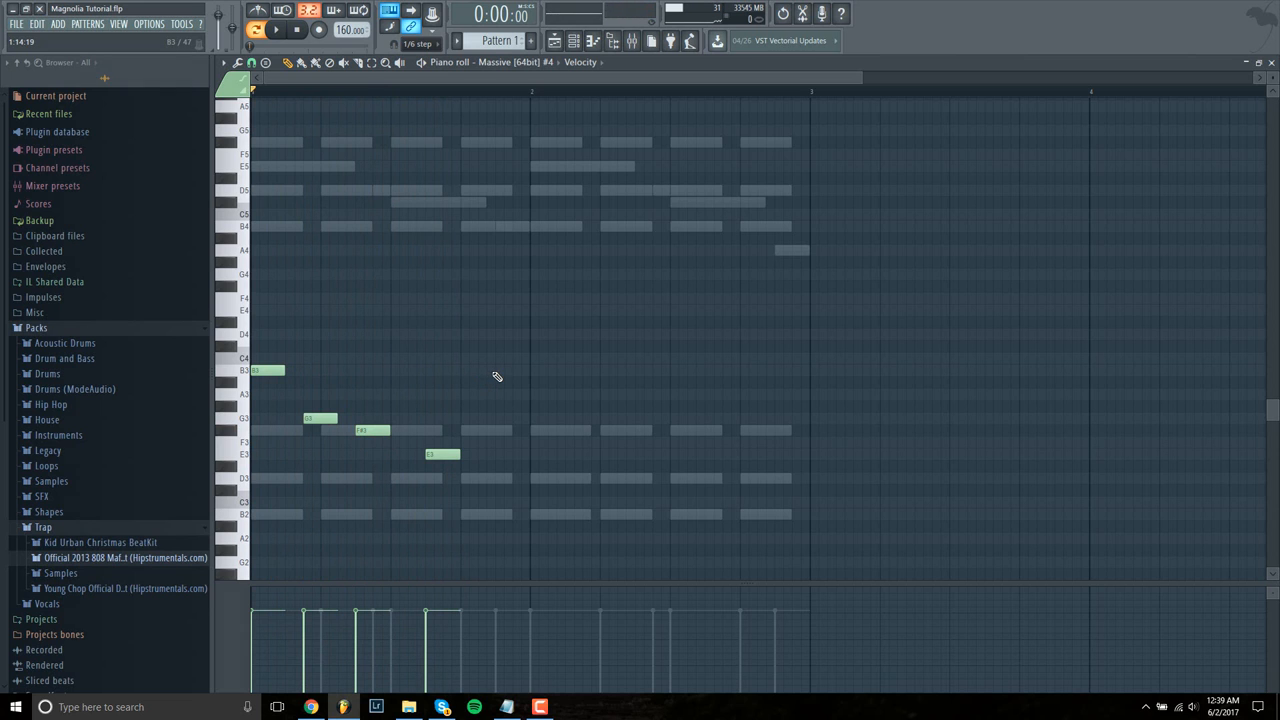
left_click(276, 30)
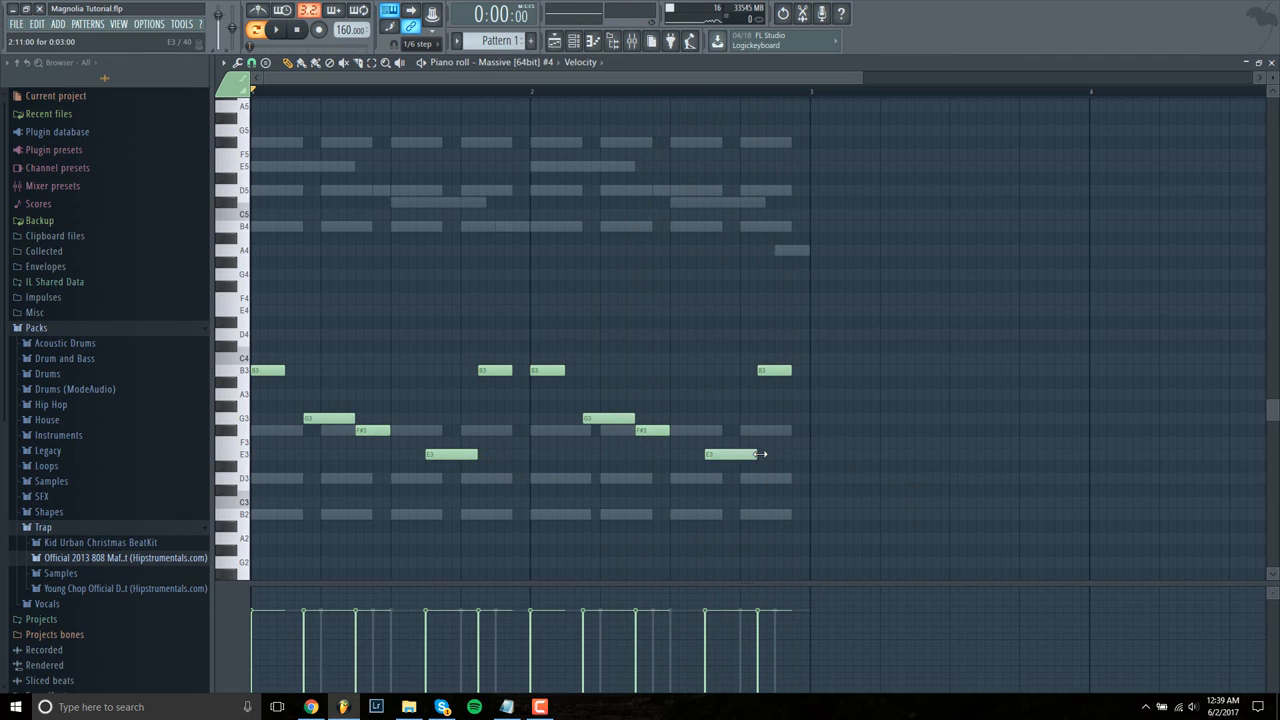
left_click(276, 30)
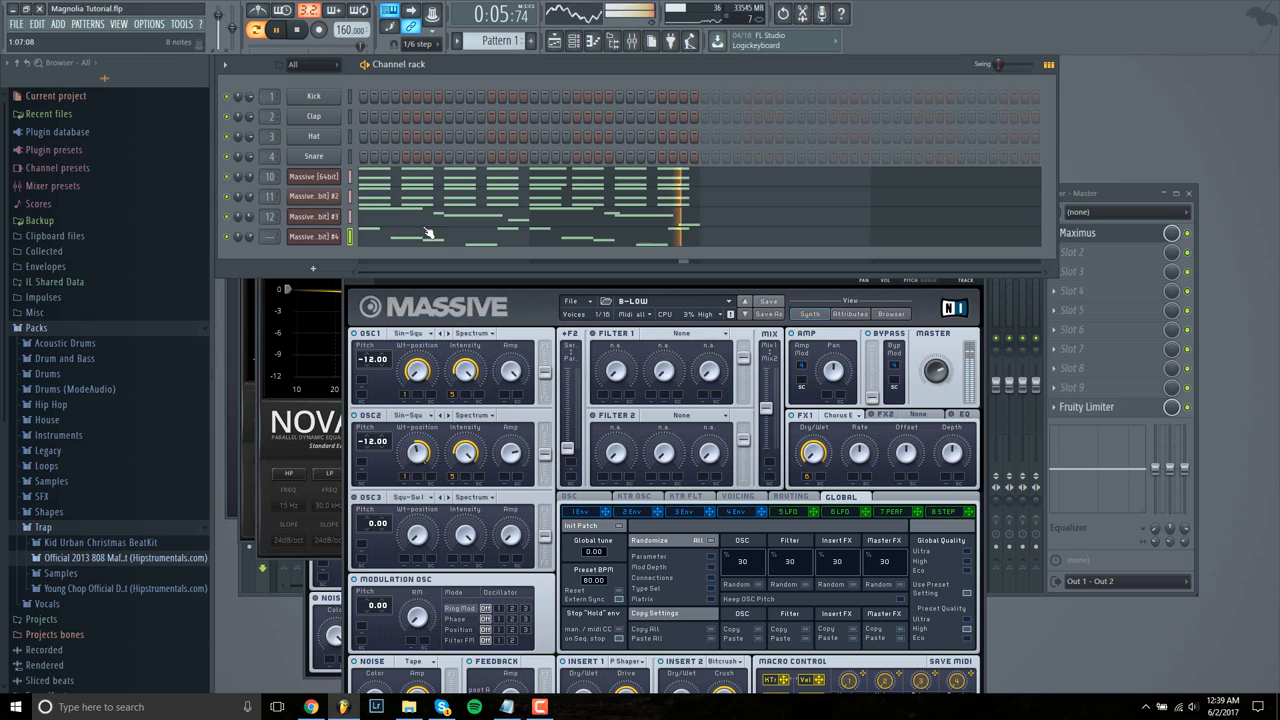
- Put a flat TDR Nova on the Massive #4 bass insert in the mixer
left_click(296, 30)
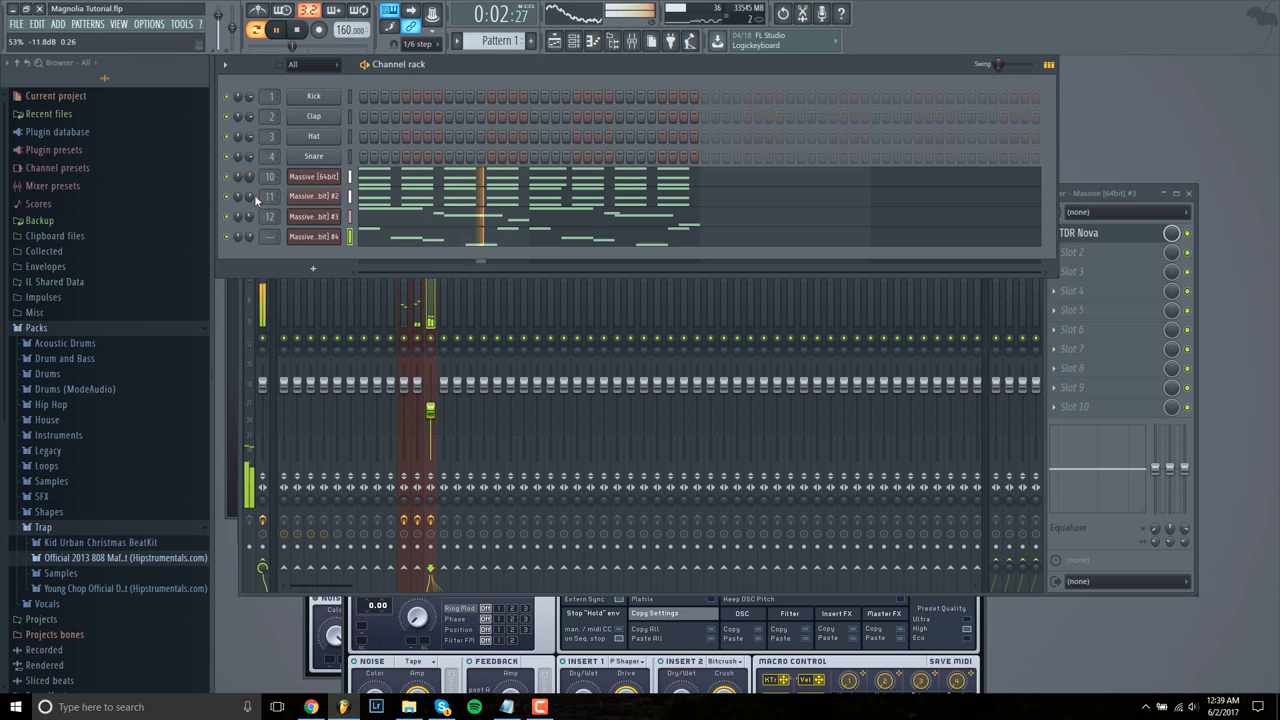
left_click(228, 236)
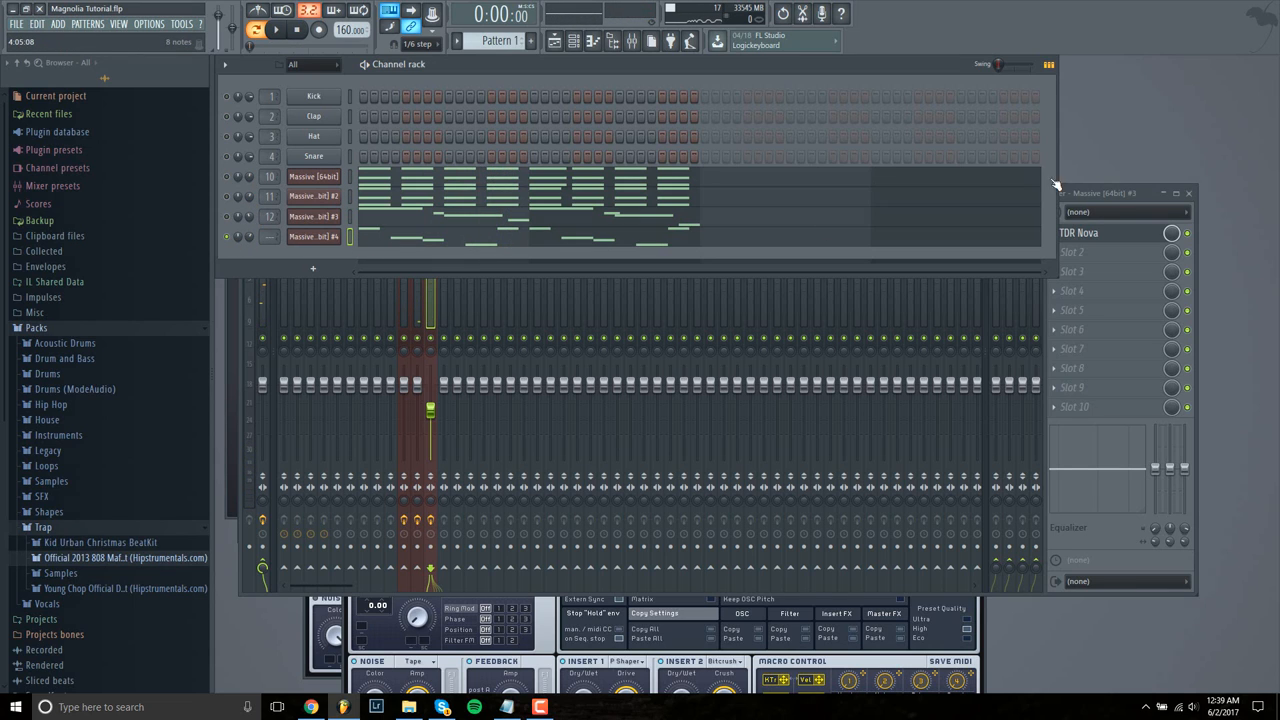
right_click(430, 210)
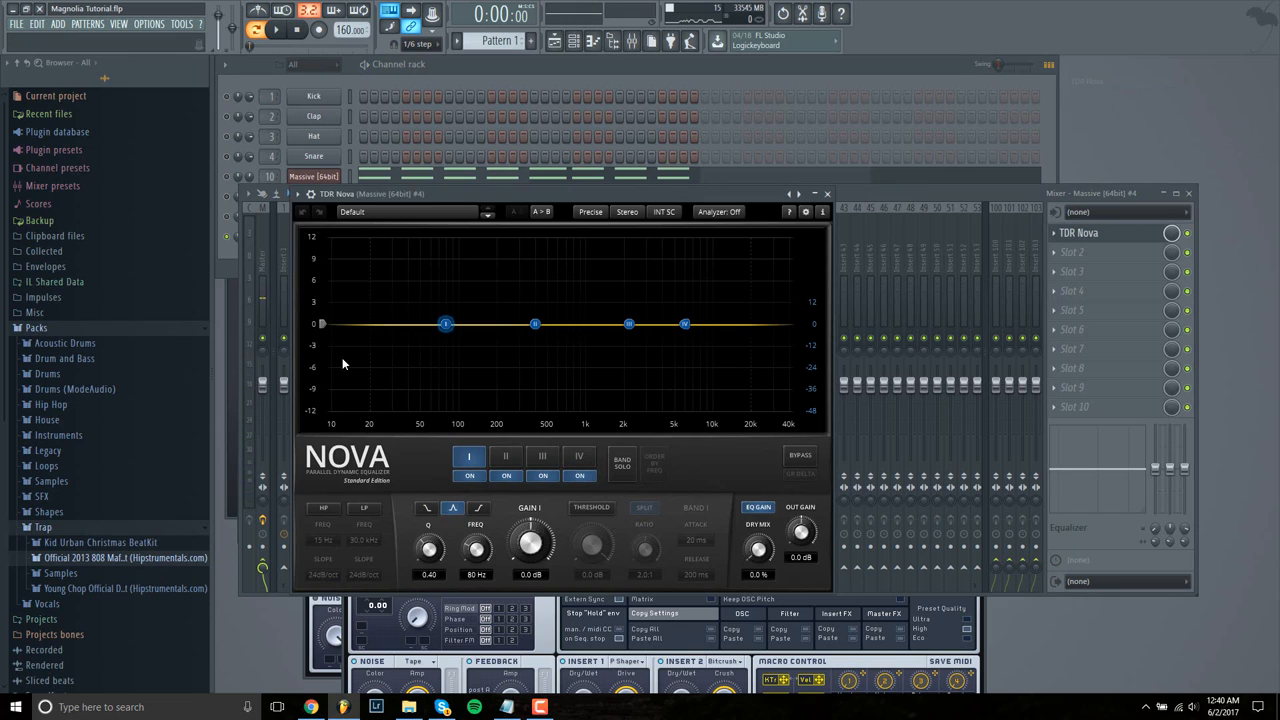
- Lift the bass's Nova lows near 50 Hz and dip the low-mids around 200-350 Hz
left_click_drag(444, 324, 416, 296)
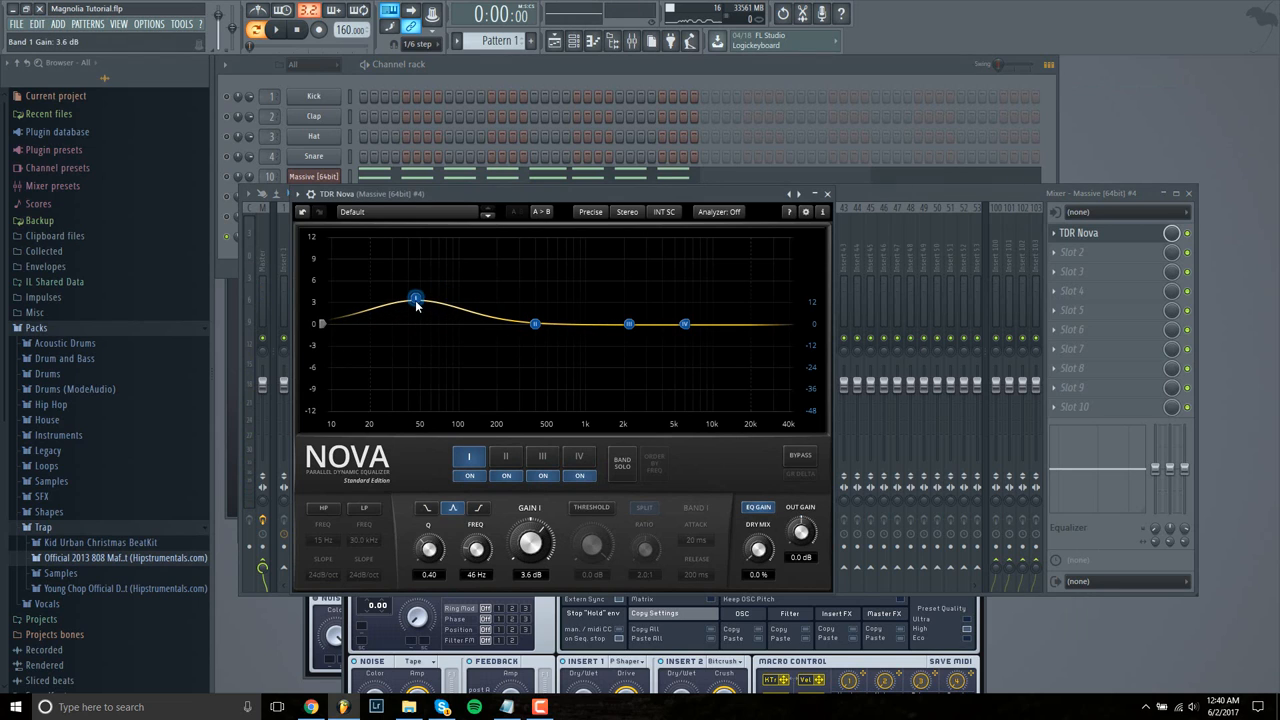
left_click_drag(416, 298, 416, 288)
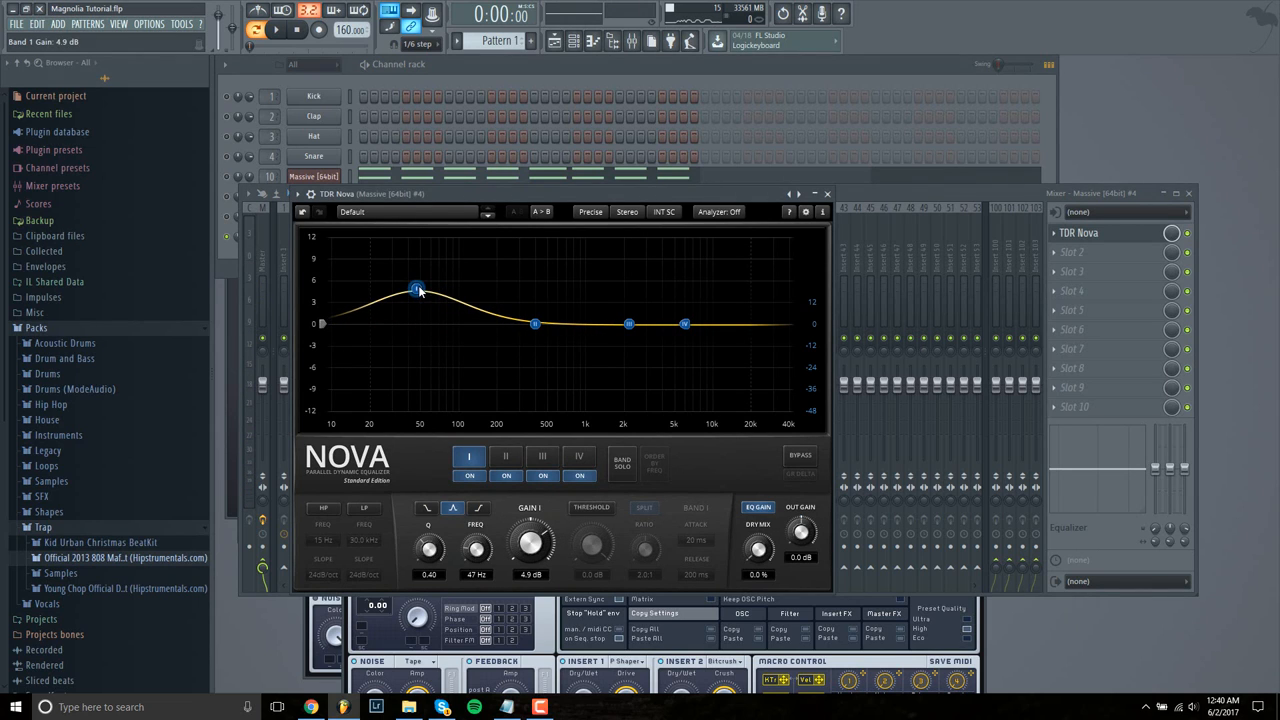
left_click_drag(536, 324, 528, 340)
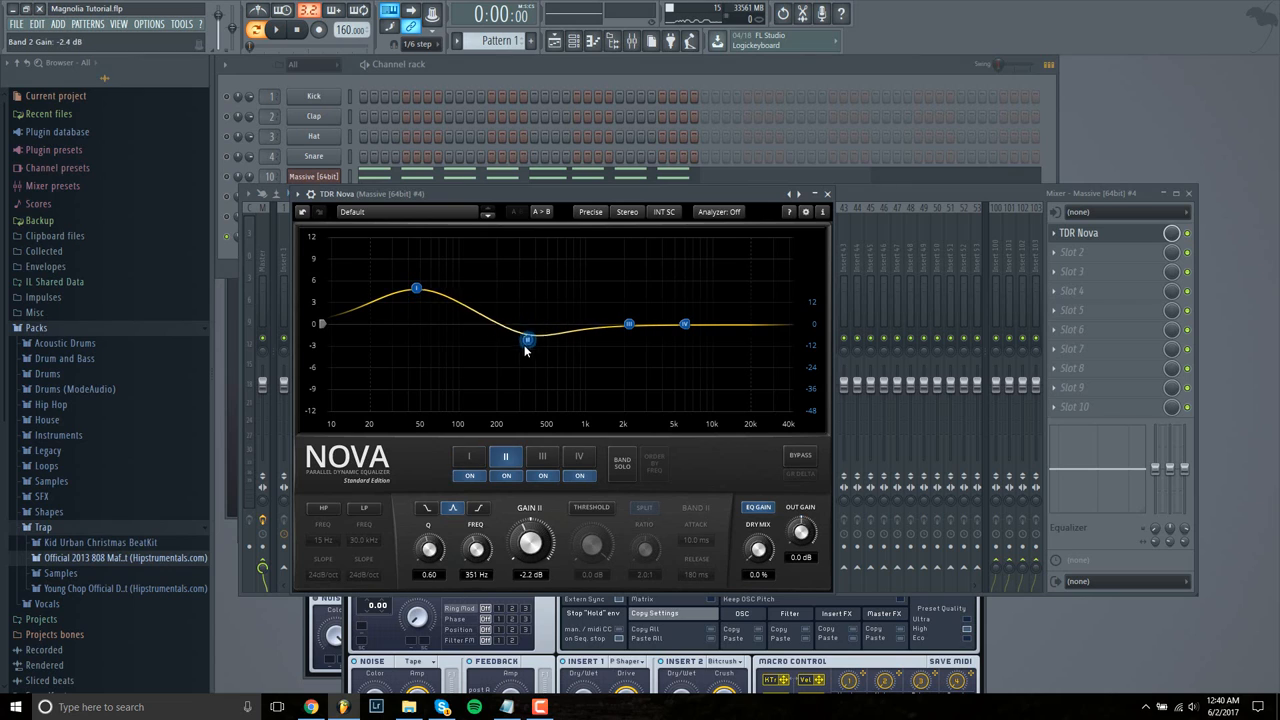
left_click_drag(528, 342, 512, 356)
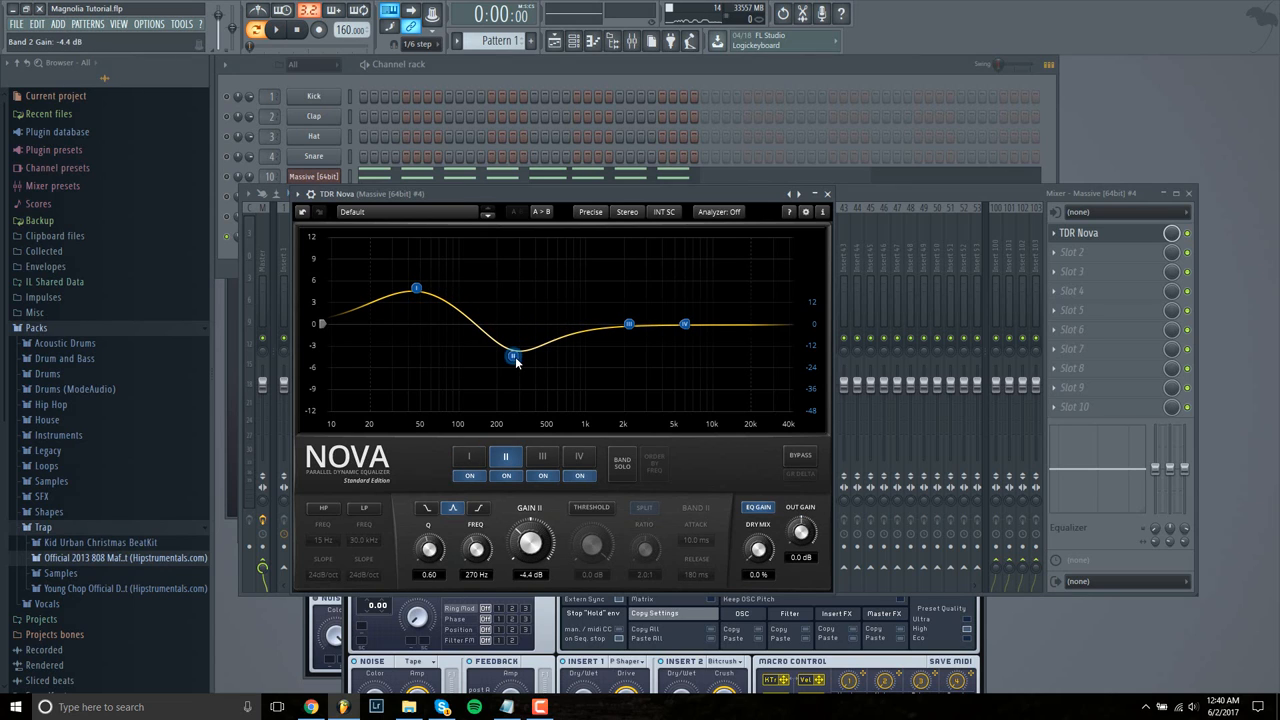
left_click_drag(512, 356, 516, 368)
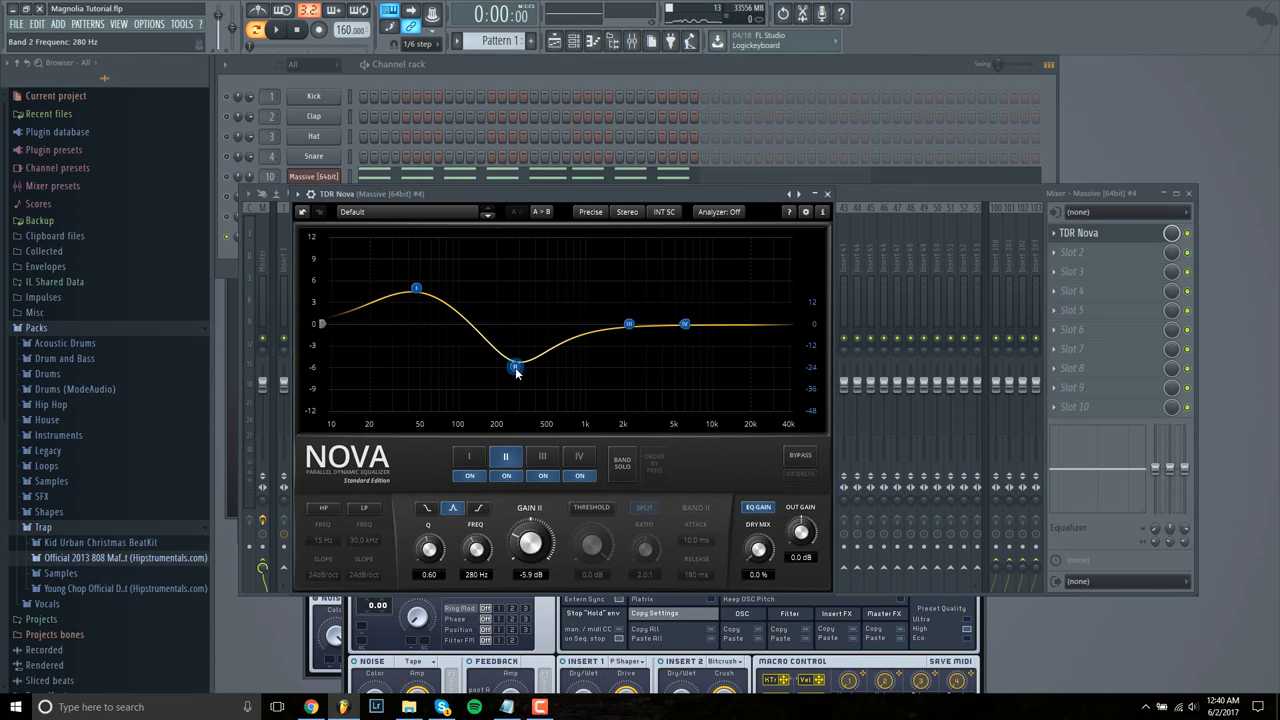
- Audition the beat twice to check the EQ'd bass and its gentle high lift
left_click(276, 30)
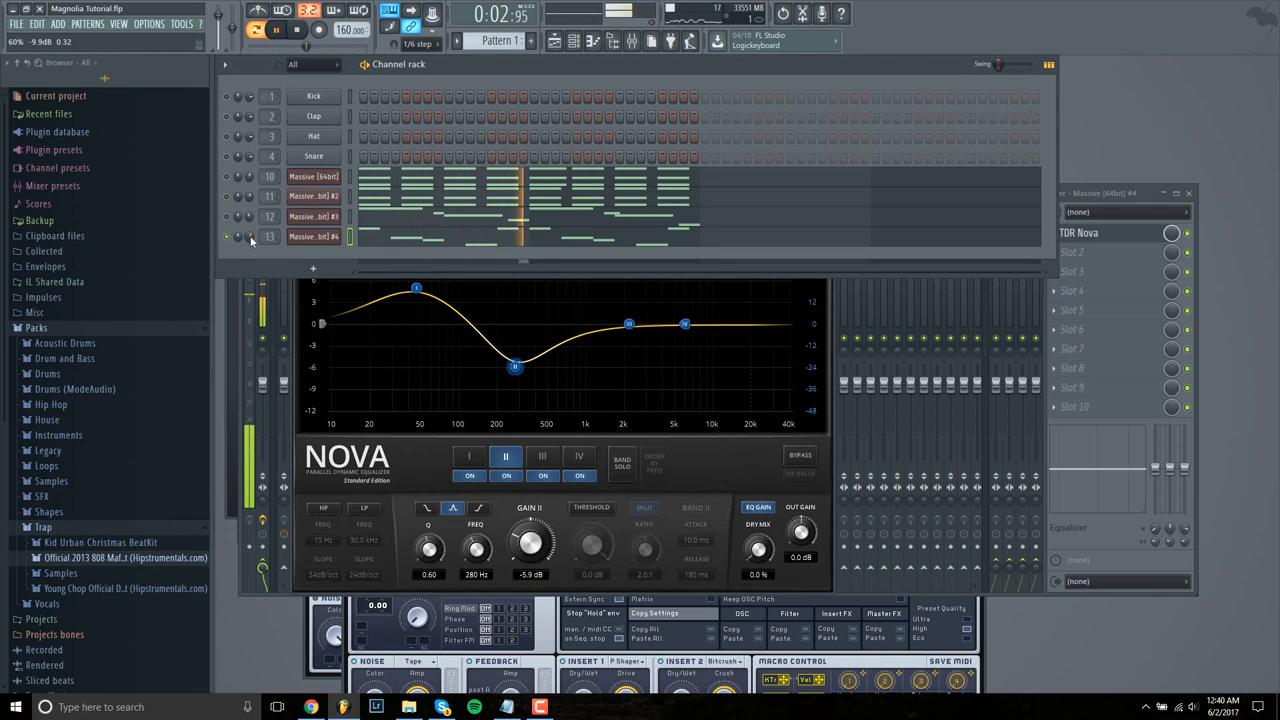
left_click(296, 30)
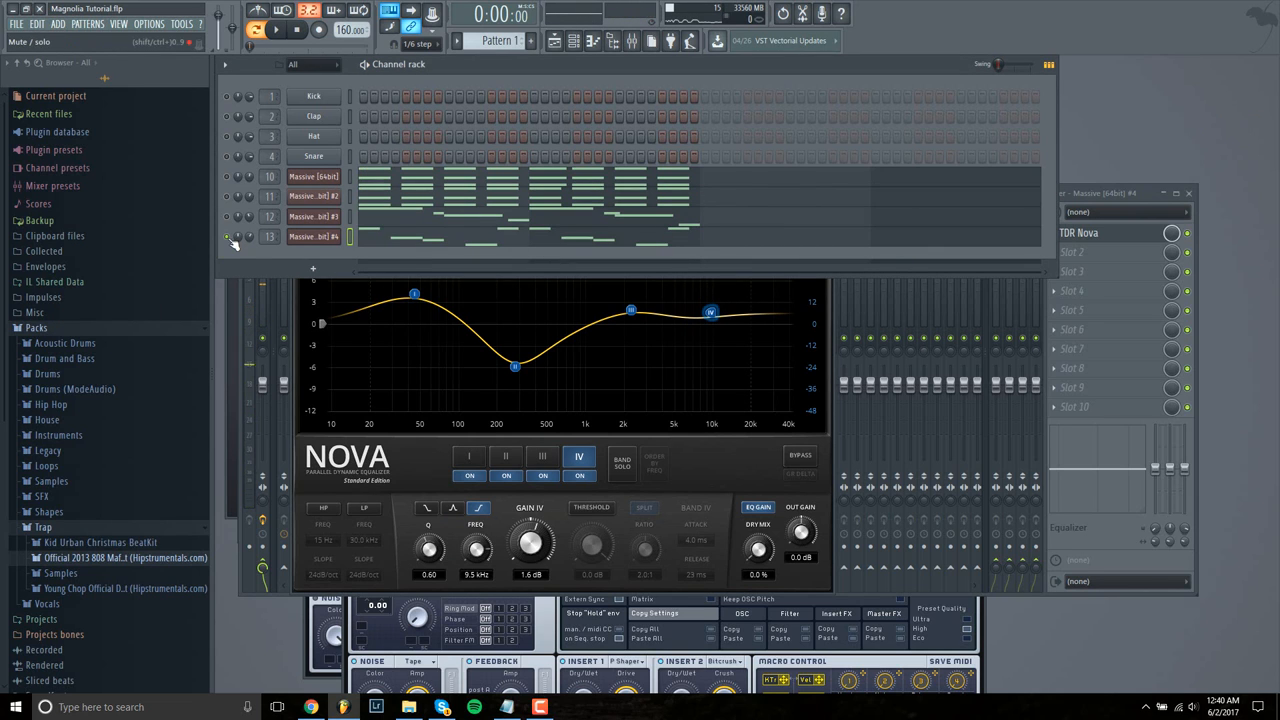
left_click(276, 30)
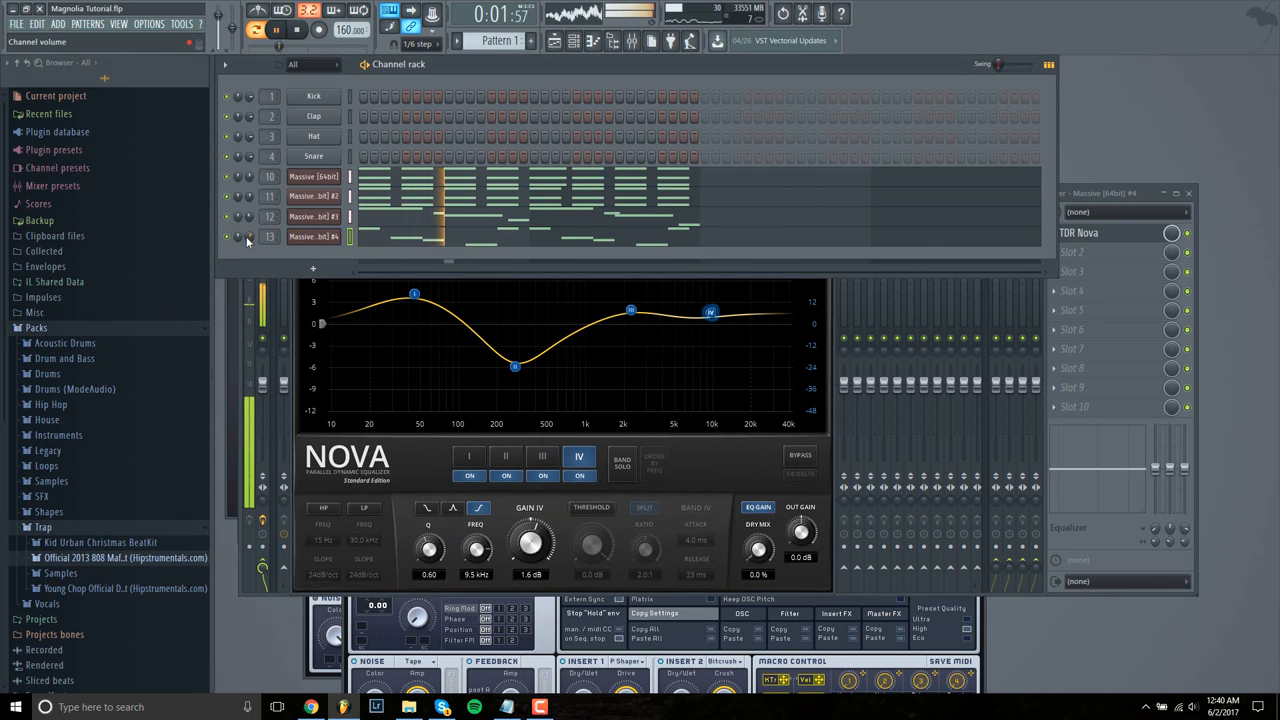
left_click(276, 30)
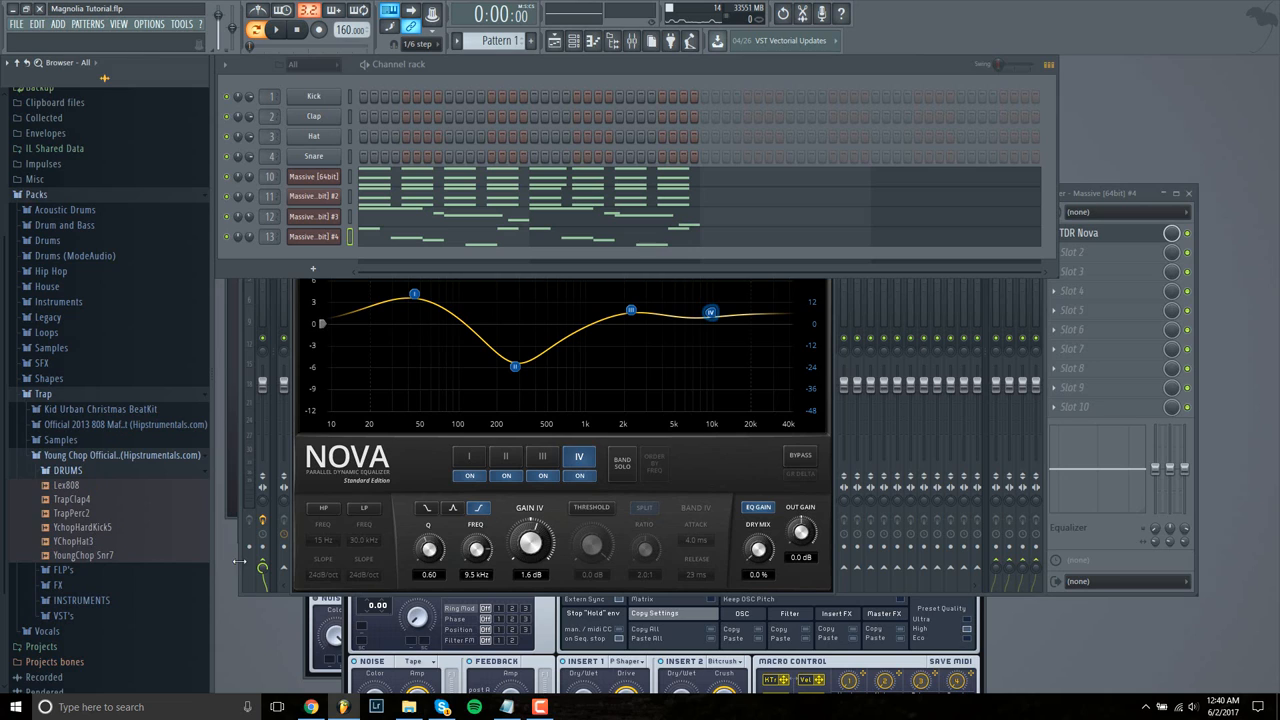
mouse_move(96, 536)
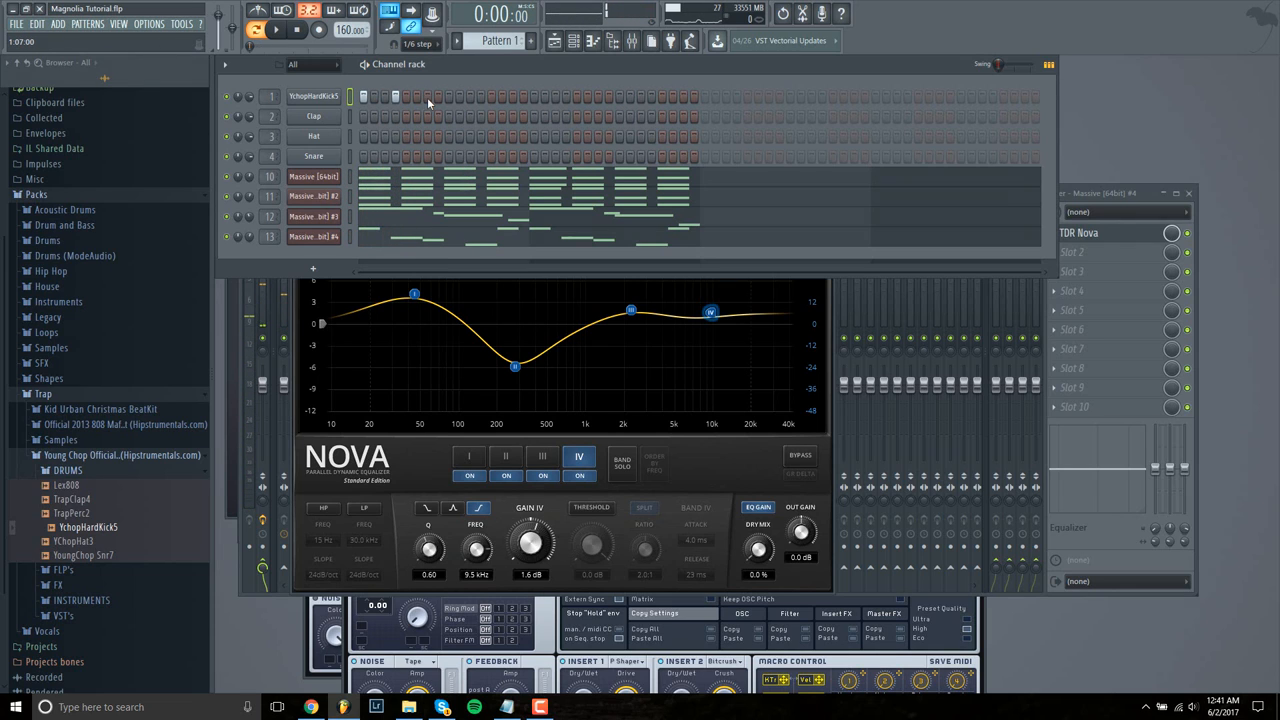
- Program the Young Chop kick's step pattern in the channel rack and play it
left_click(272, 30)
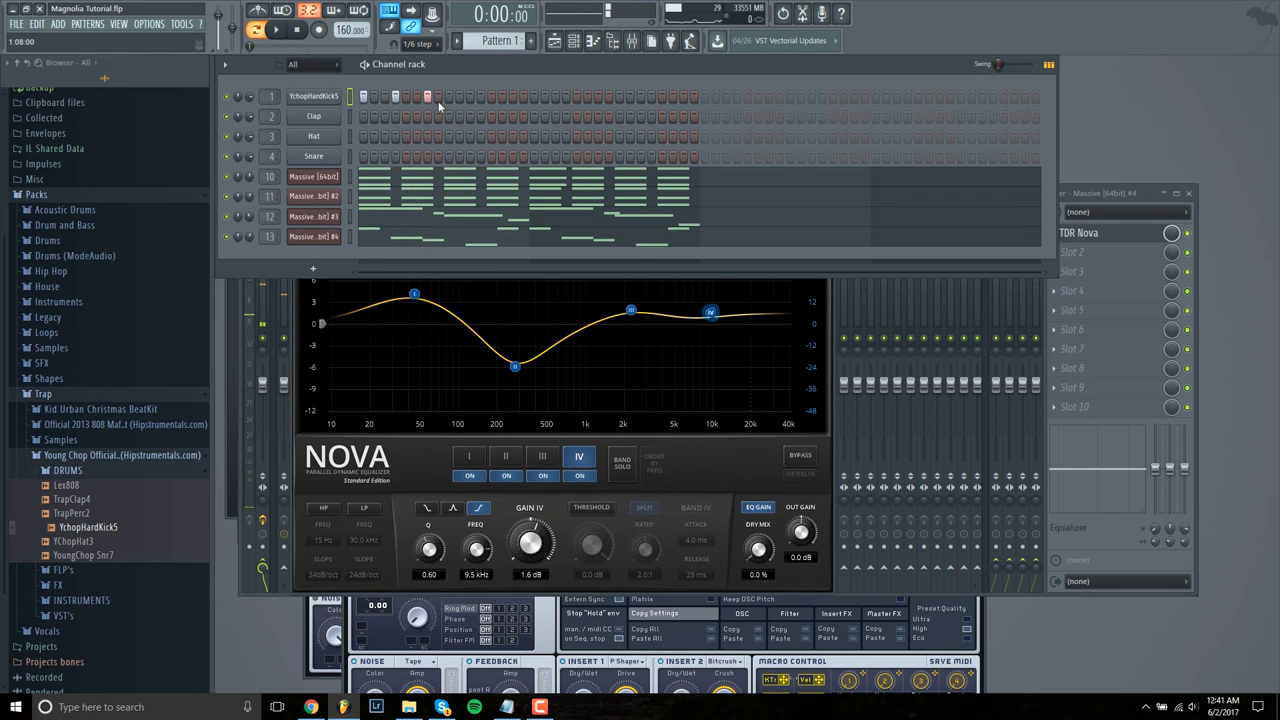
left_click(276, 30)
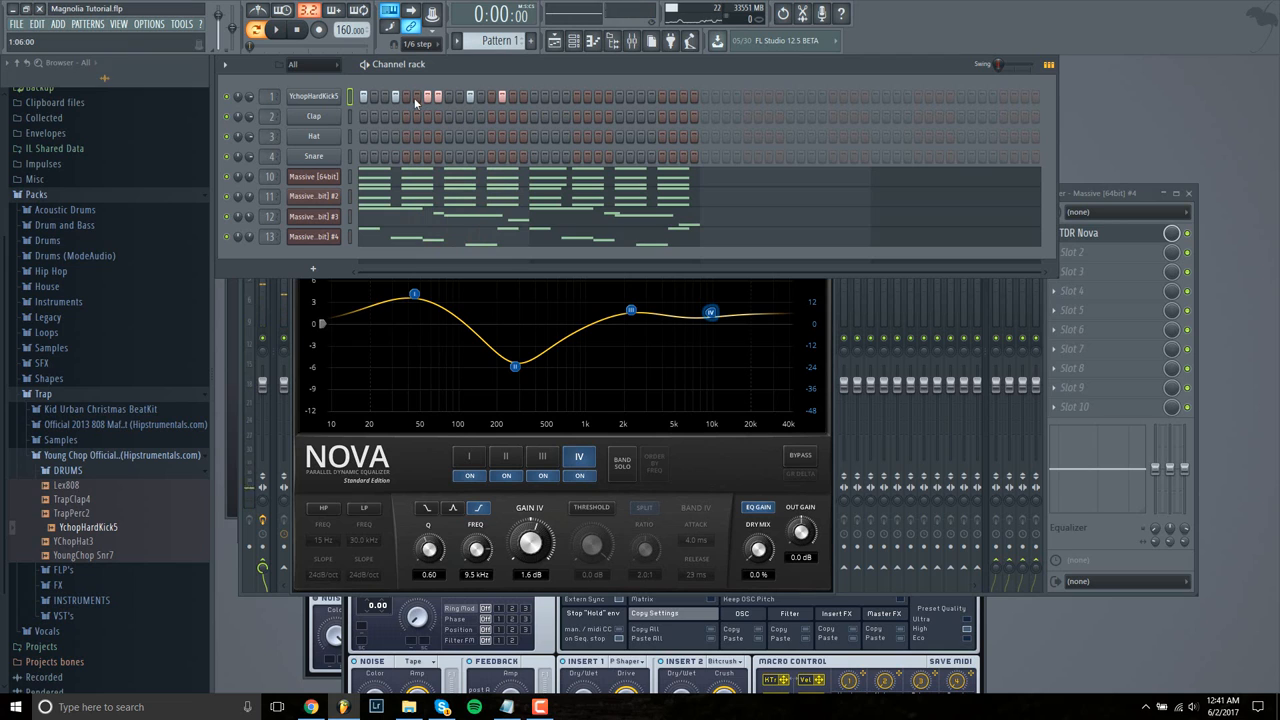
left_click(276, 30)
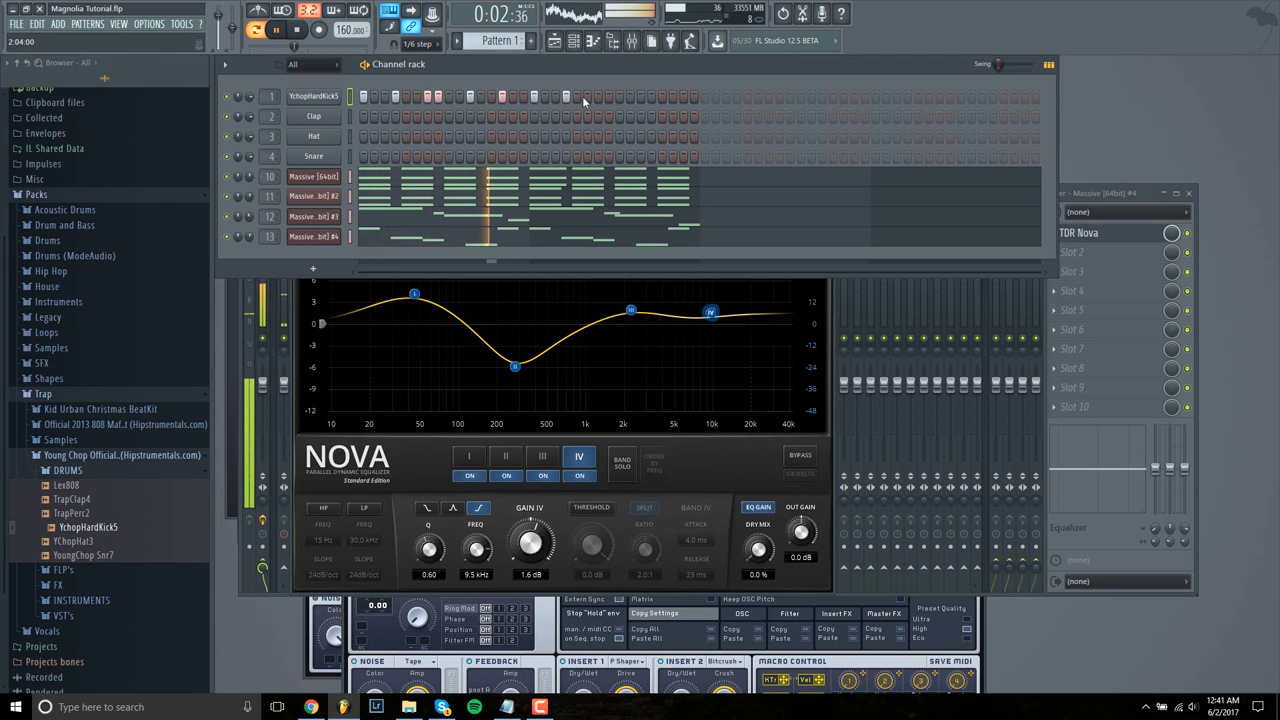
left_click(296, 30)
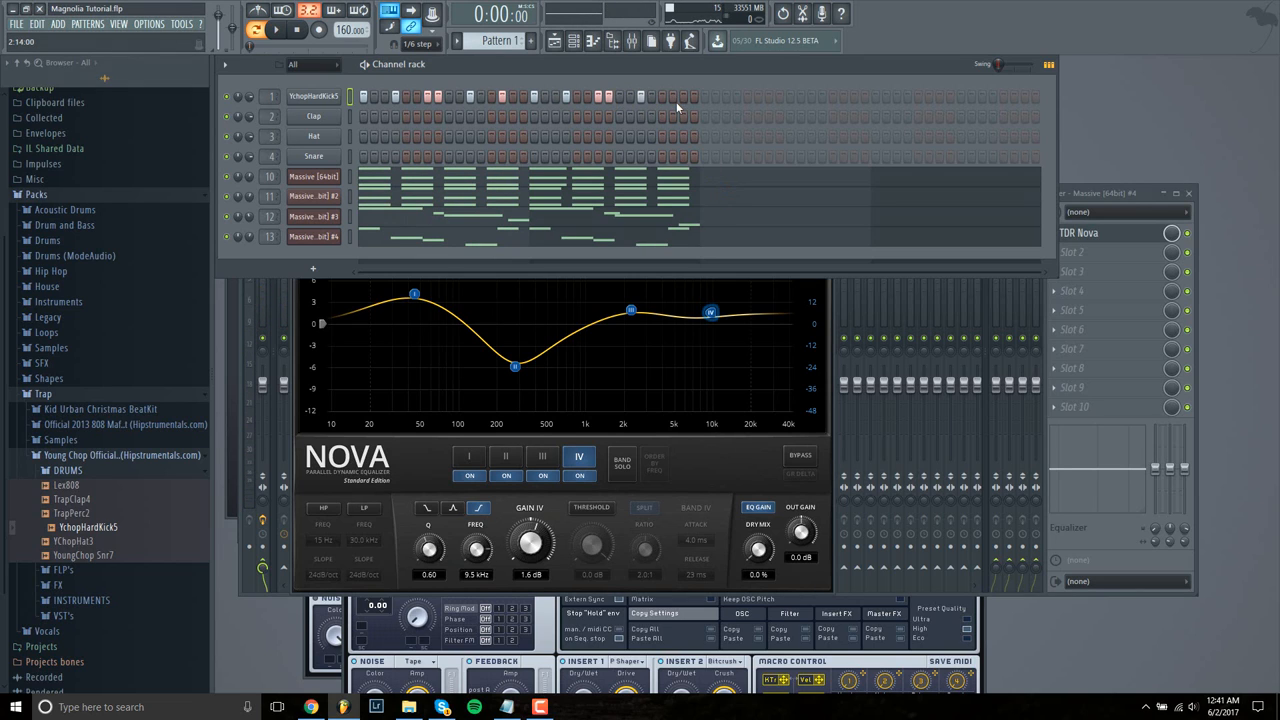
- Play the beat back repeatedly to check the new kick pattern
left_click(276, 30)
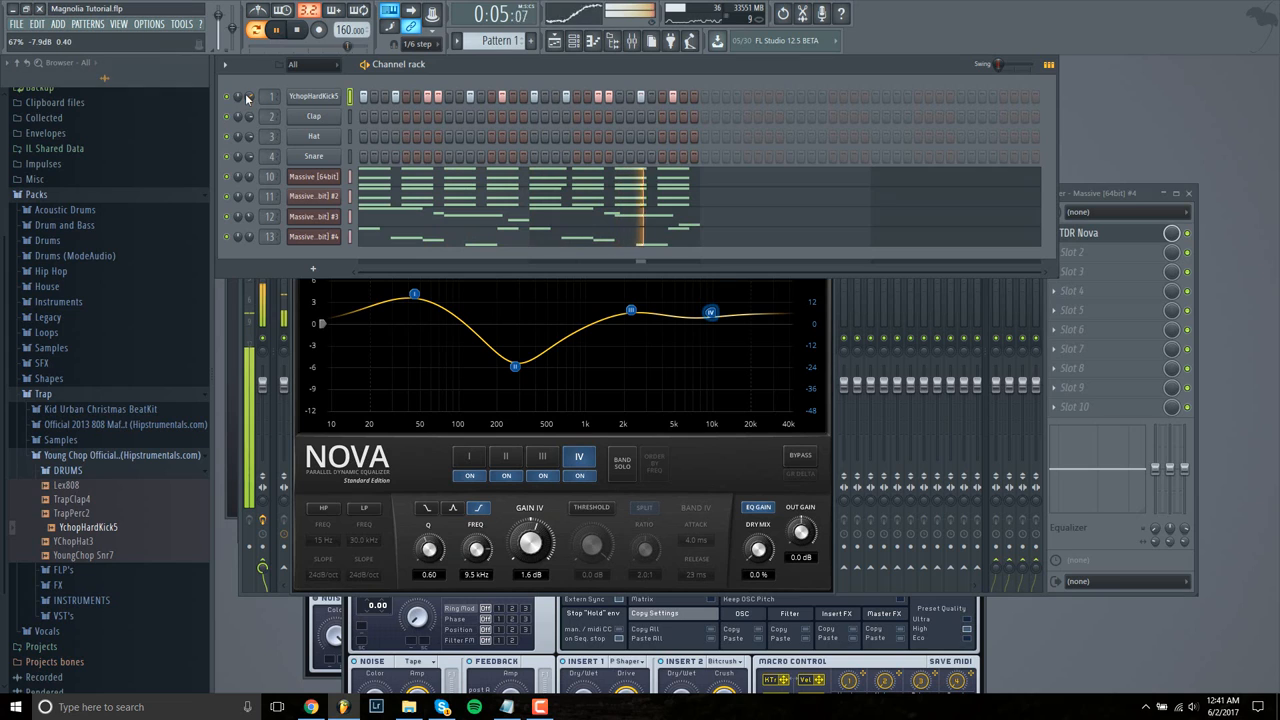
left_click(276, 30)
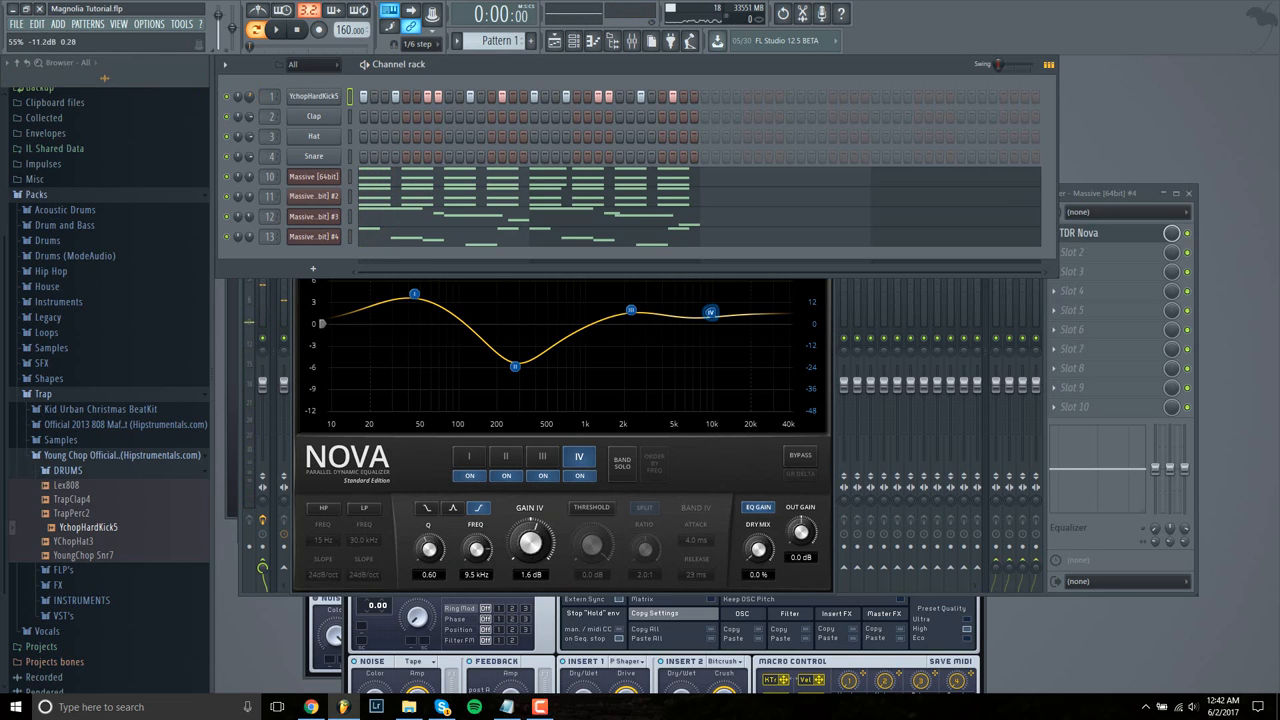
left_click(276, 30)
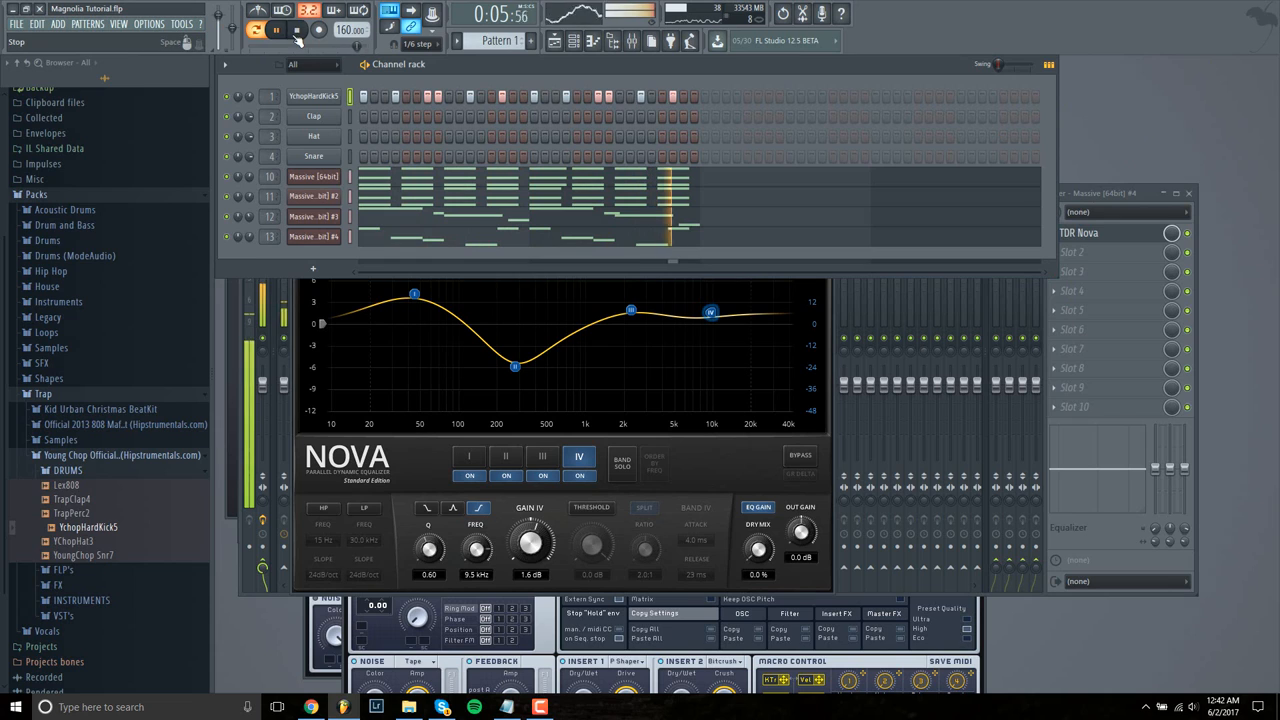
- Drop the Young Chop TChophat3 sample onto the Hat channel
left_click(256, 30)
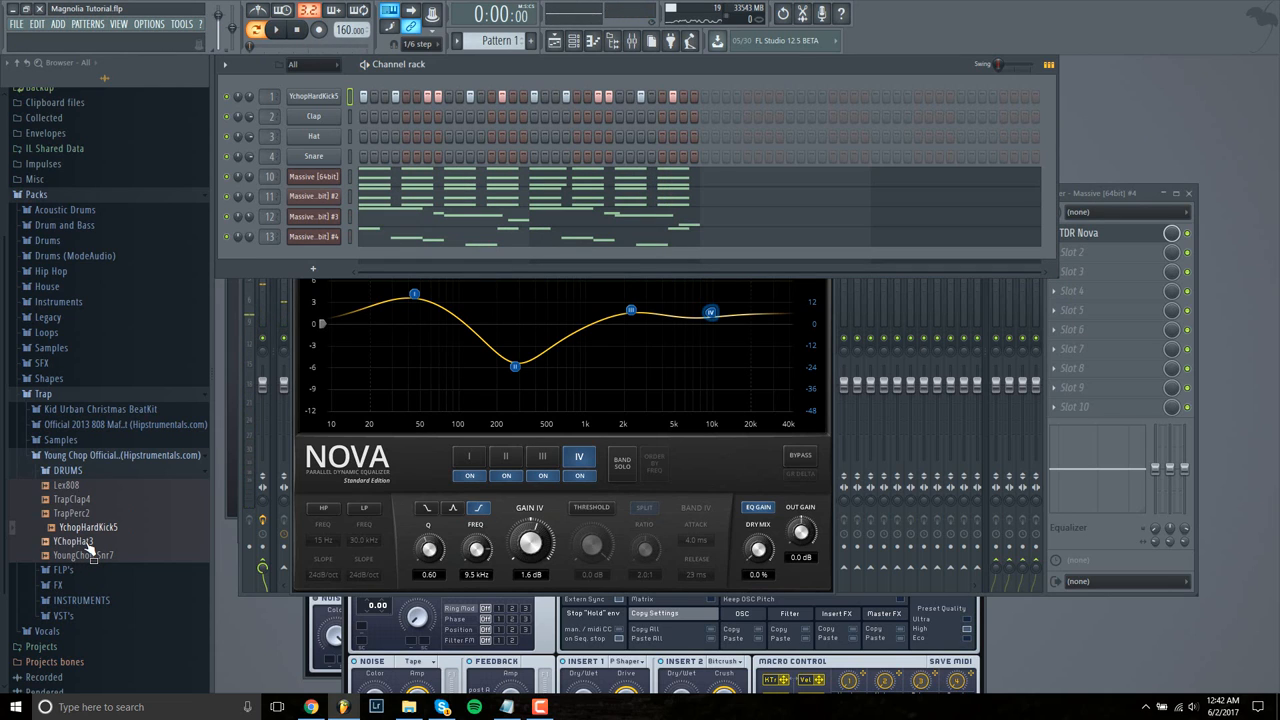
left_click_drag(80, 540, 312, 160)
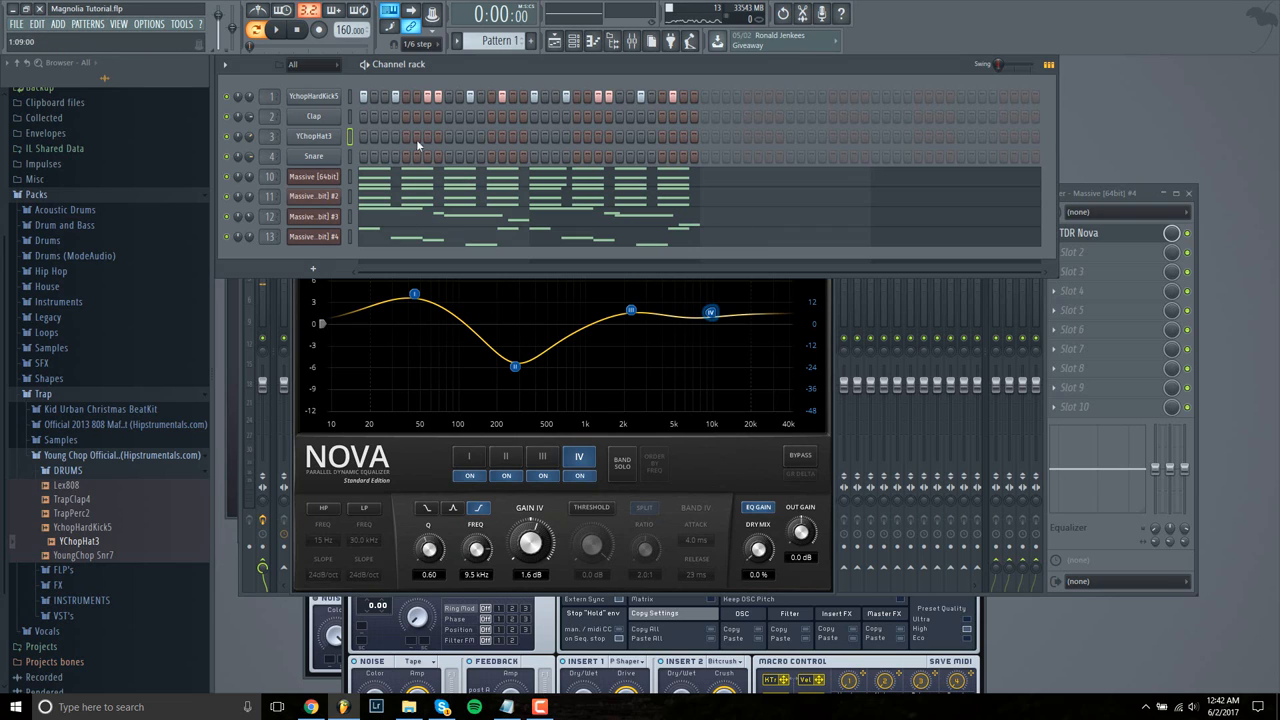
left_click(276, 30)
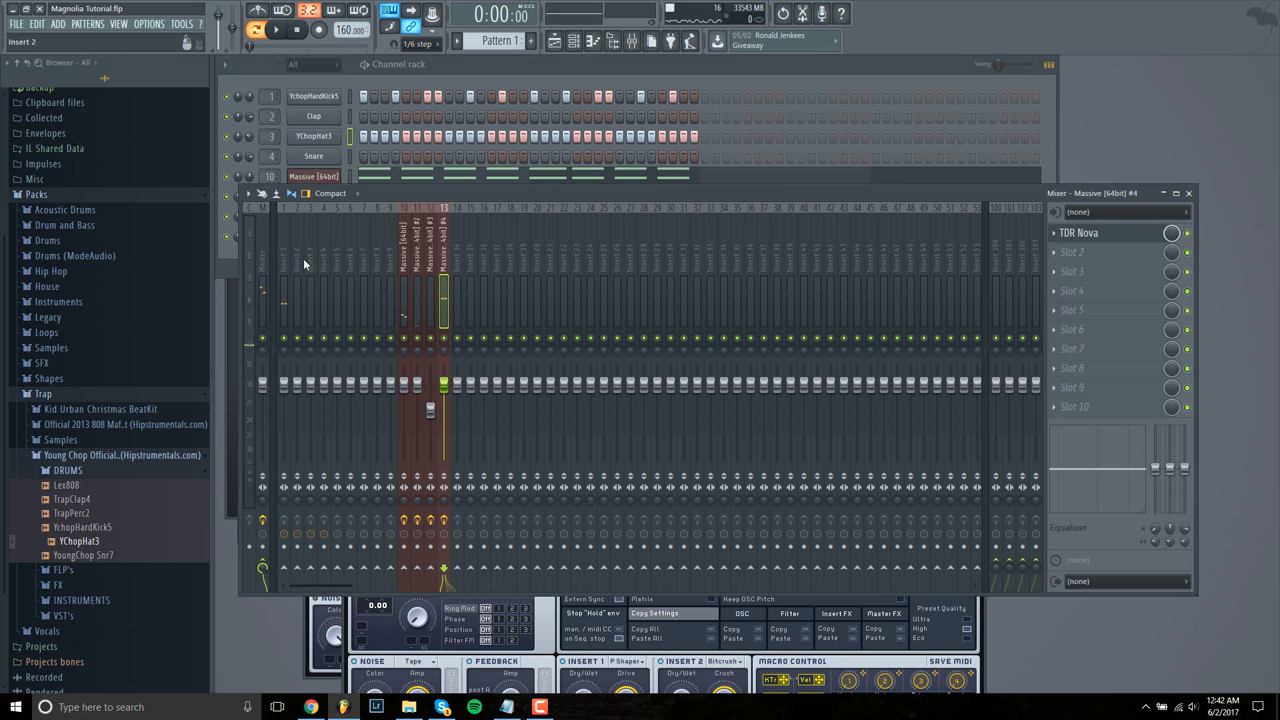
- Load TDR Nova on the hi-hat track and pull band IV down to cut highs near 9 kHz
left_click(310, 250)
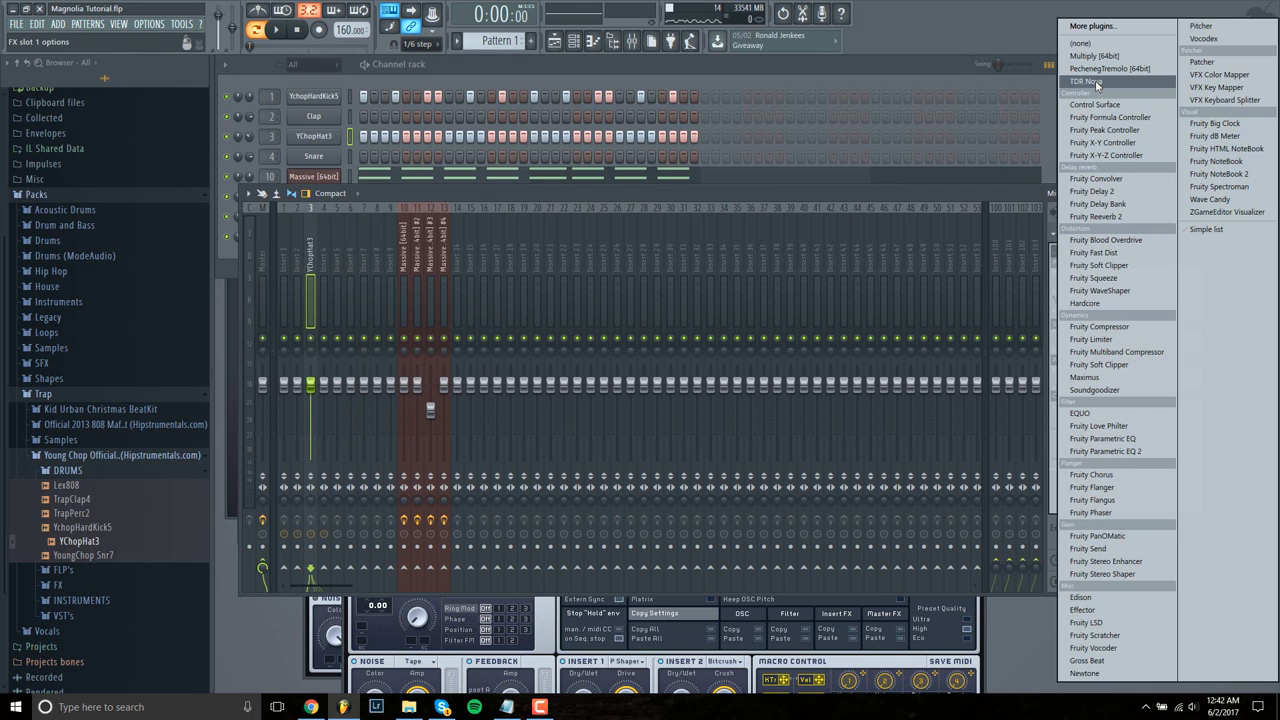
left_click(1086, 80)
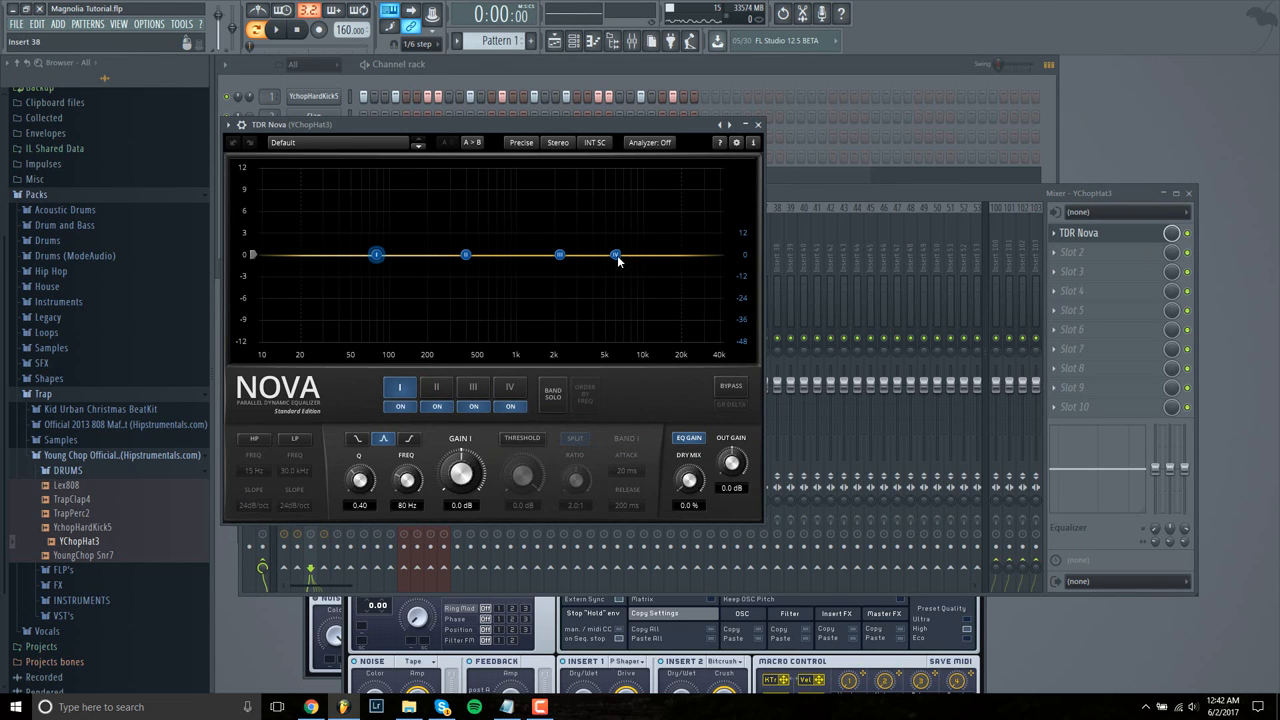
left_click_drag(616, 256, 650, 284)
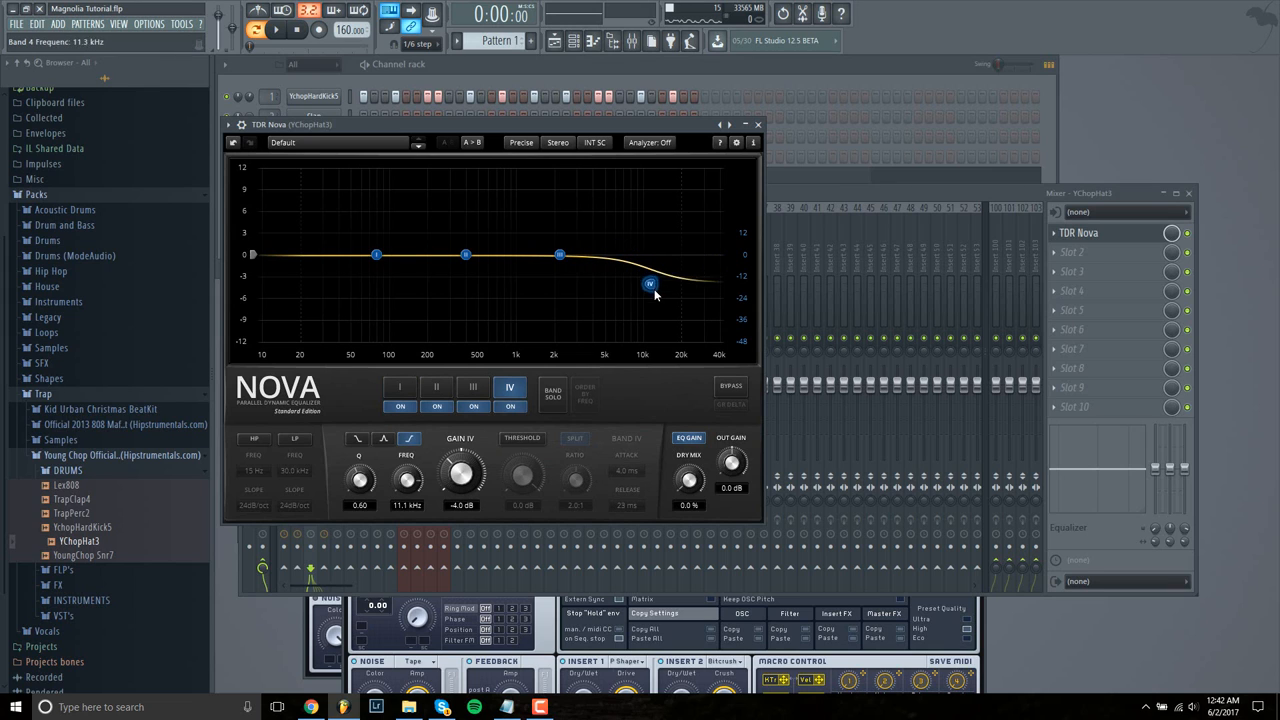
left_click_drag(652, 284, 652, 310)
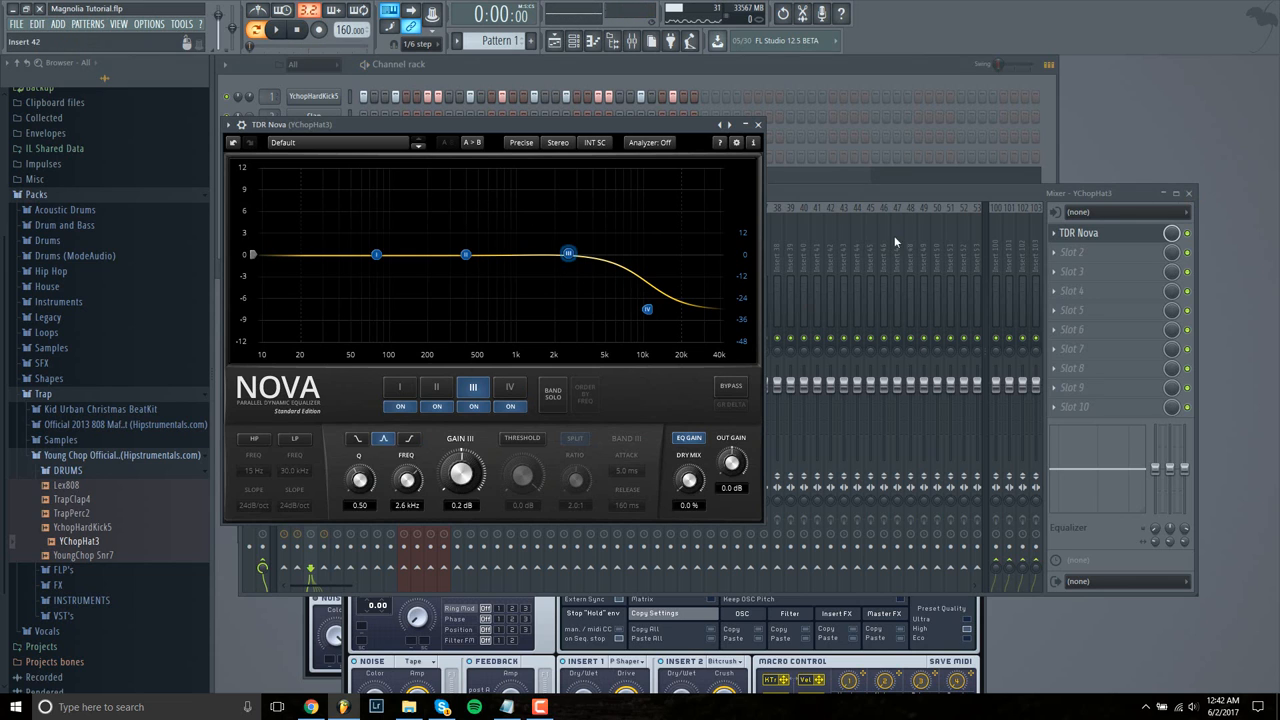
- Add Fruity Parametric EQ 2 in the next slot and audition the EQ'd hi-hat
left_click(1072, 252)
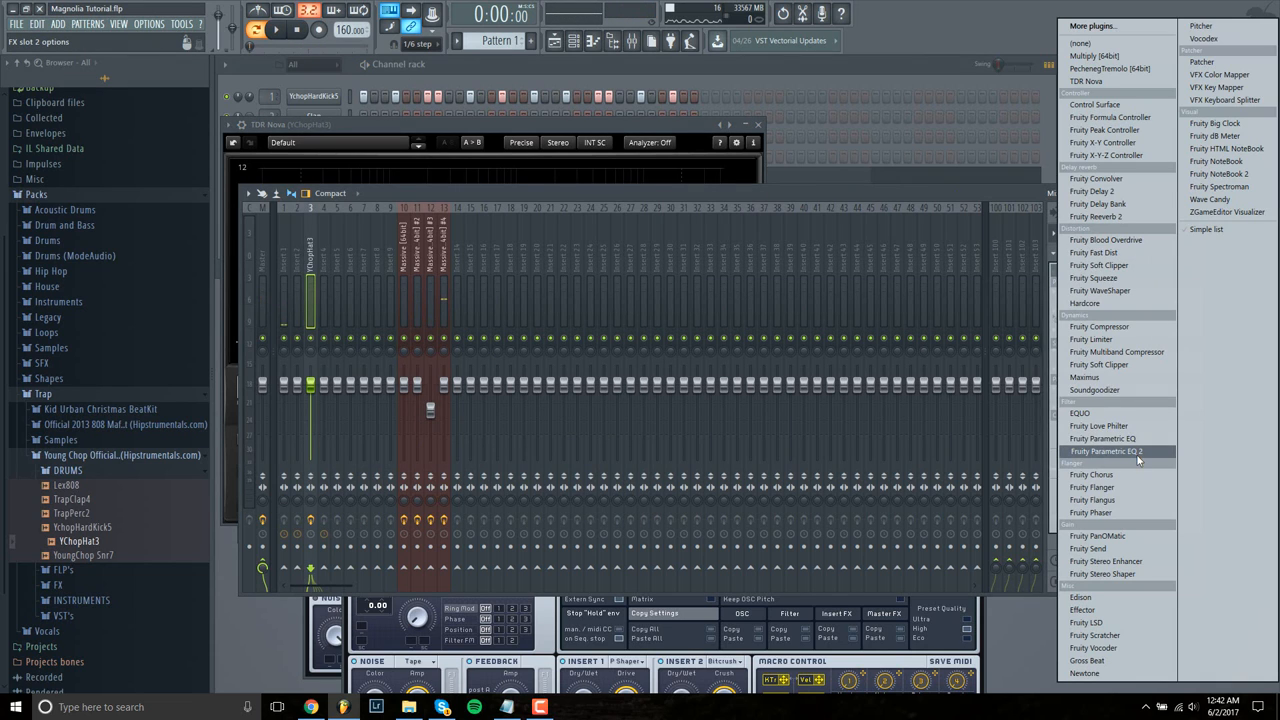
left_click(1104, 452)
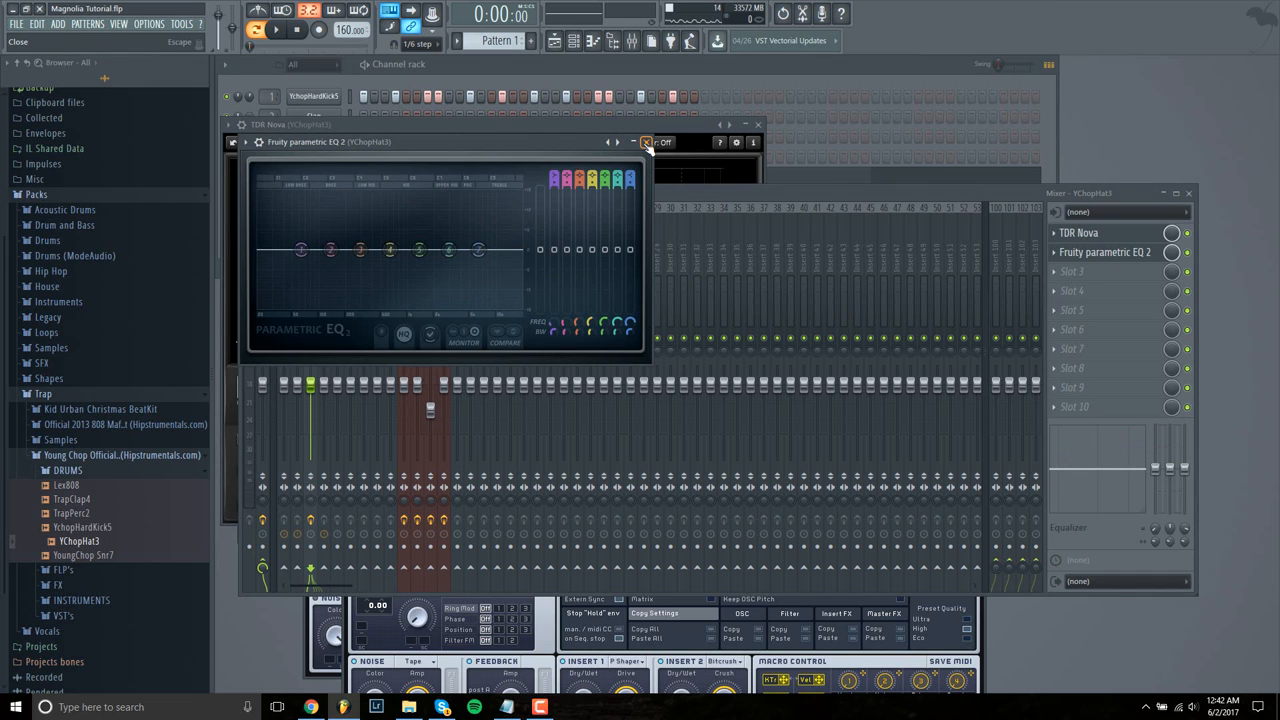
left_click(270, 124)
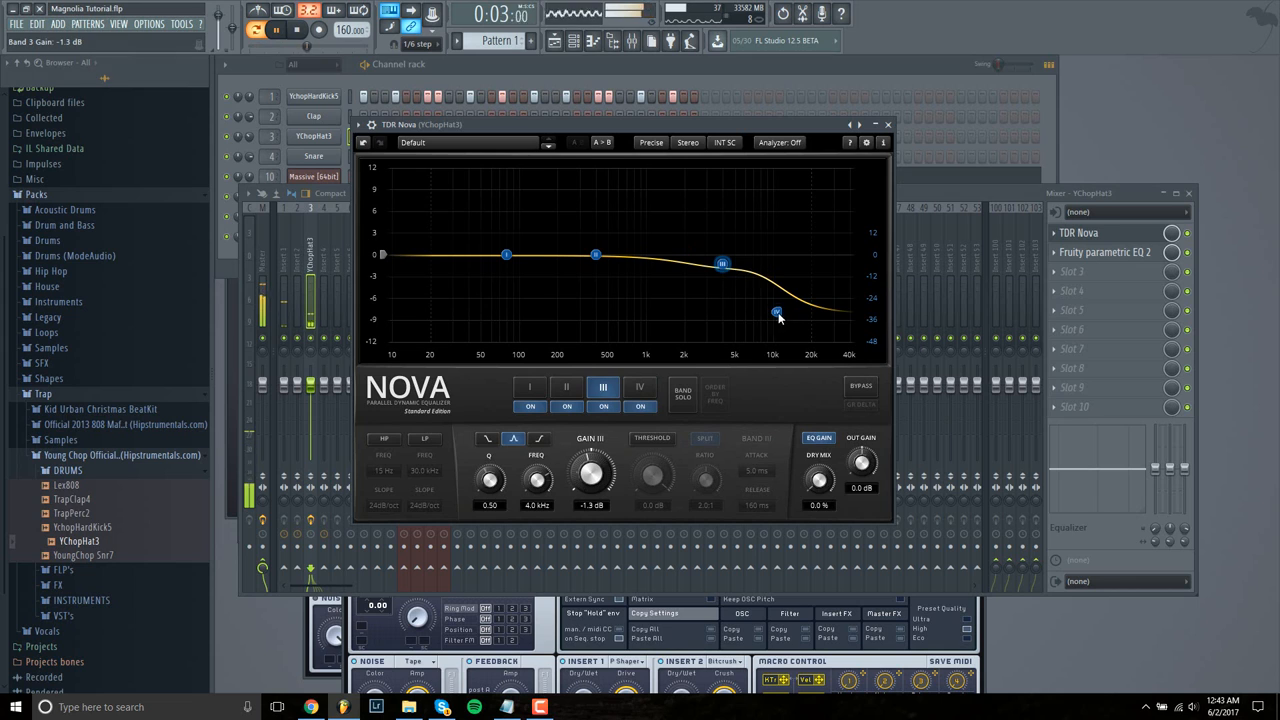
left_click(640, 388)
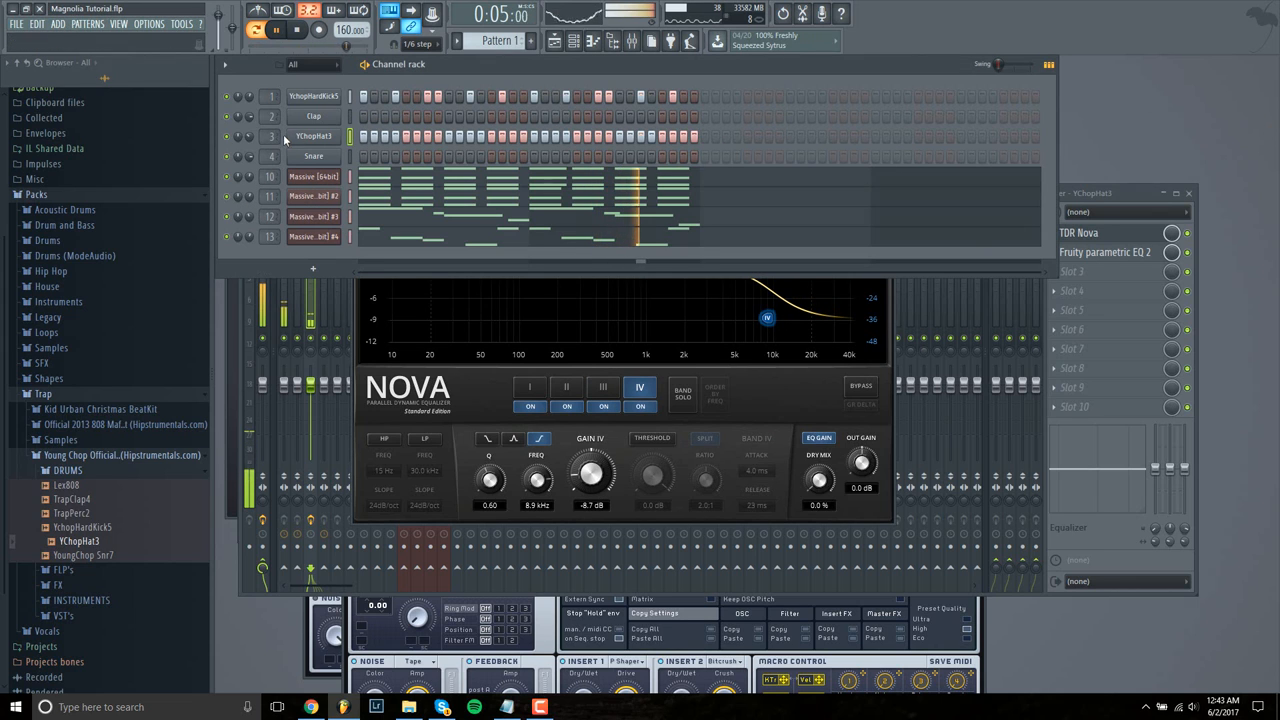
left_click(276, 30)
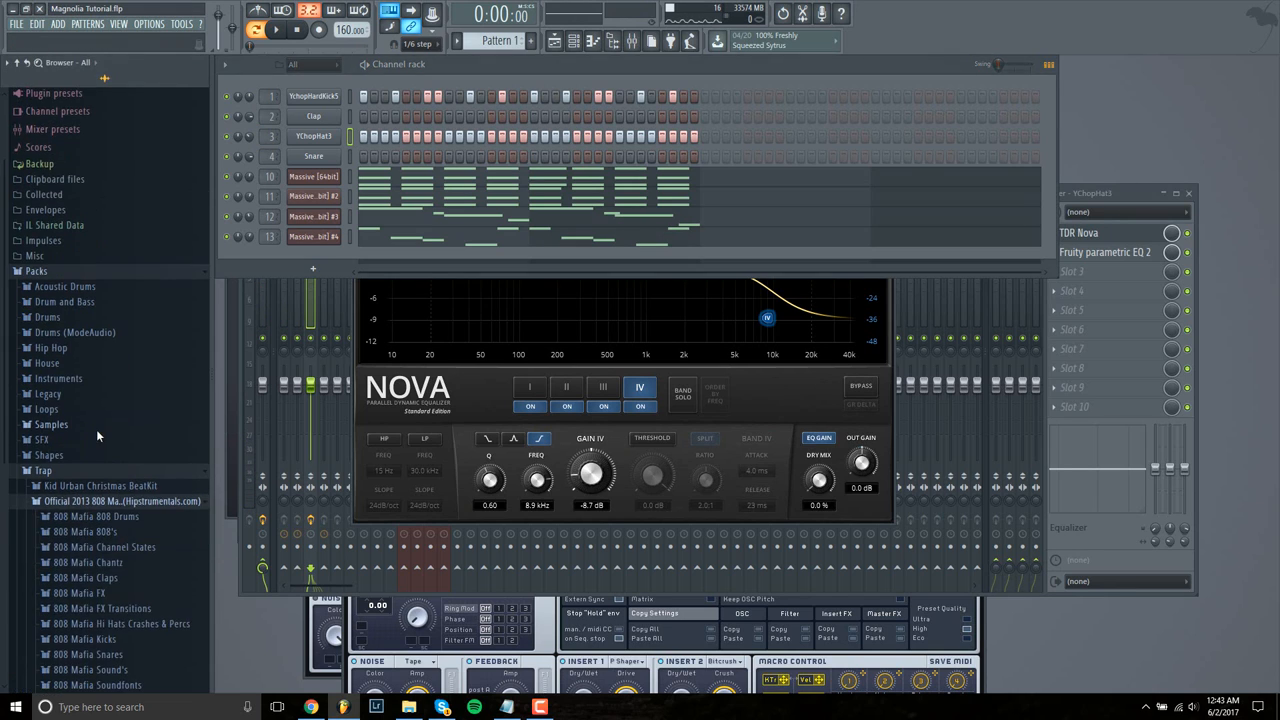
- Expand the Official 2013 808 Mafia pack in the browser to show its subfolders
scroll("down", 3)
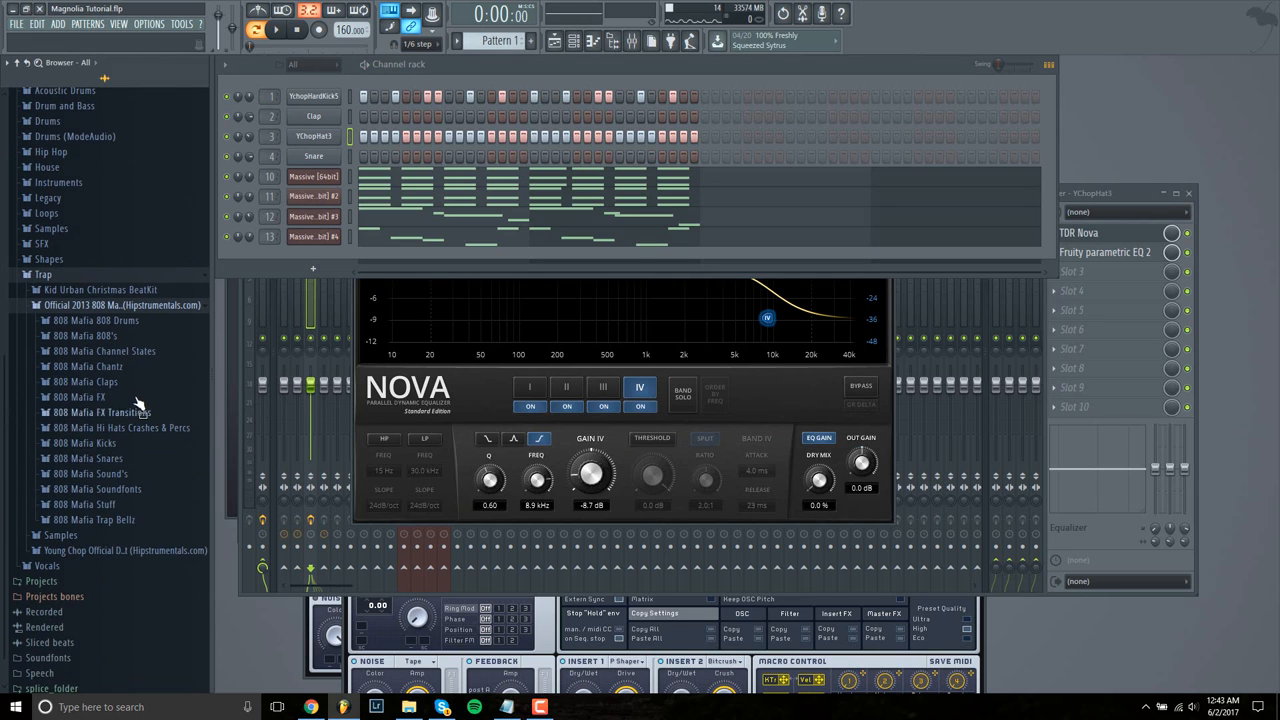
left_click(84, 364)
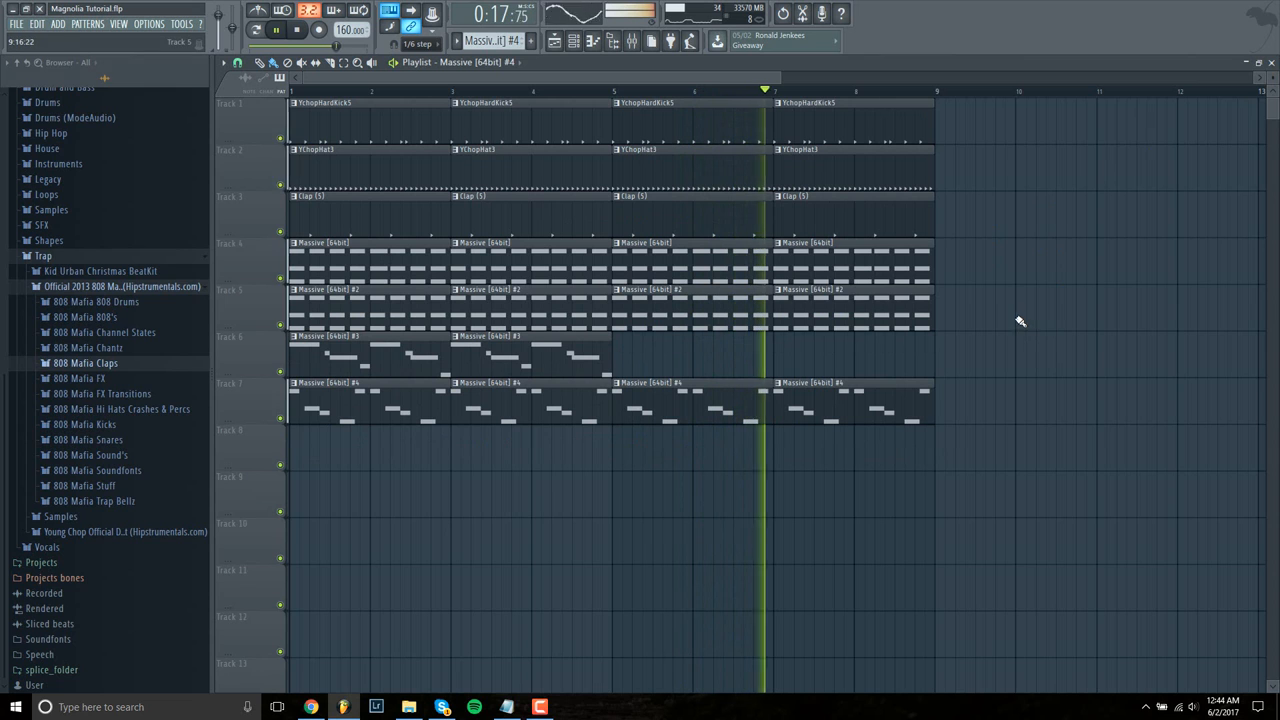
- Jump playback to a later bar to hear the arranged kick, hat, clap and Massive clips
left_click(818, 90)
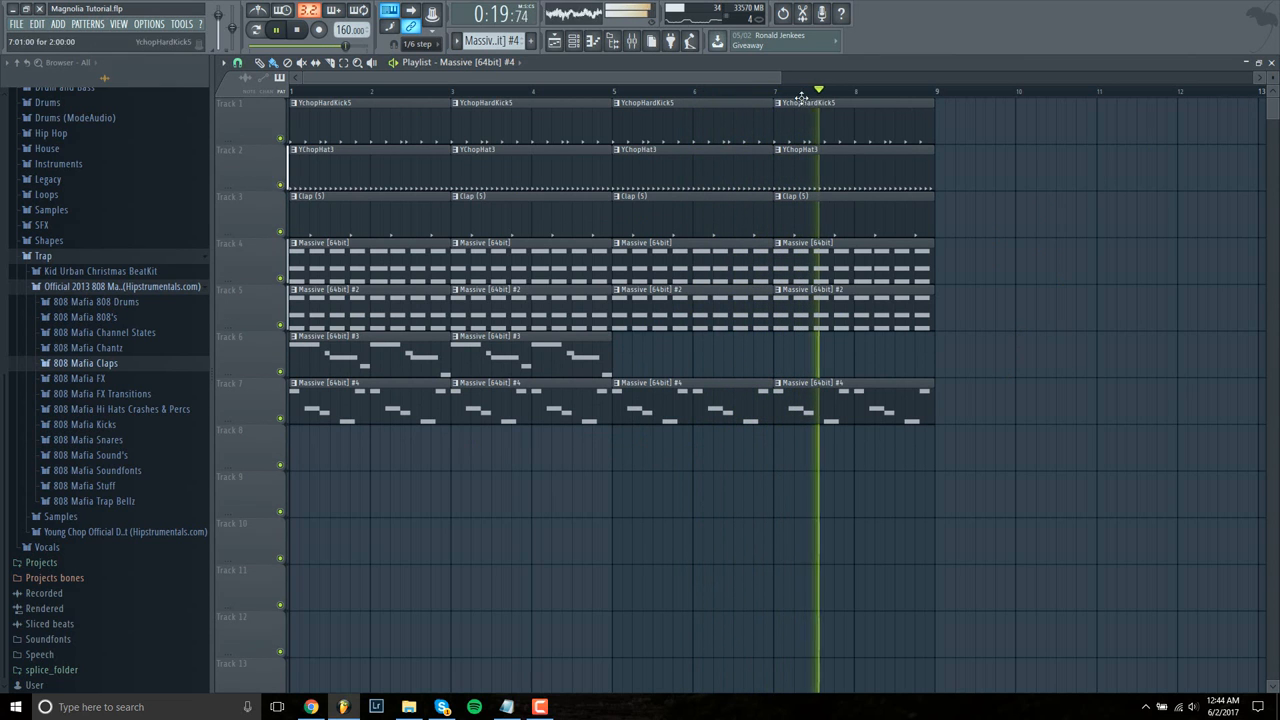